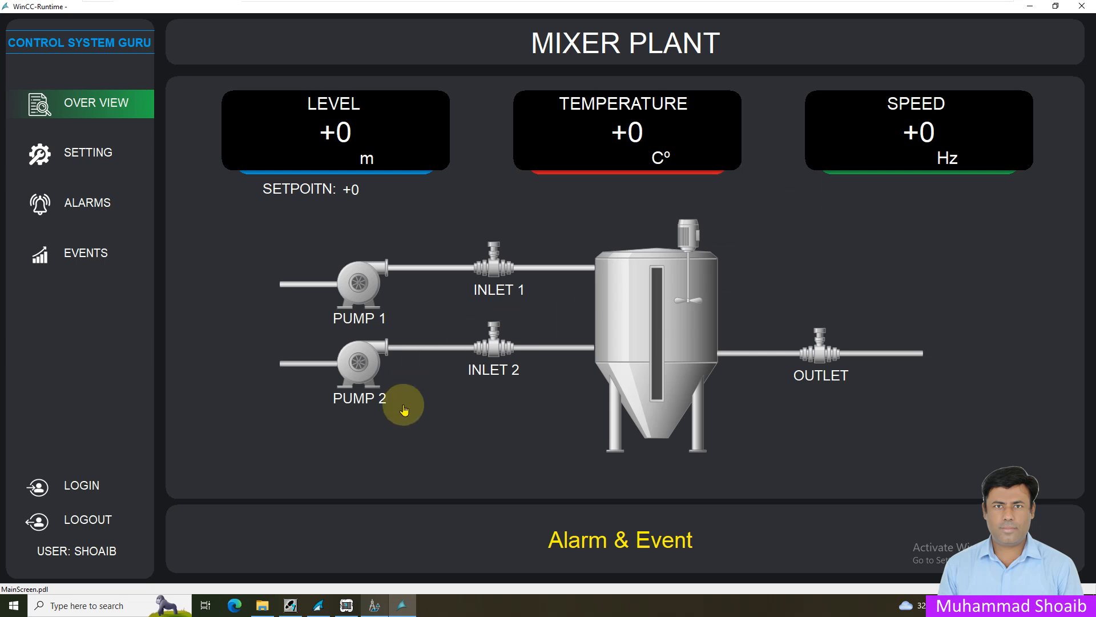
pyautogui.moveTo(369, 262)
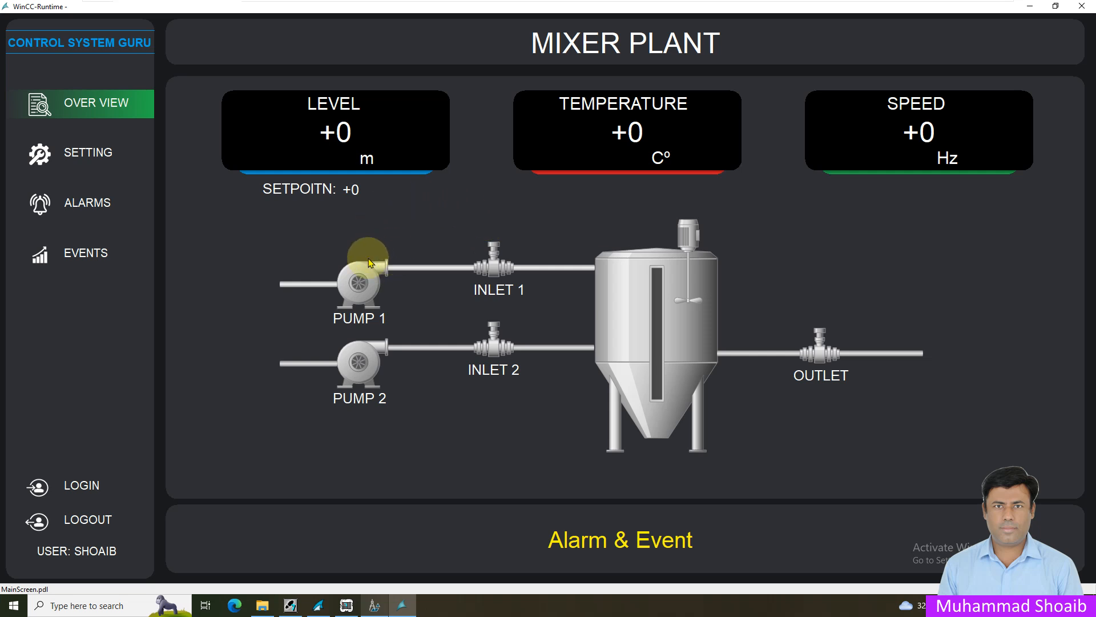
pyautogui.moveTo(378, 319)
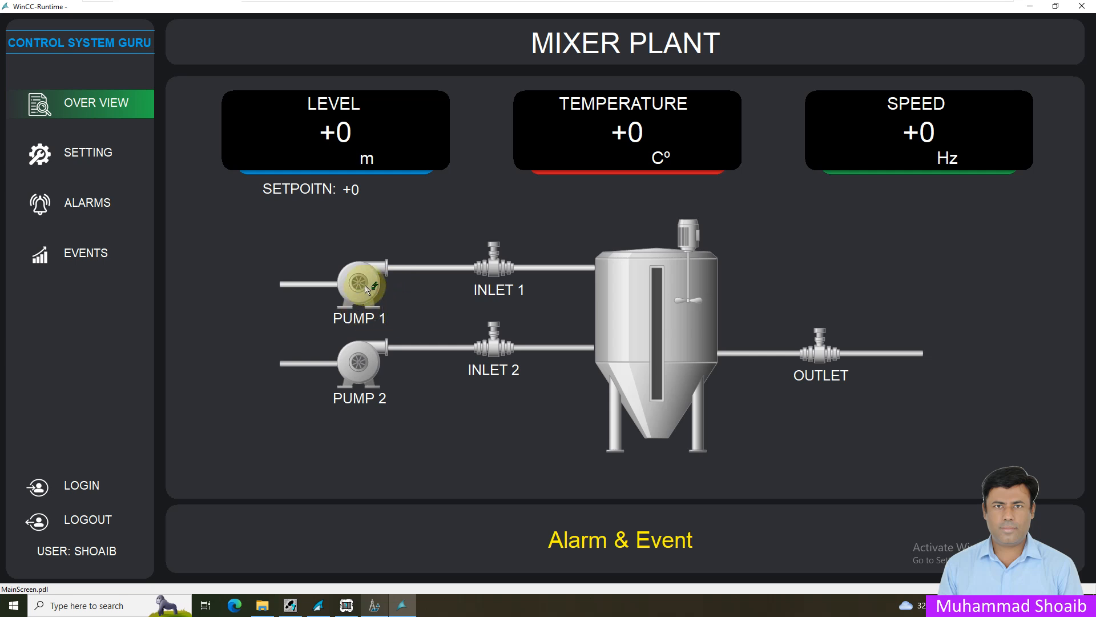
# After previewing the PUMP-1 popup in runtime, create a new picture in the Graphics Designer pane.
pyautogui.click(359, 286)
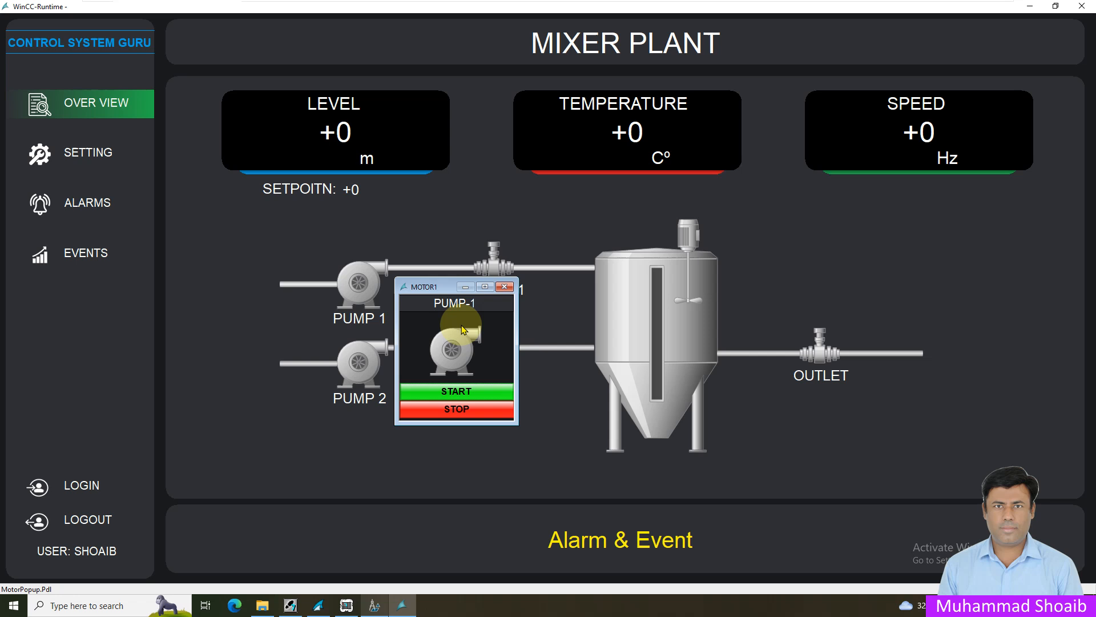
pyautogui.moveTo(495, 313)
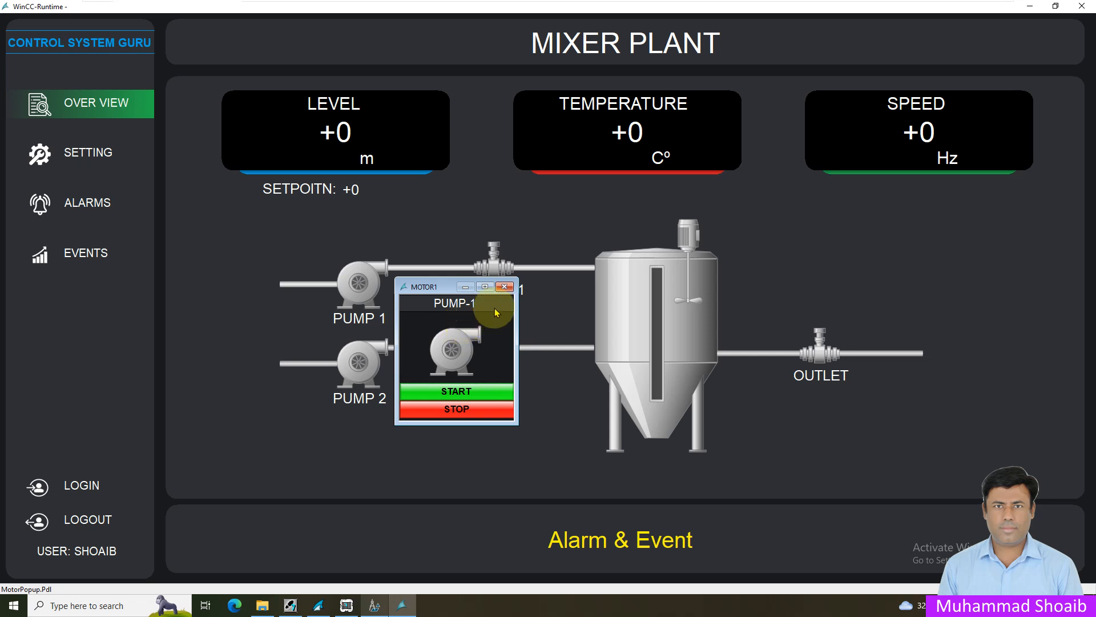
pyautogui.click(504, 286)
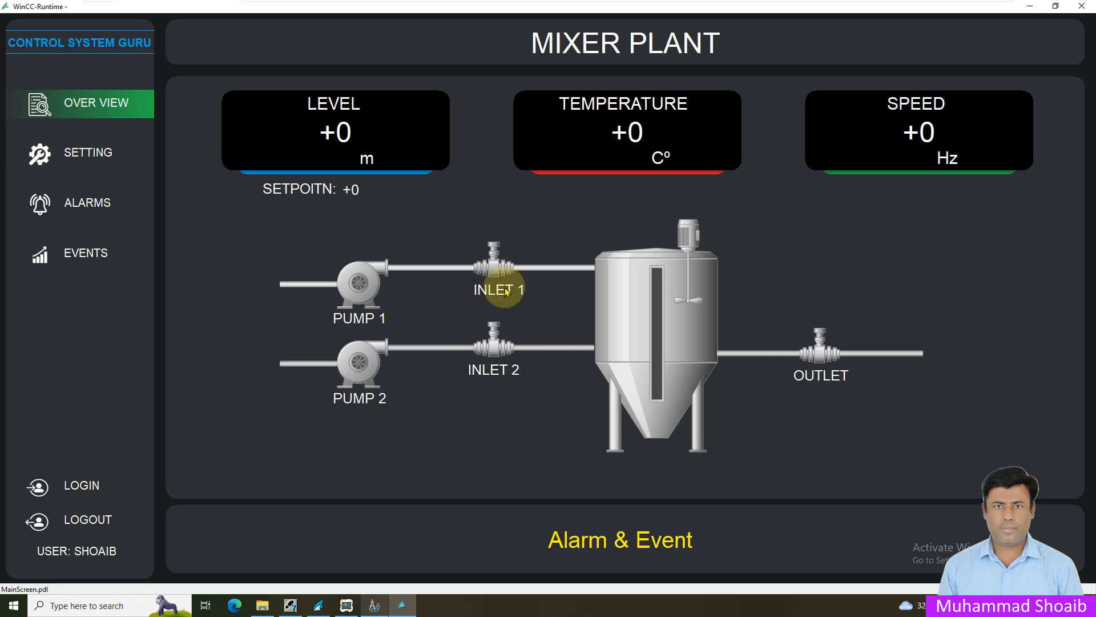
pyautogui.moveTo(359, 285)
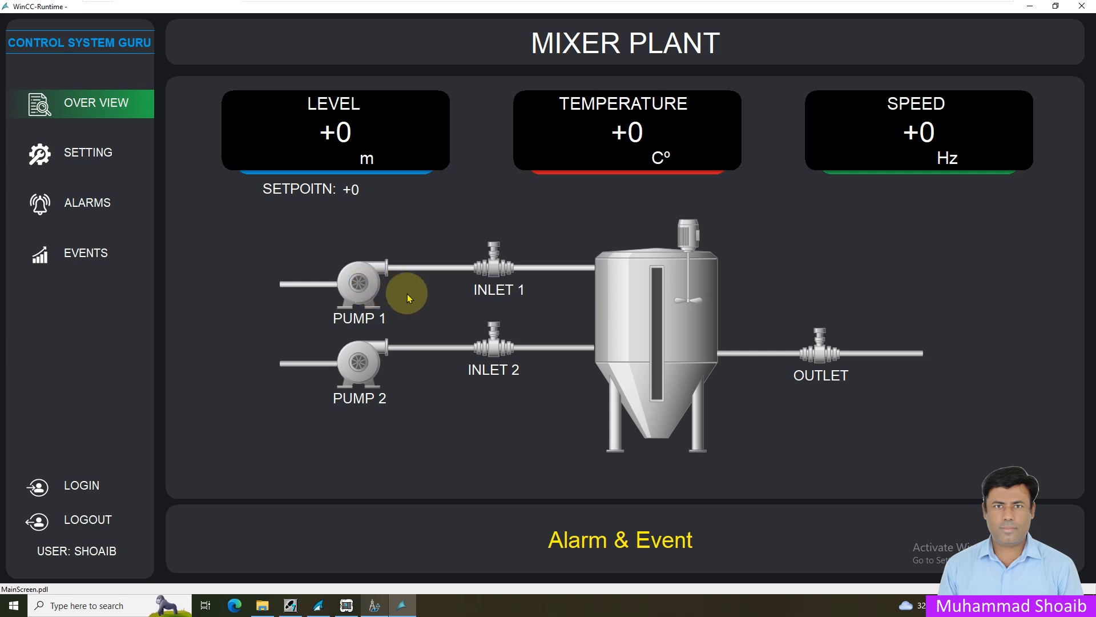
pyautogui.moveTo(419, 289)
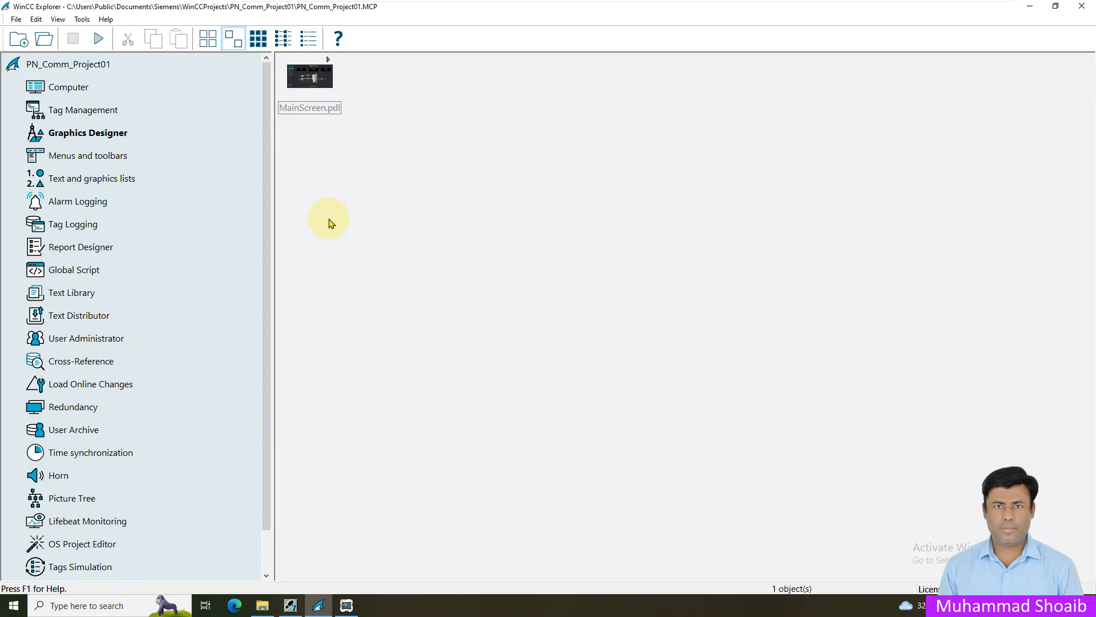
pyautogui.moveTo(352, 155)
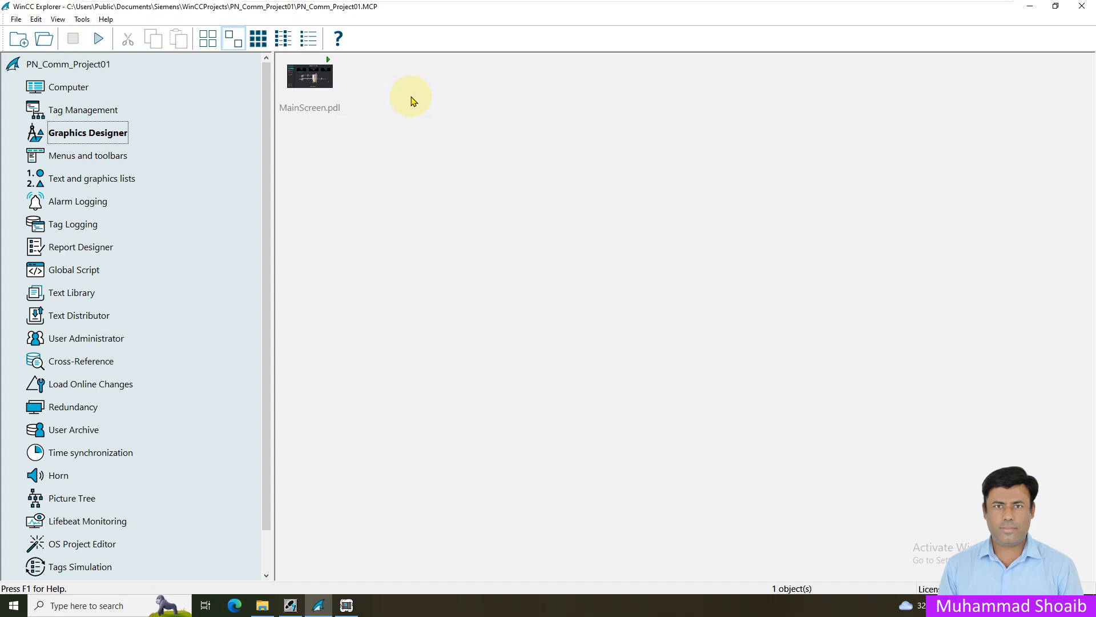
pyautogui.rightClick(412, 98)
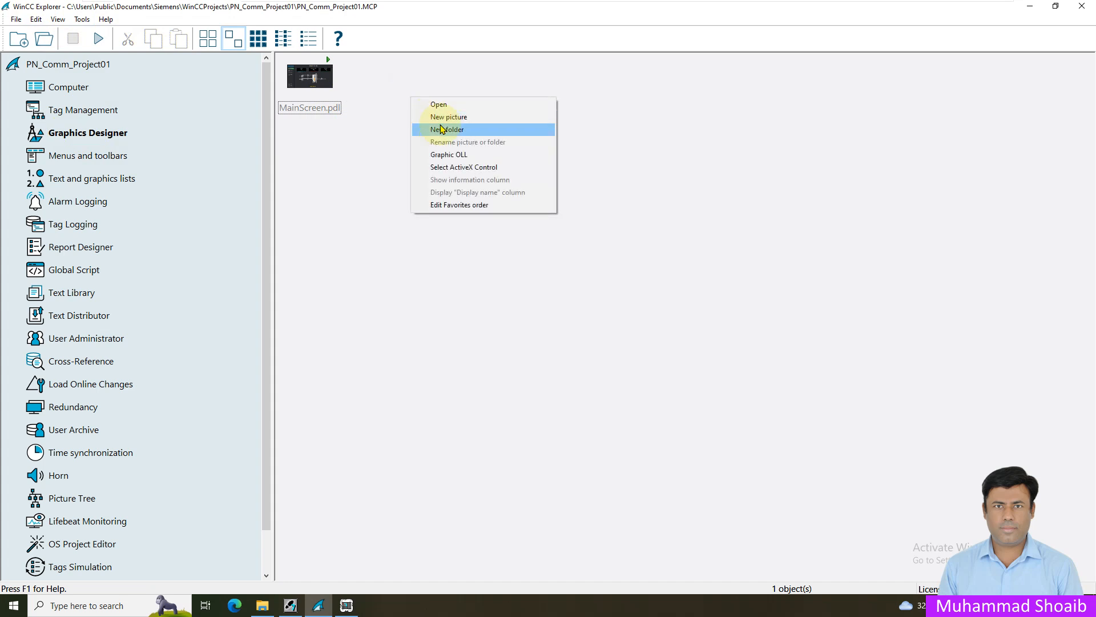
pyautogui.click(449, 117)
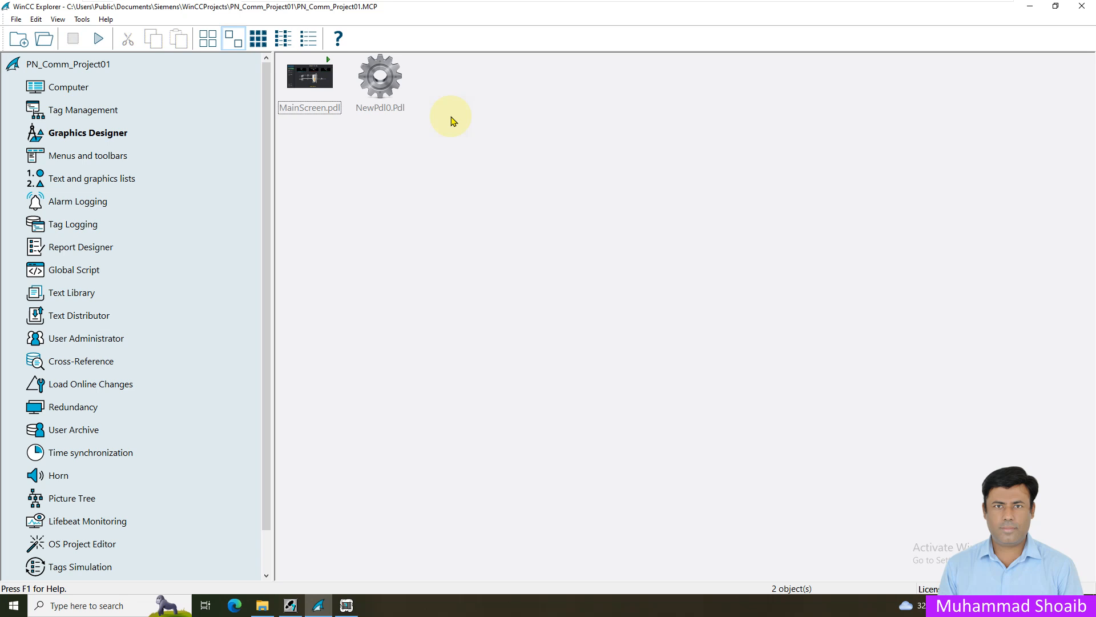
# Rename the new NewPdl0.Pdl picture to Motor1Popup.Pdl.
pyautogui.rightClick(380, 75)
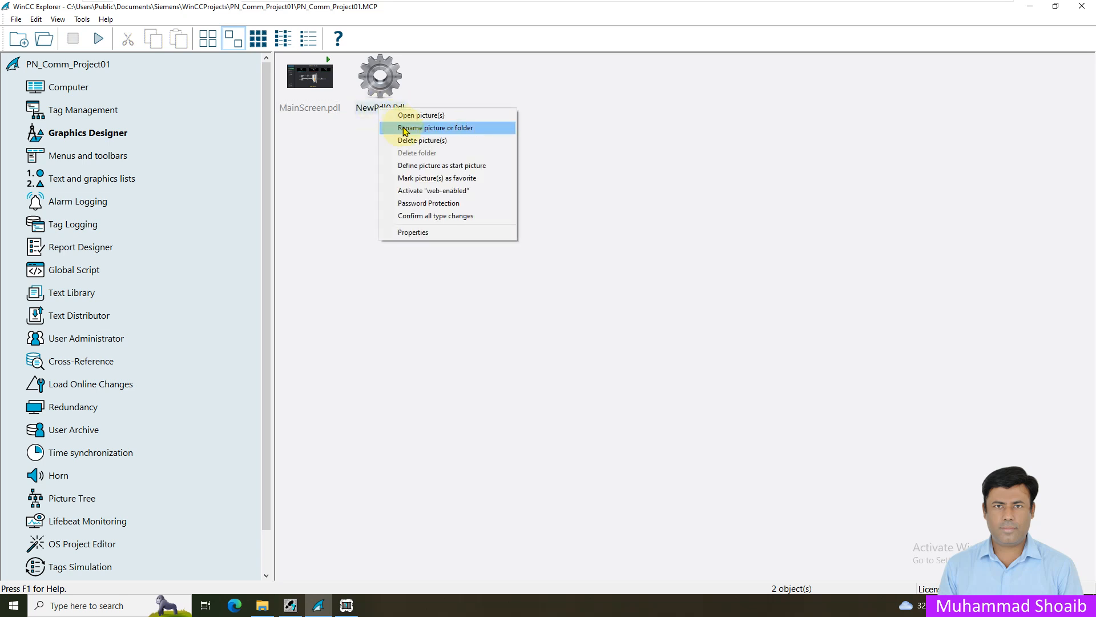
pyautogui.click(435, 127)
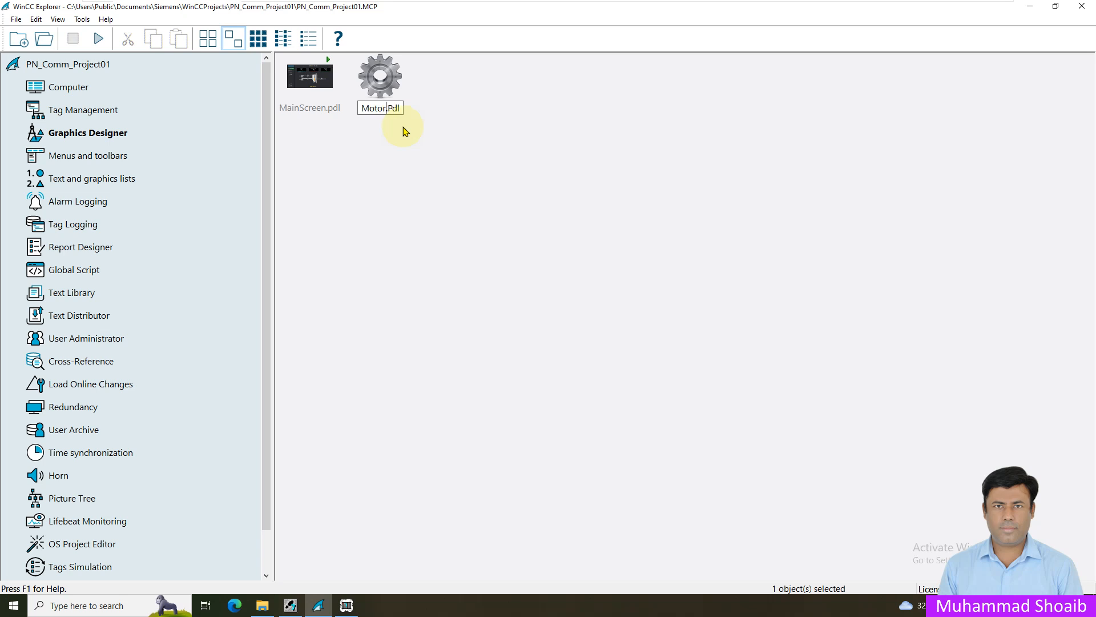
pyautogui.write('1Pou')
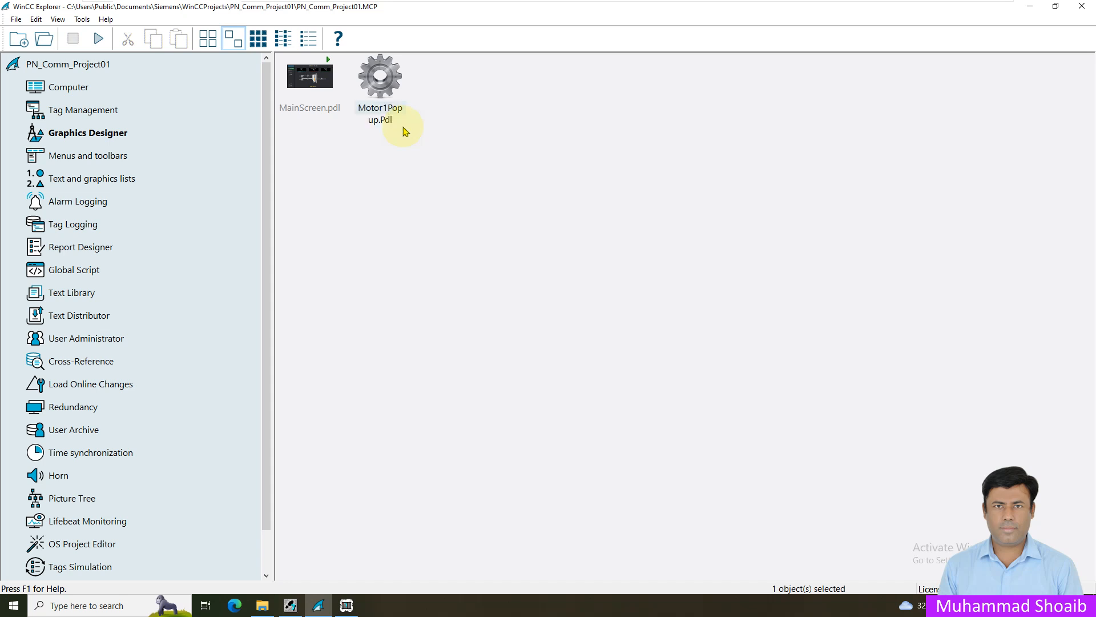
pyautogui.rightClick(380, 77)
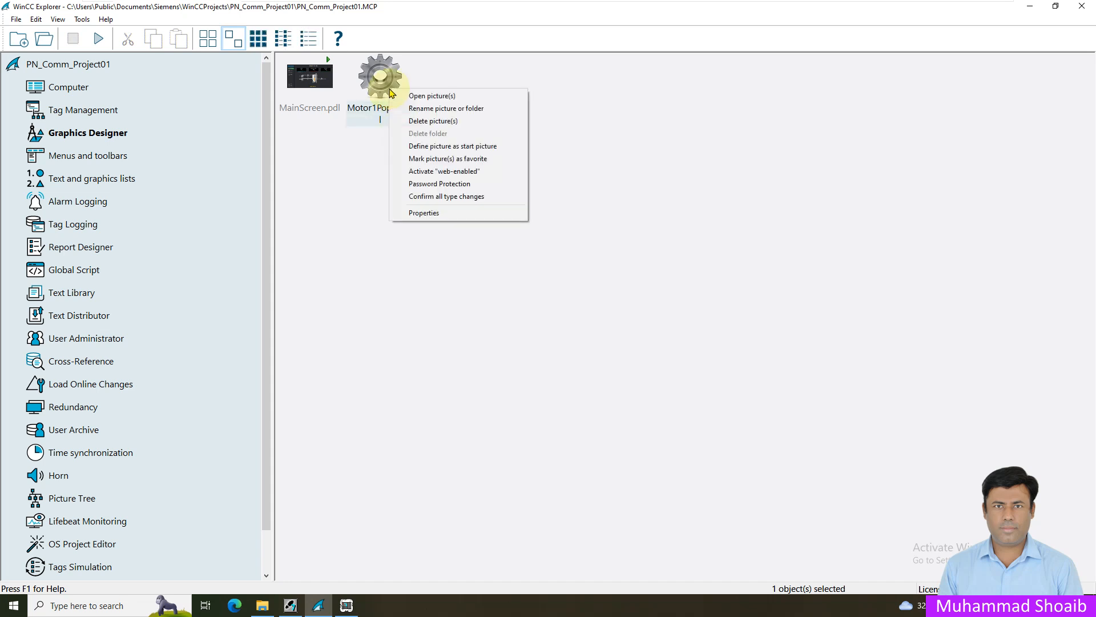
pyautogui.click(431, 96)
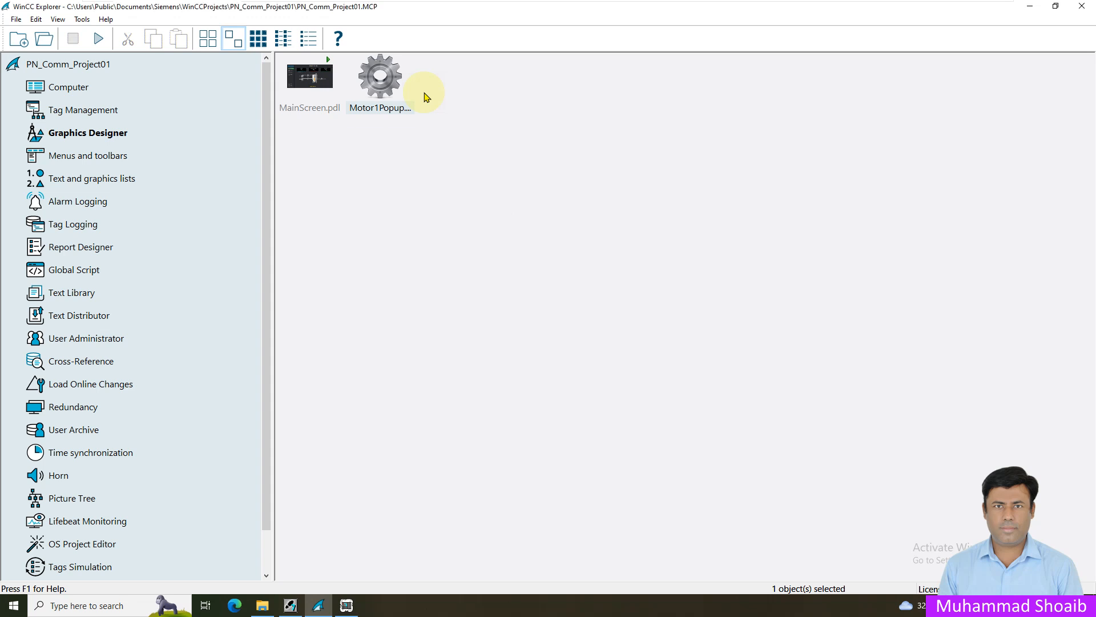
# Open Motor1Popup.Pdl and set its geometry to width 200, height 220.
pyautogui.doubleClick(379, 74)
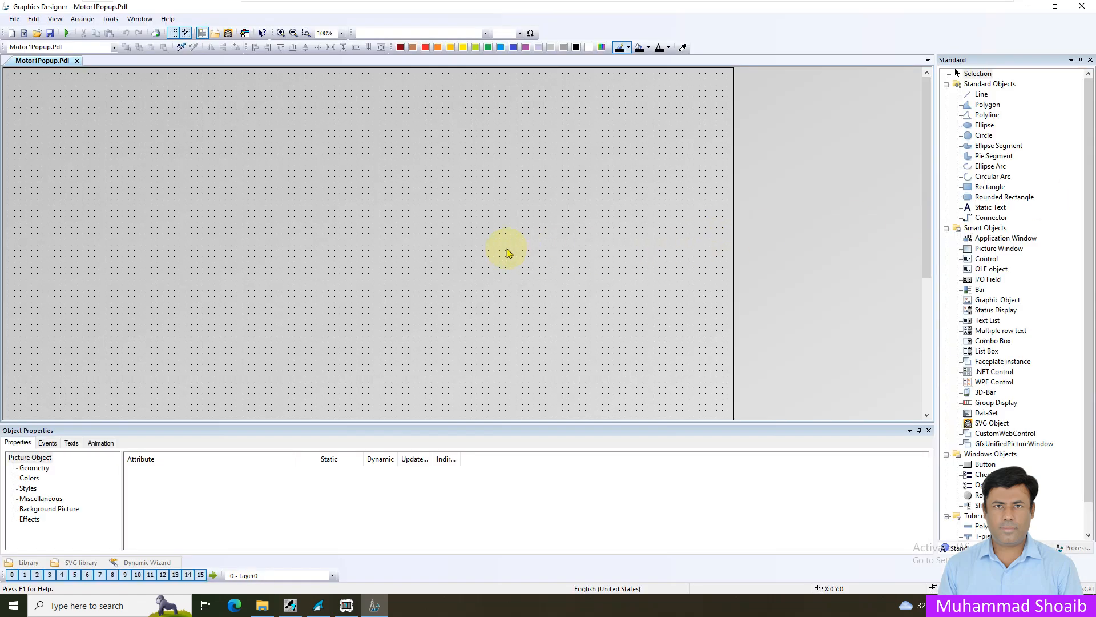
pyautogui.moveTo(96, 306)
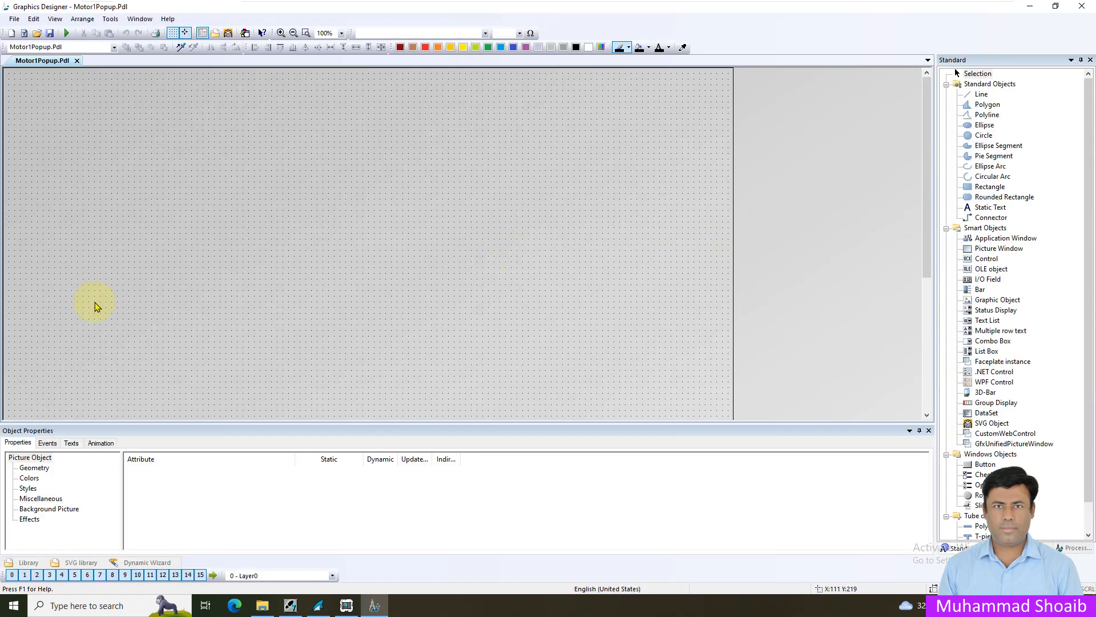
pyautogui.click(34, 467)
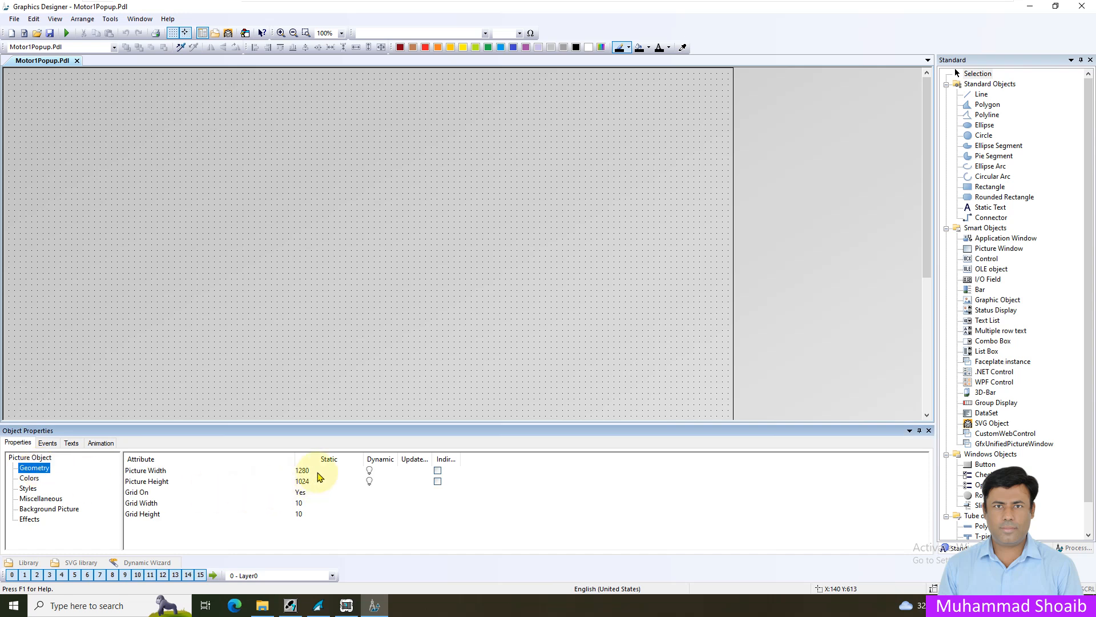
pyautogui.click(210, 470)
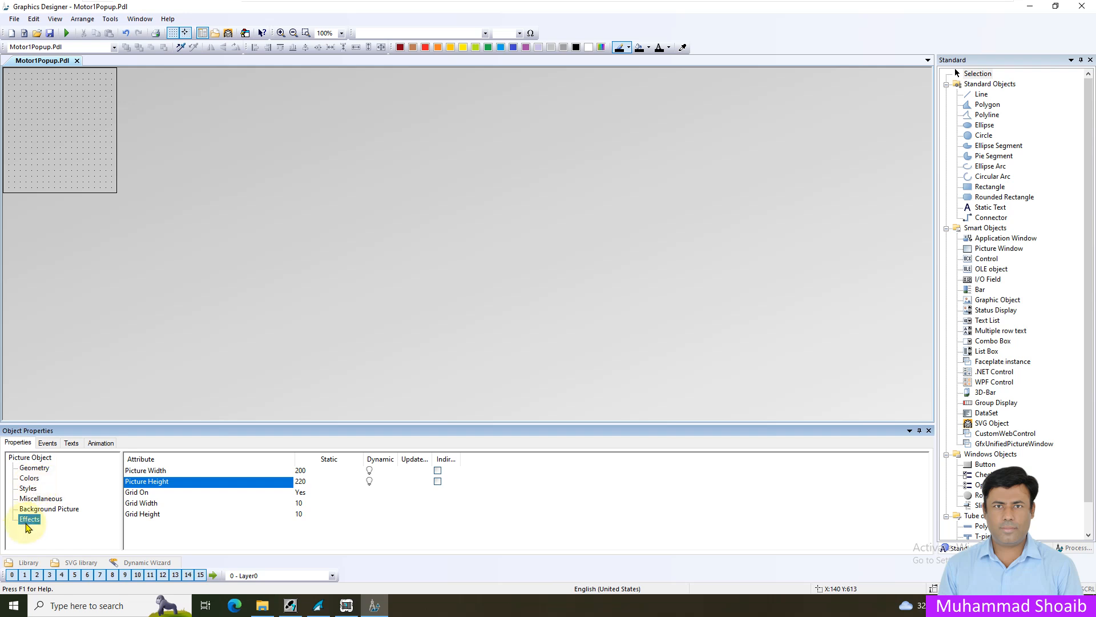
# Give the picture a dark background colour via an HTML colour code.
pyautogui.click(28, 478)
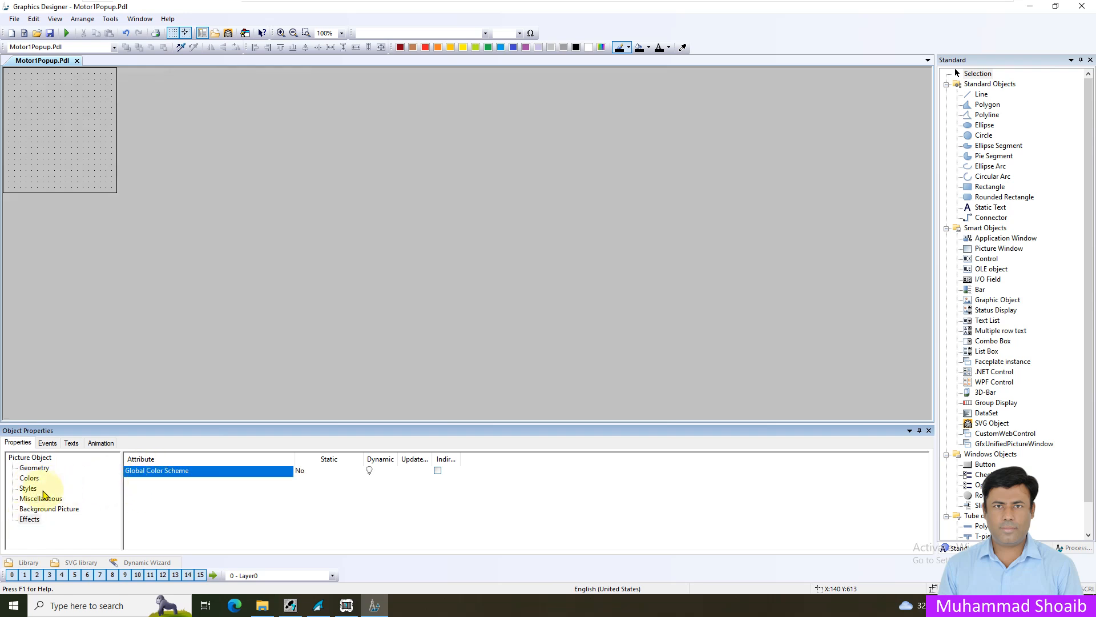
pyautogui.click(29, 478)
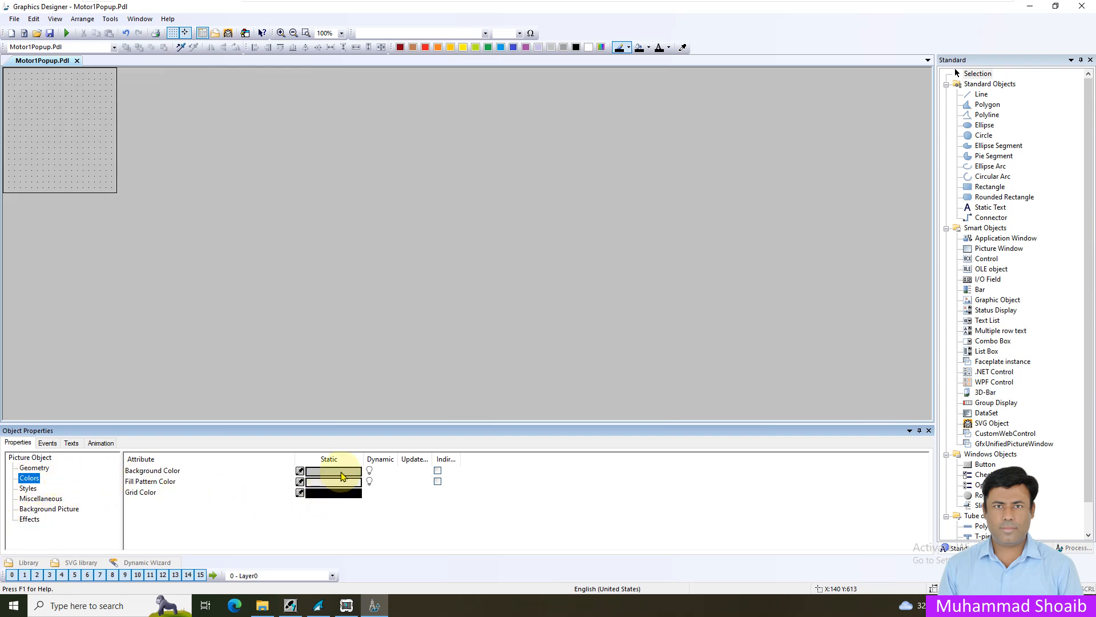
pyautogui.click(333, 470)
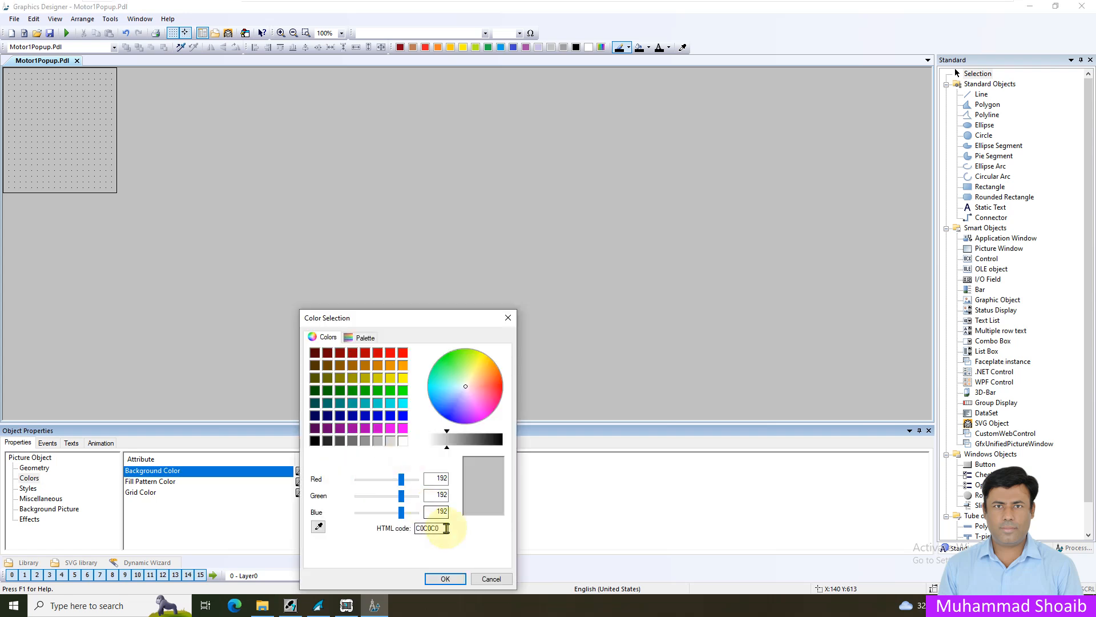
pyautogui.tripleClick(431, 528)
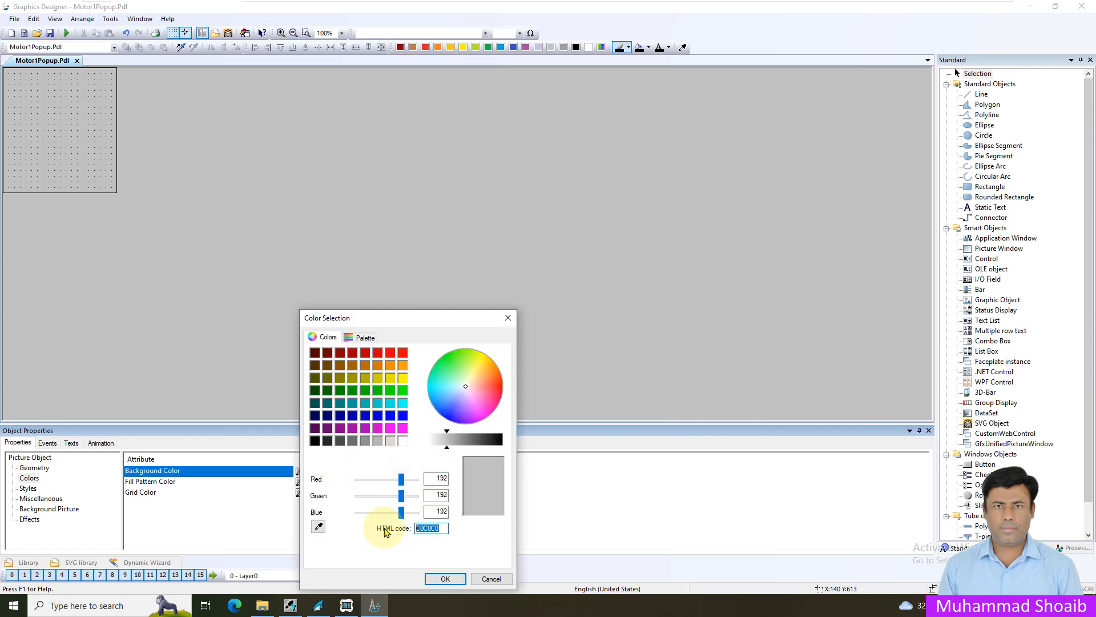
pyautogui.write('1a')
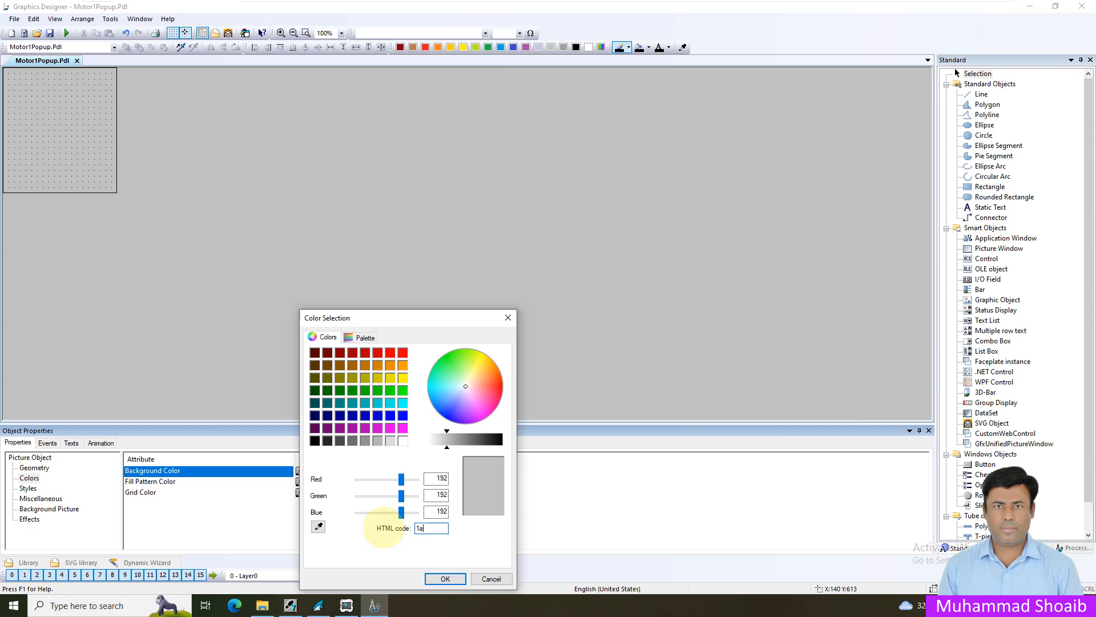
pyautogui.write('1b')
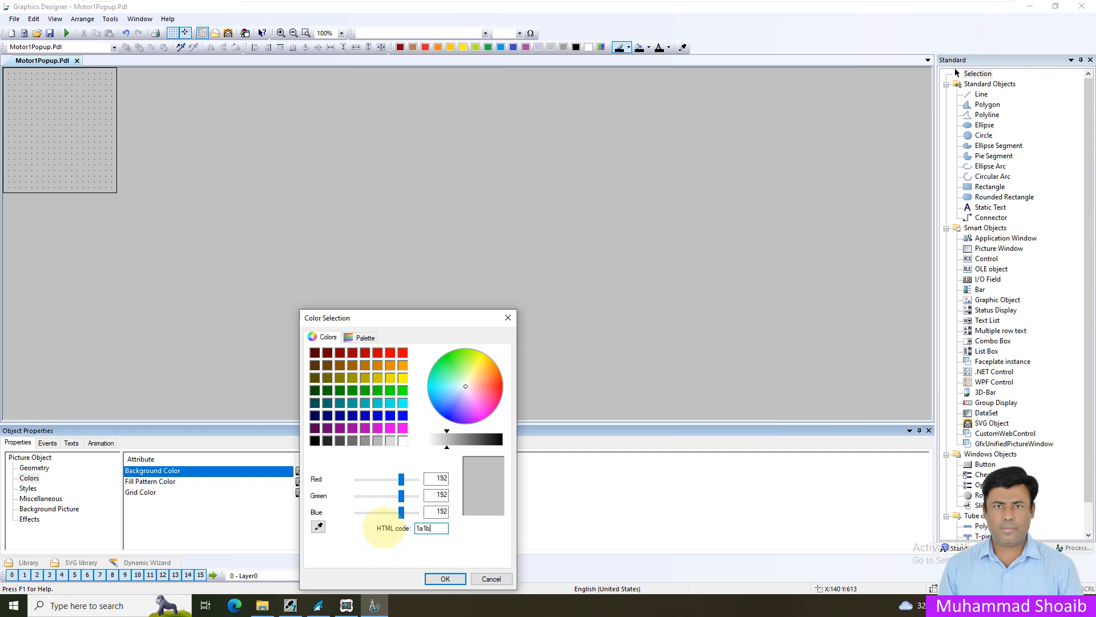
pyautogui.click(445, 578)
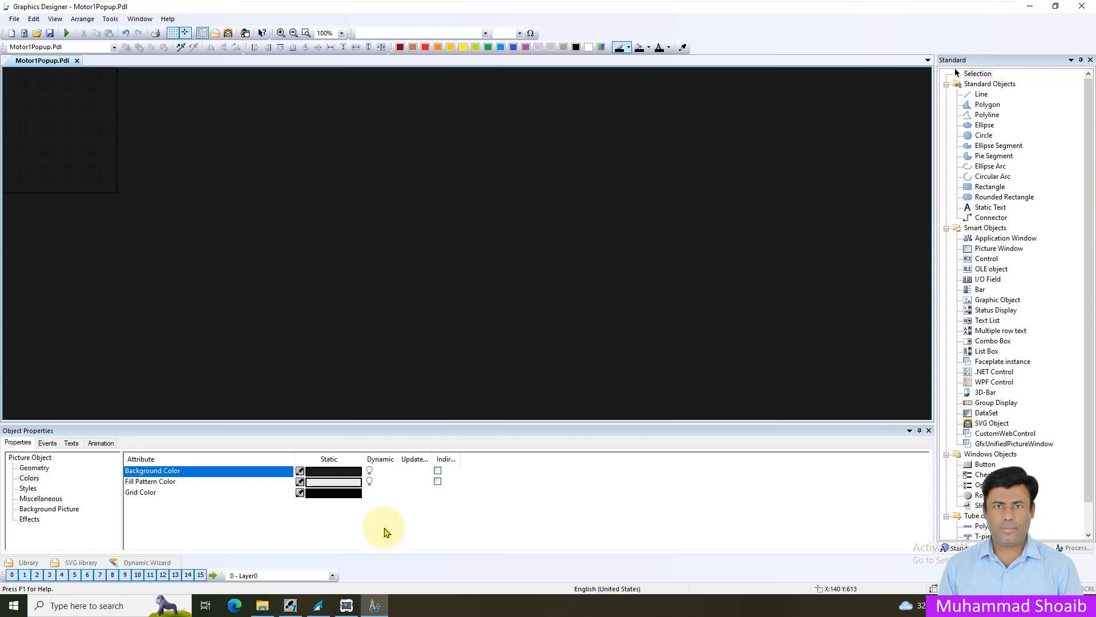
pyautogui.moveTo(974, 201)
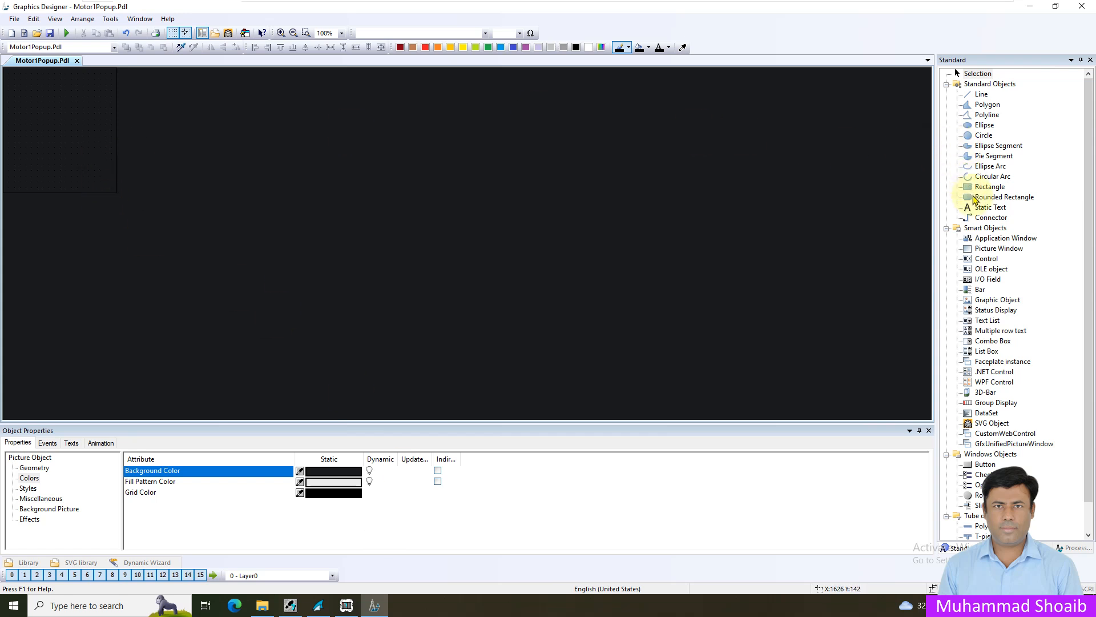
# Draw Rectangle1 as a header bar across the top of the popup picture.
pyautogui.click(991, 187)
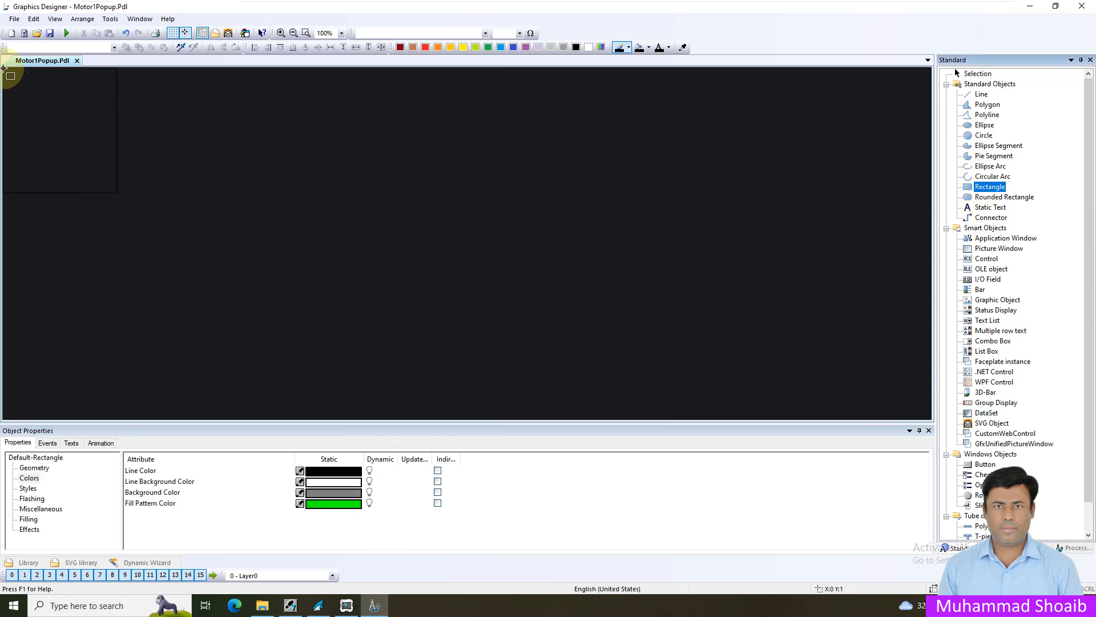
pyautogui.moveTo(7, 74); pyautogui.dragTo(122, 96)
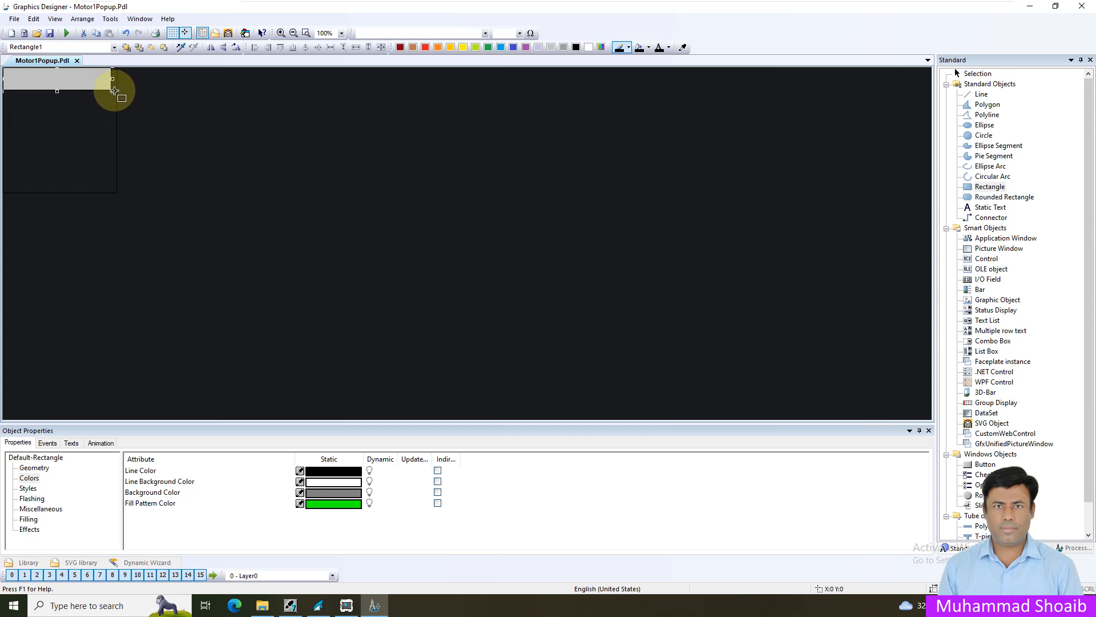
pyautogui.click(56, 80)
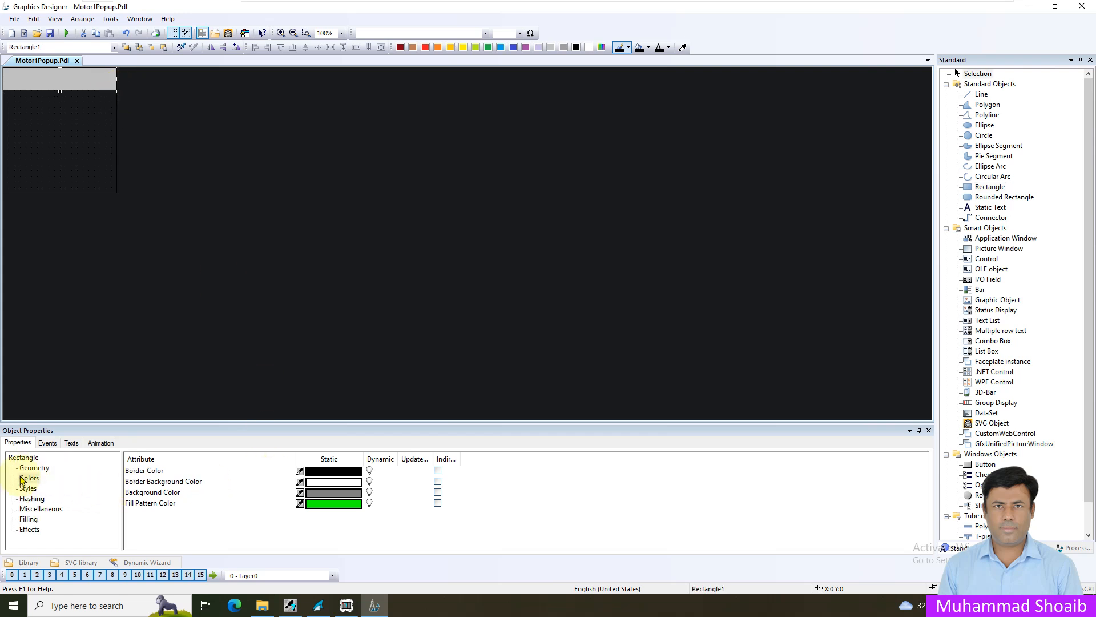
pyautogui.click(34, 467)
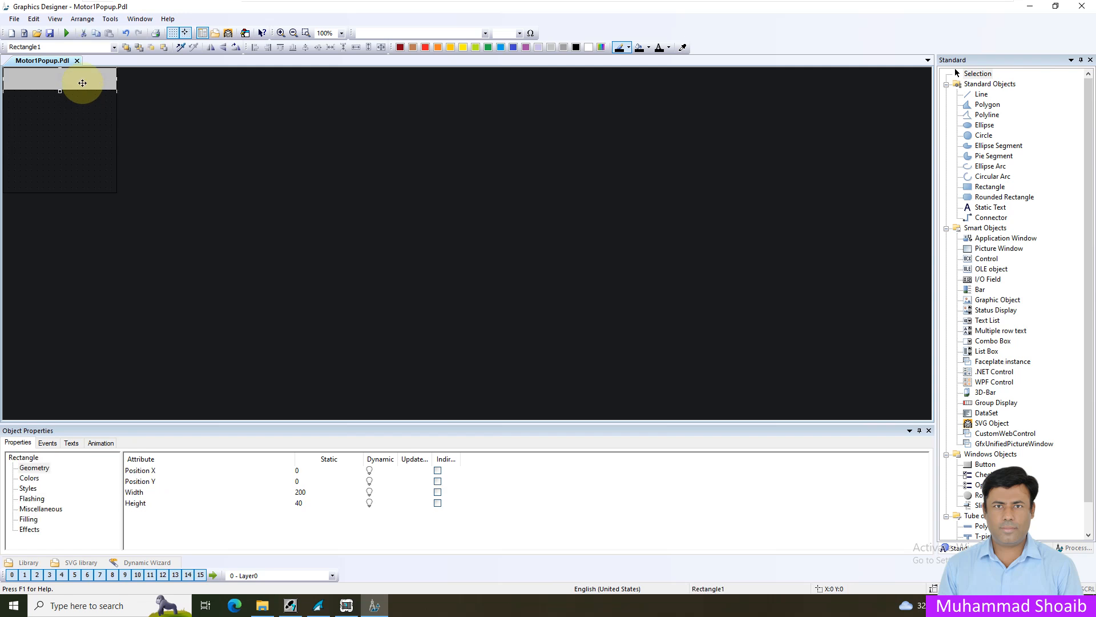
# Set the header bar's Global Color Scheme to No and give it a dark HTML background colour.
pyautogui.click(29, 478)
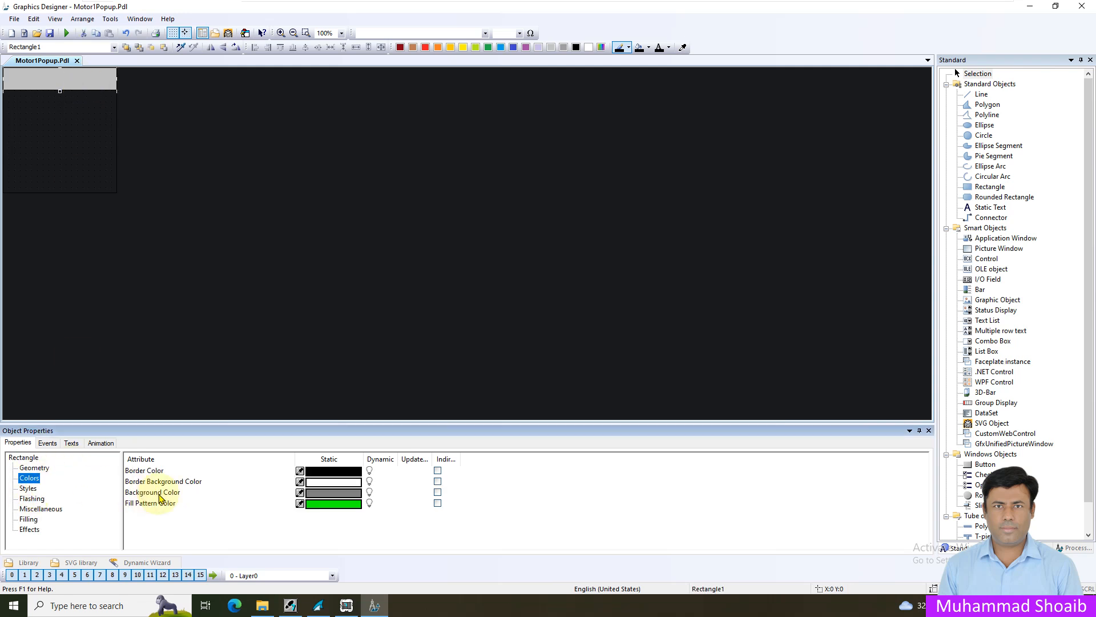
pyautogui.click(29, 530)
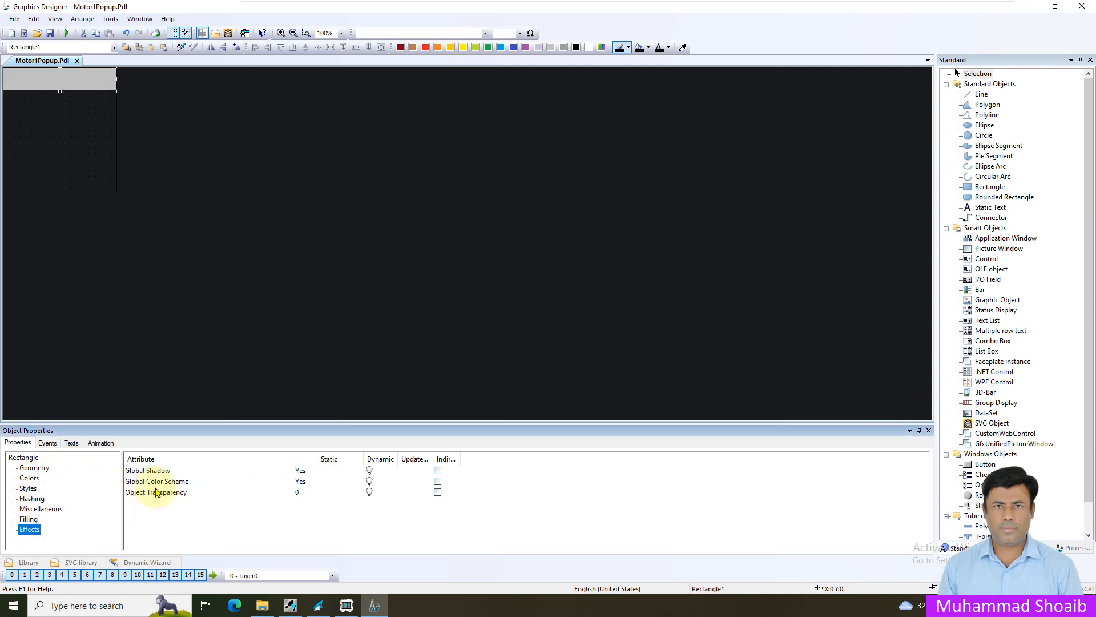
pyautogui.click(156, 481)
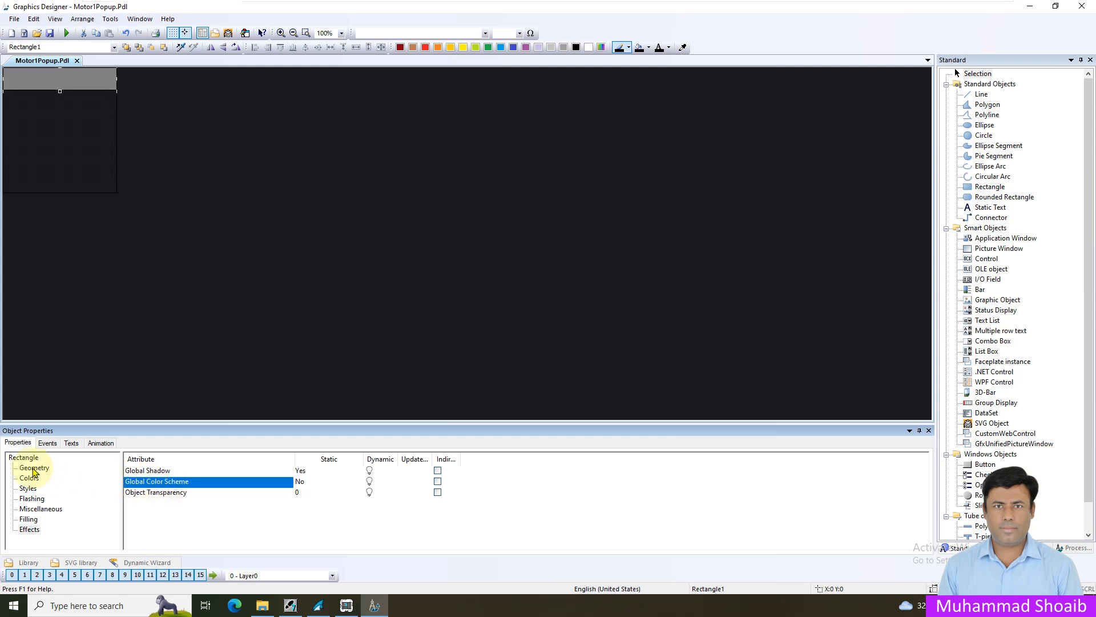
pyautogui.click(29, 477)
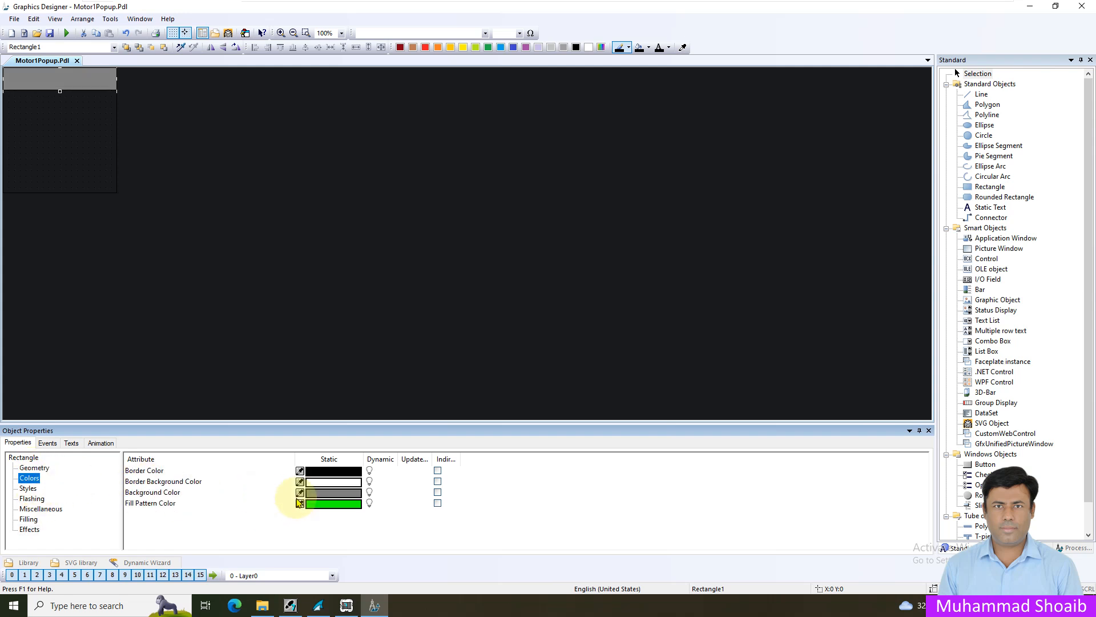
pyautogui.click(333, 492)
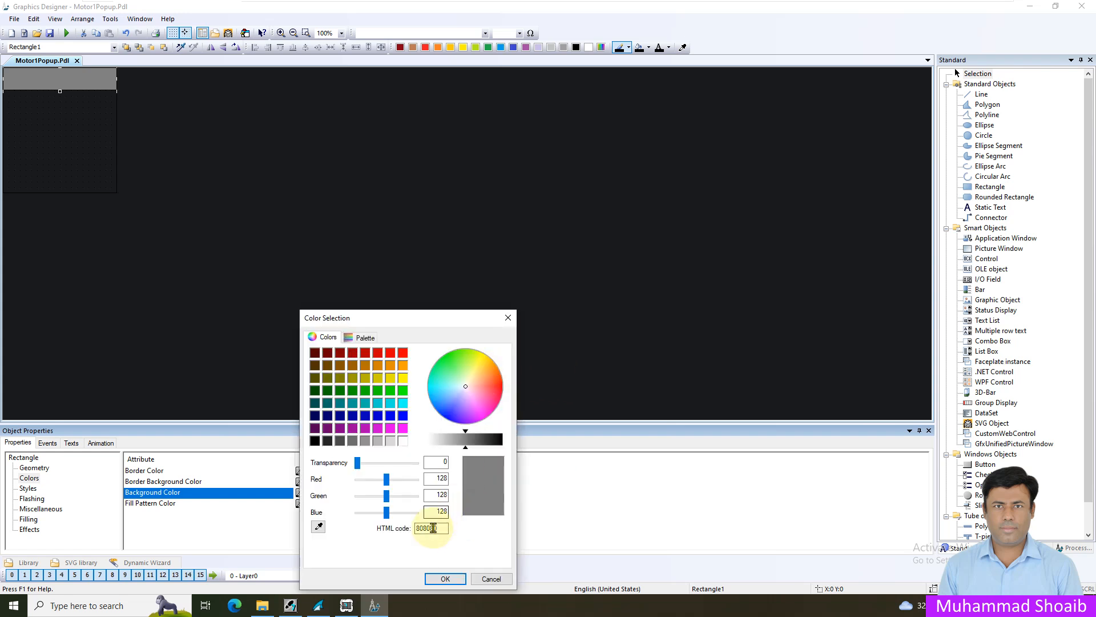
pyautogui.tripleClick(432, 527)
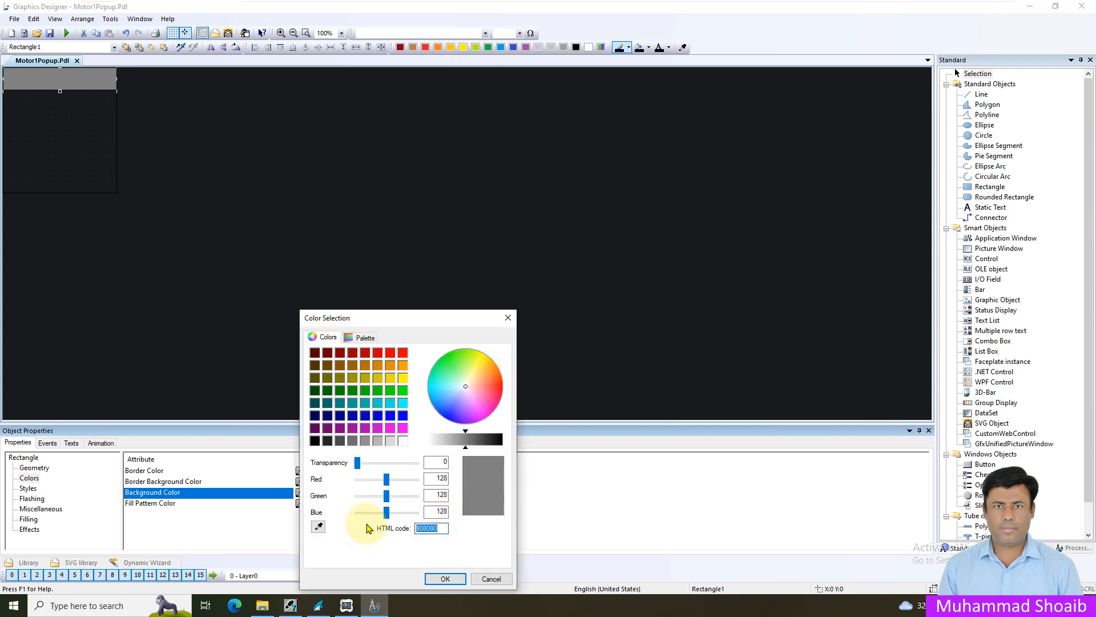
pyautogui.write('2e303')
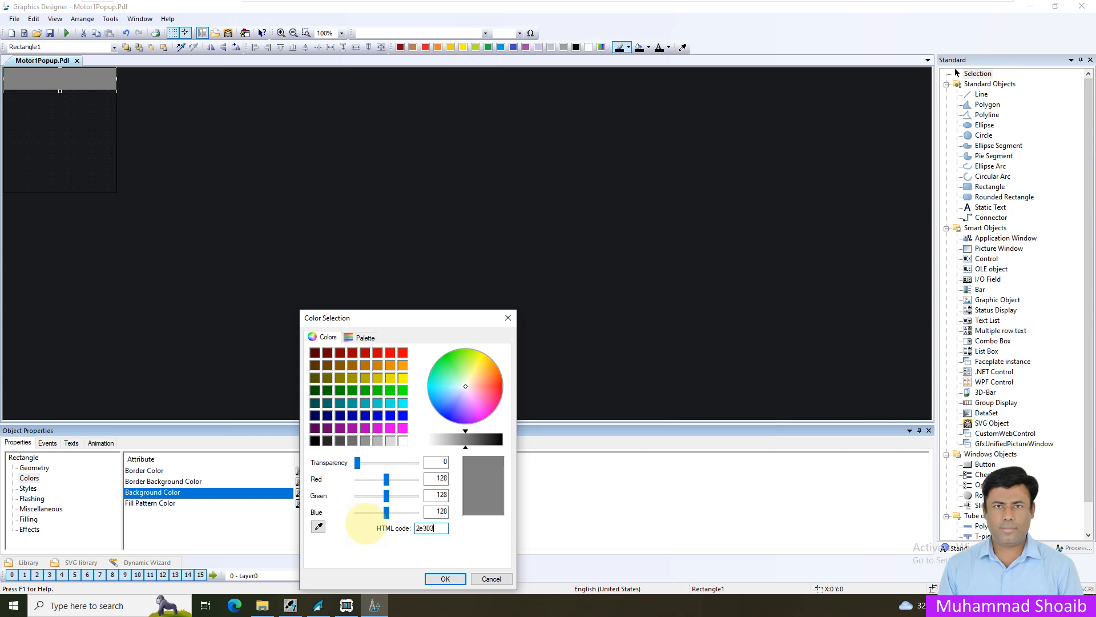
pyautogui.click(445, 578)
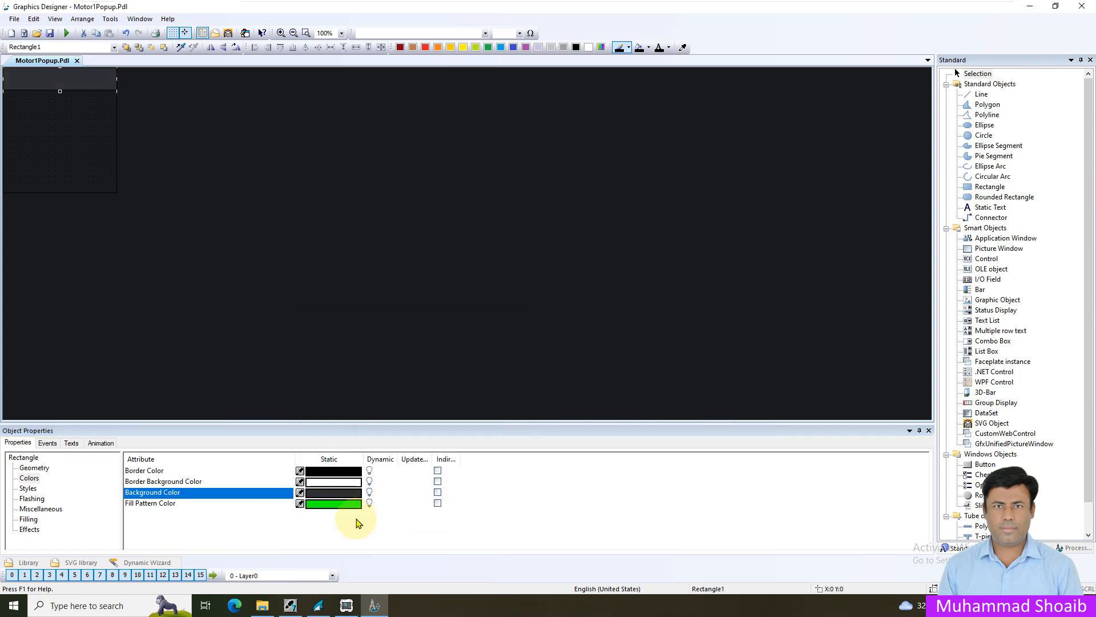
pyautogui.click(991, 206)
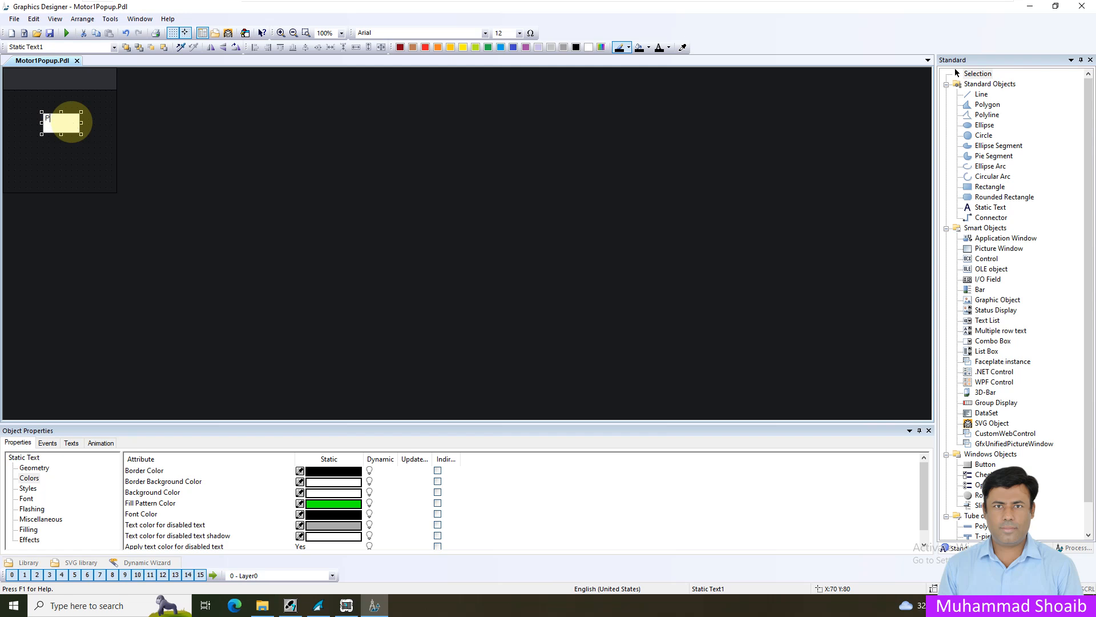
# Add static text PUMP1 with transparent fill pattern, line weight 0 and font size 20.
pyautogui.write('PUMP1')
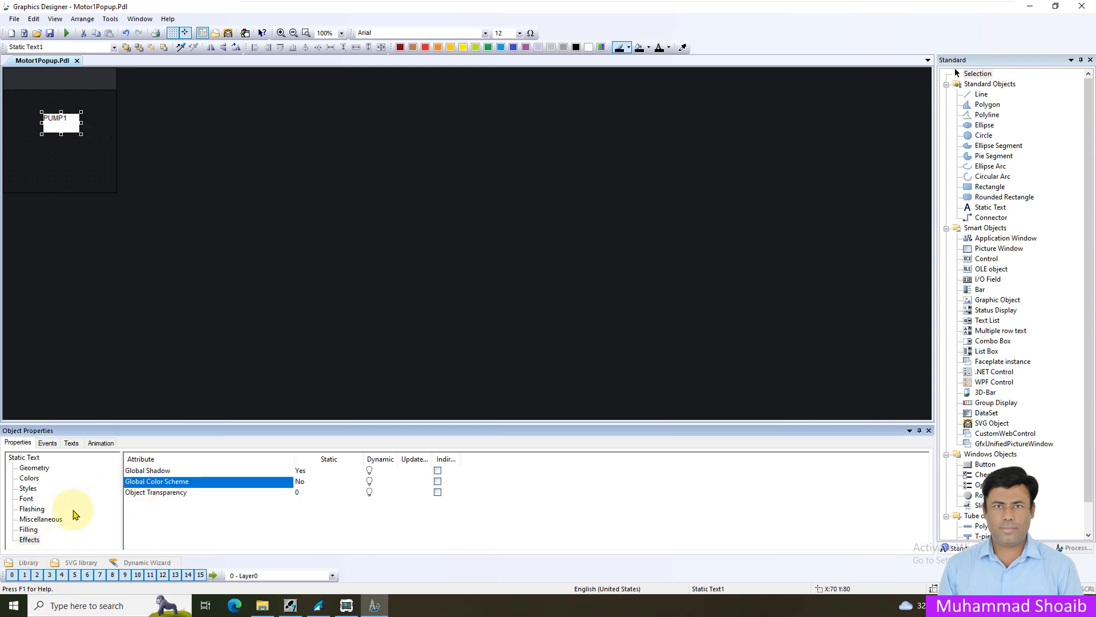
pyautogui.moveTo(29, 488)
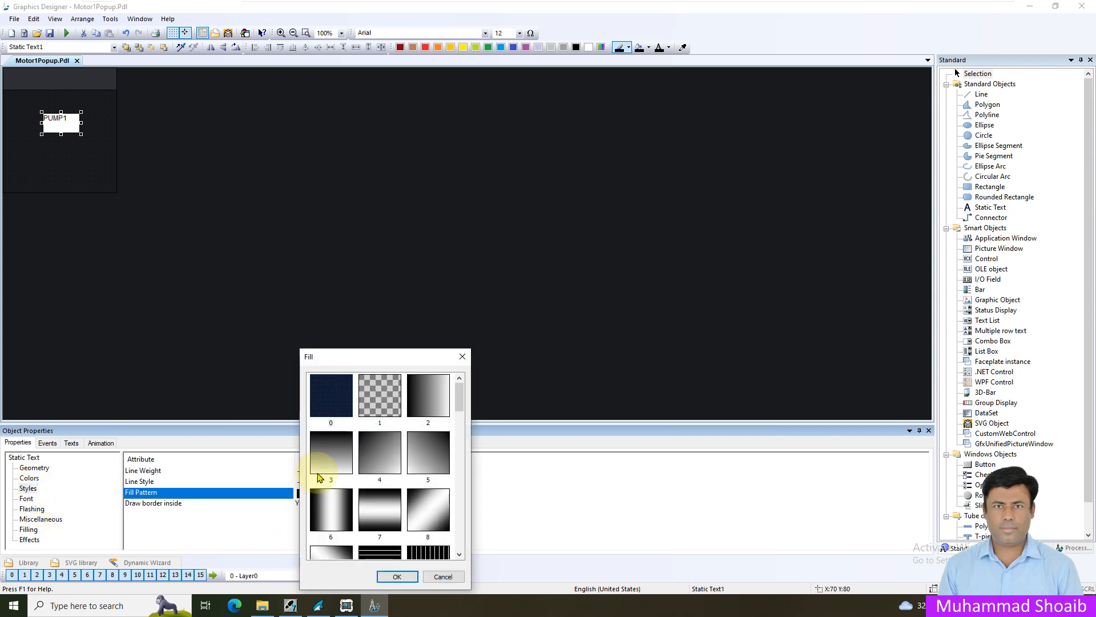
pyautogui.click(396, 576)
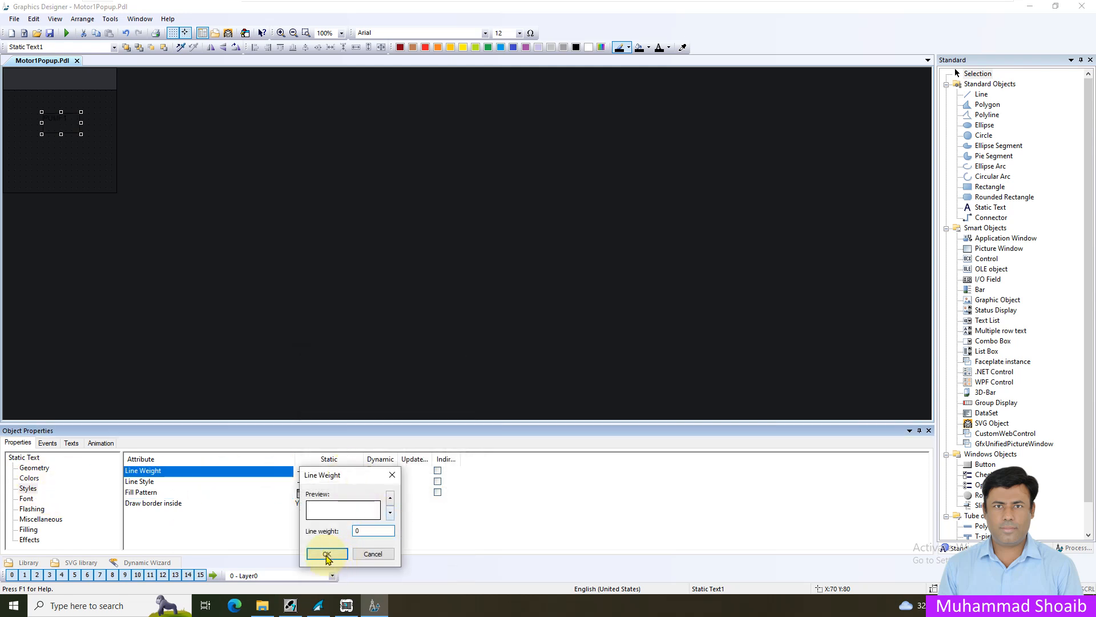
pyautogui.click(325, 553)
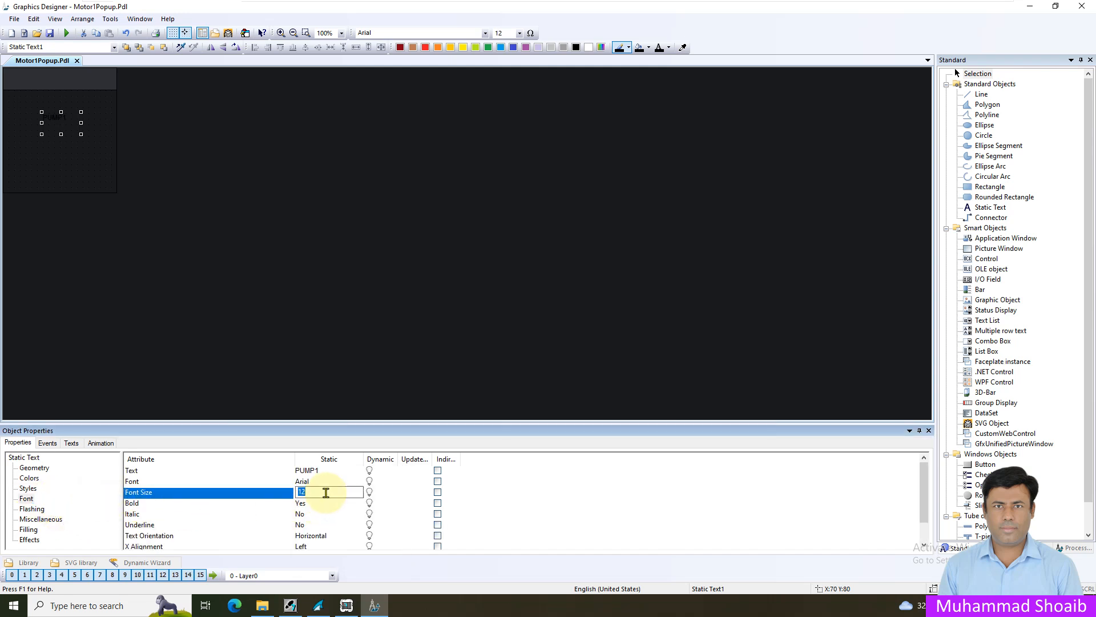
pyautogui.write('9')
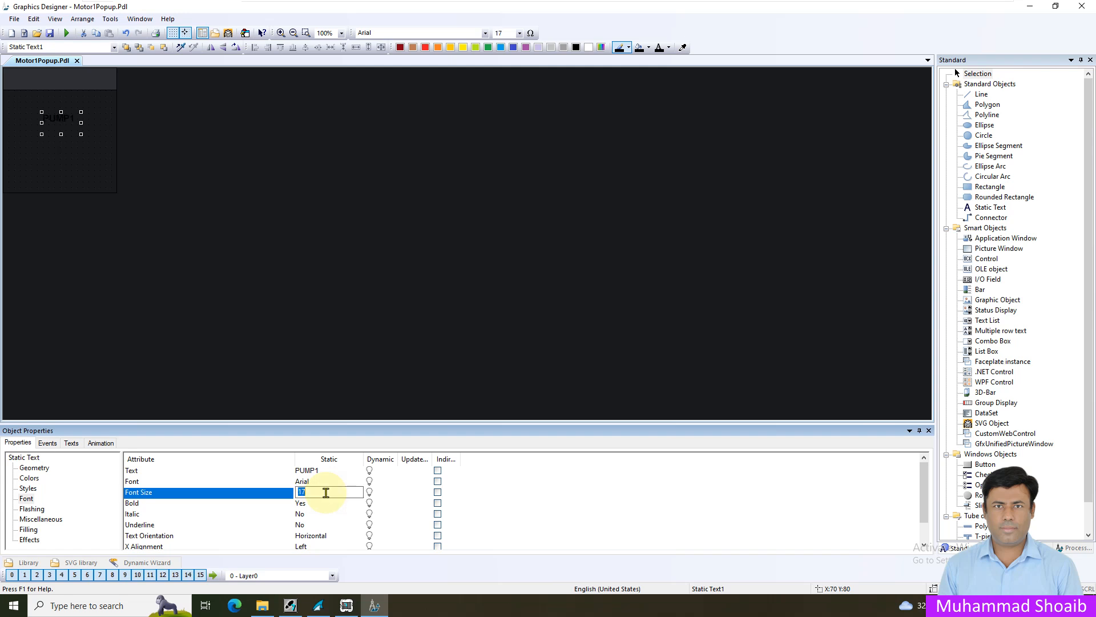
pyautogui.write('20')
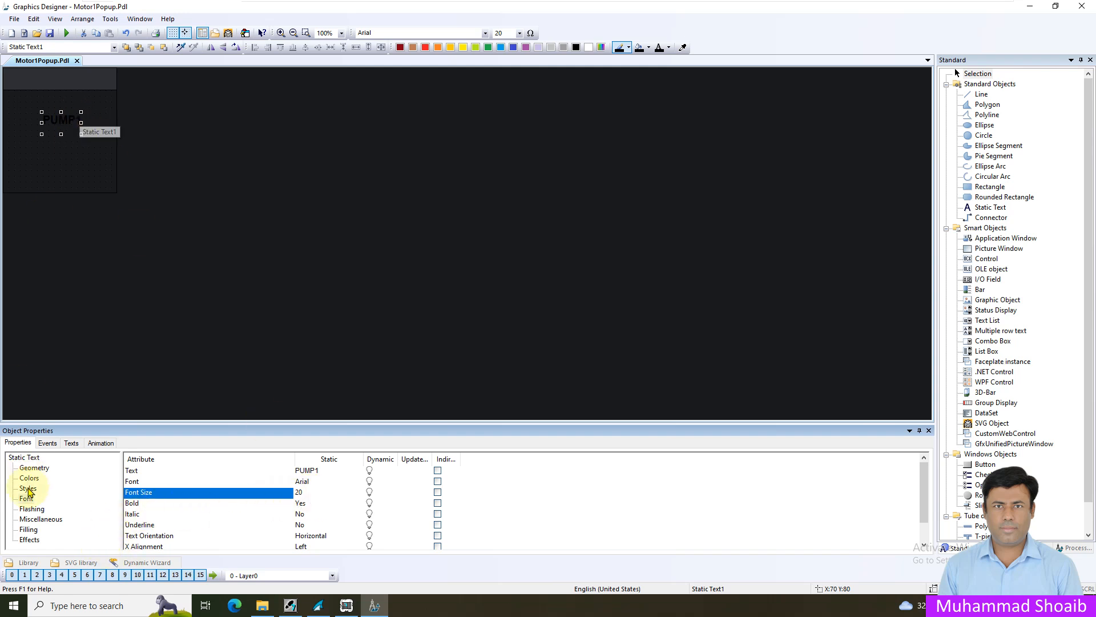
# Make the PUMP1 label's font colour white and resize its box to fit the text.
pyautogui.click(29, 477)
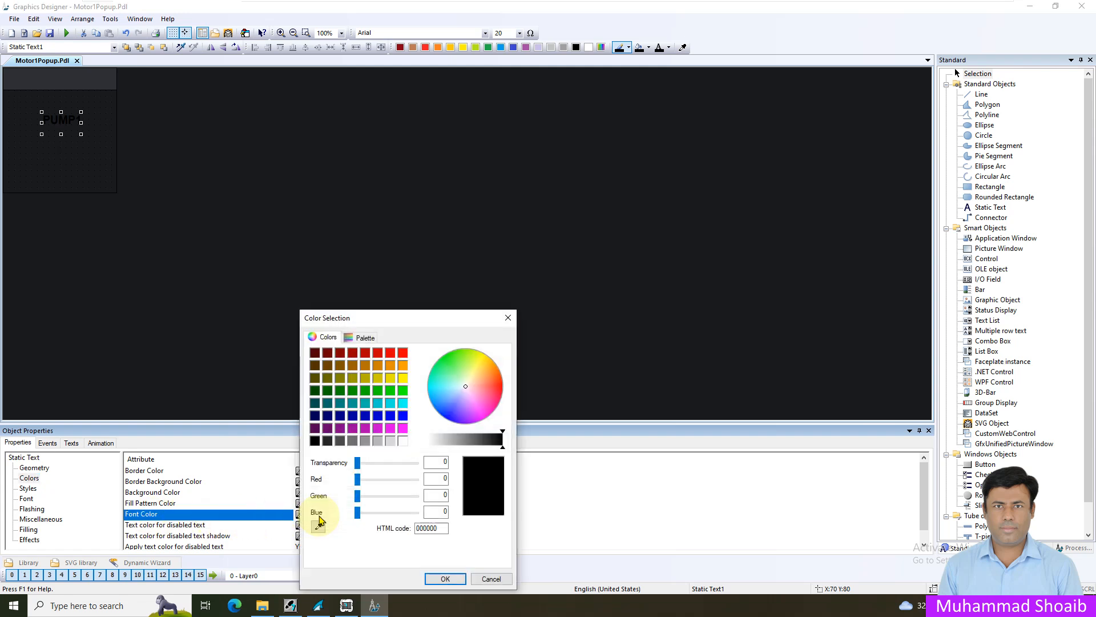
pyautogui.click(445, 578)
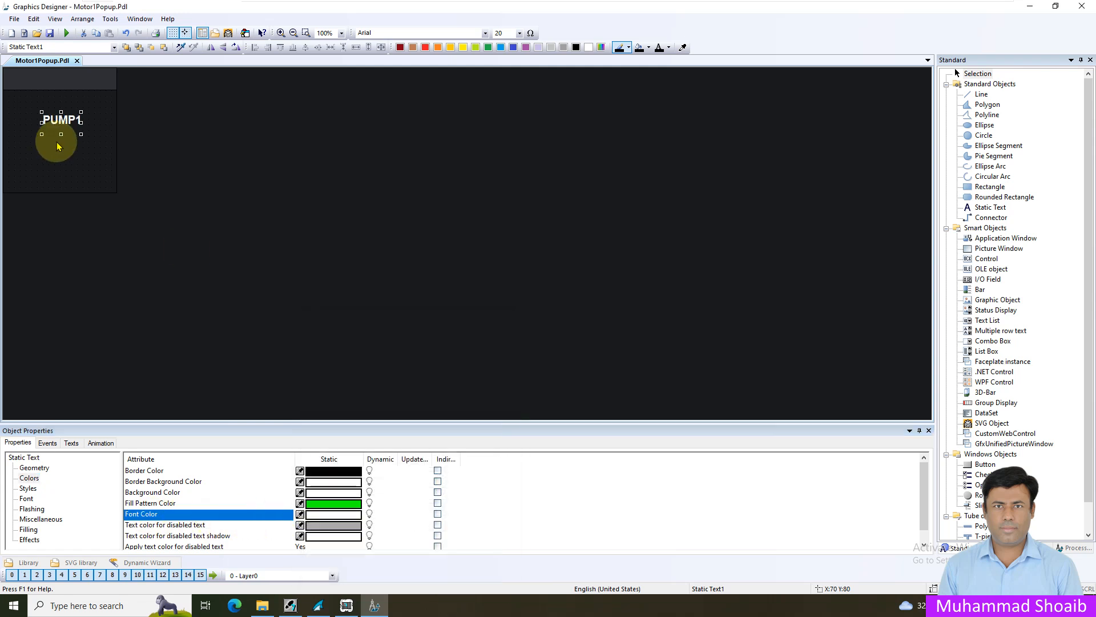
pyautogui.moveTo(57, 144); pyautogui.dragTo(74, 123)
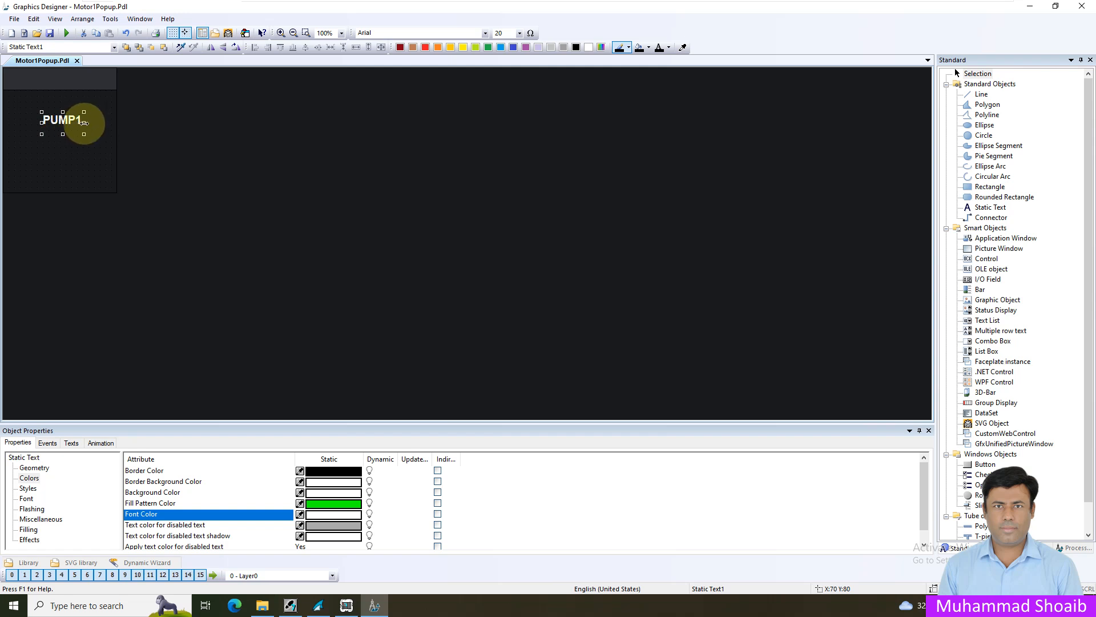
pyautogui.moveTo(82, 118); pyautogui.dragTo(55, 84)
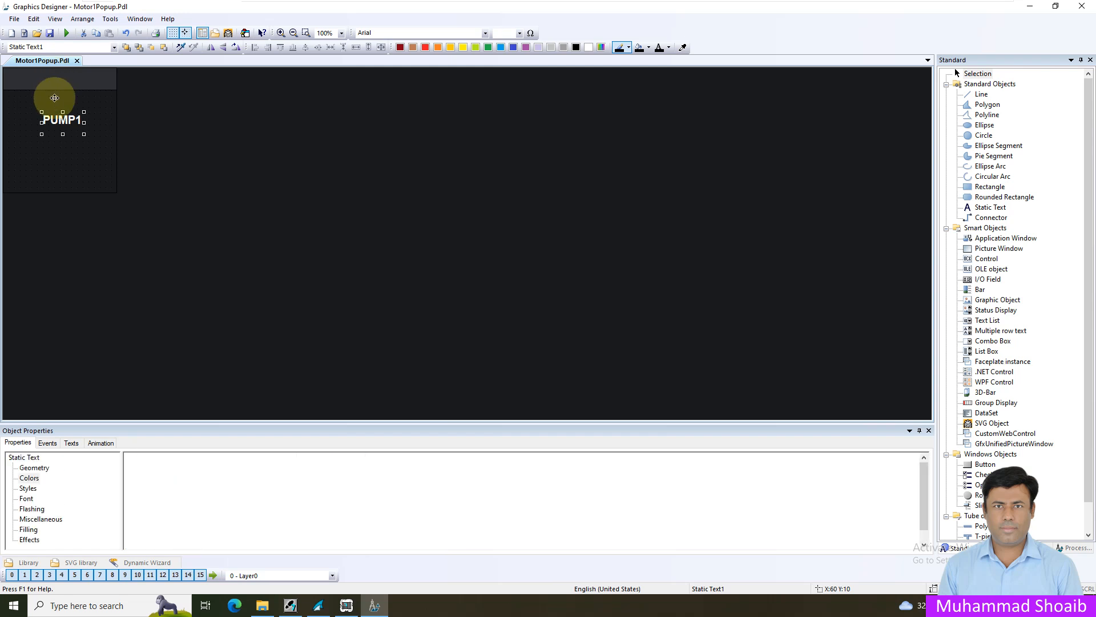
# Move the label onto the header bar as PUMP-1 and centre it horizontally with the bar.
pyautogui.moveTo(55, 97); pyautogui.dragTo(63, 79)
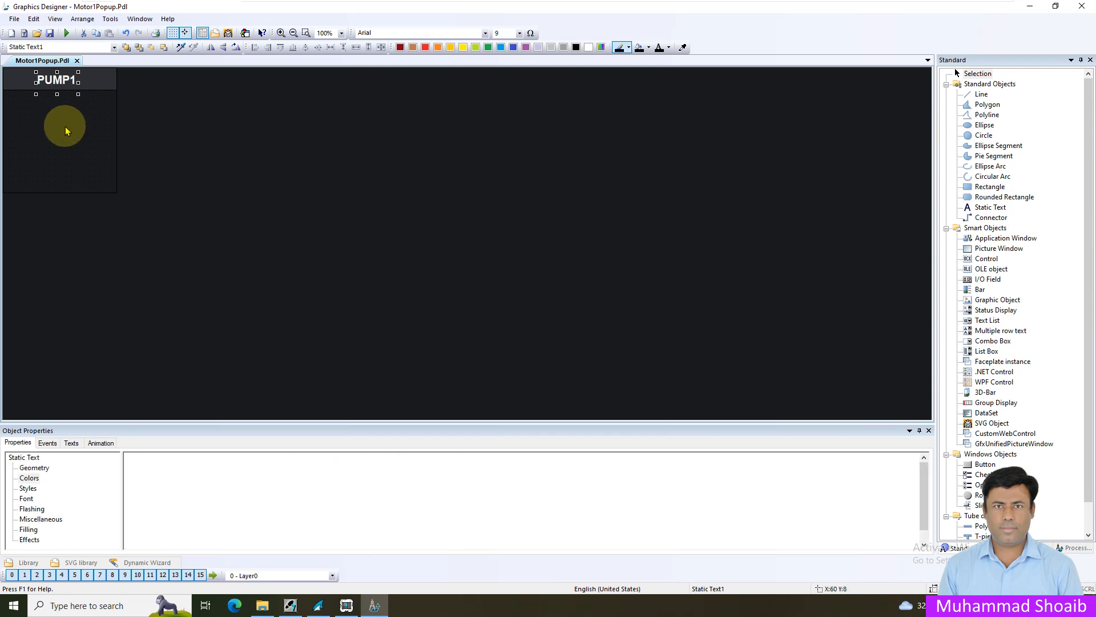
pyautogui.click(29, 477)
pyautogui.write('-')
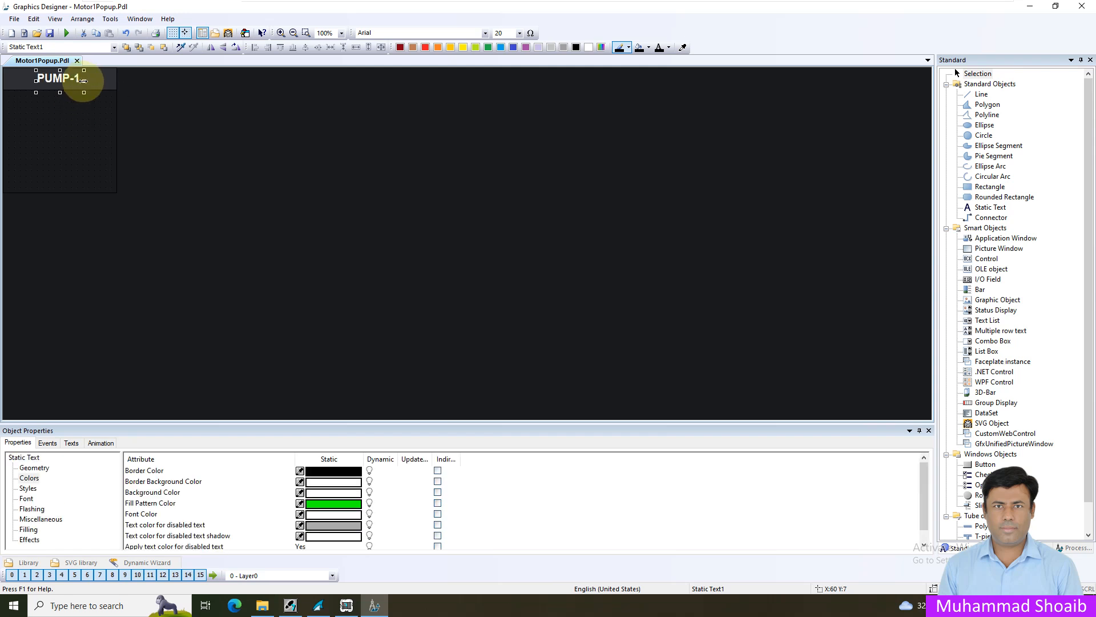
pyautogui.click(305, 48)
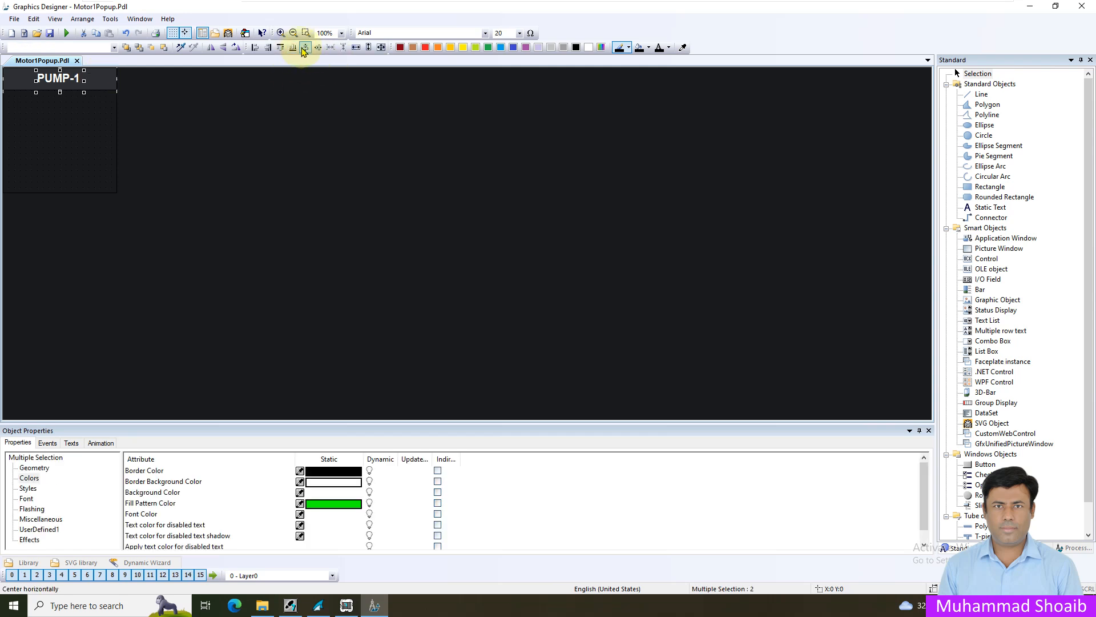
pyautogui.click(317, 47)
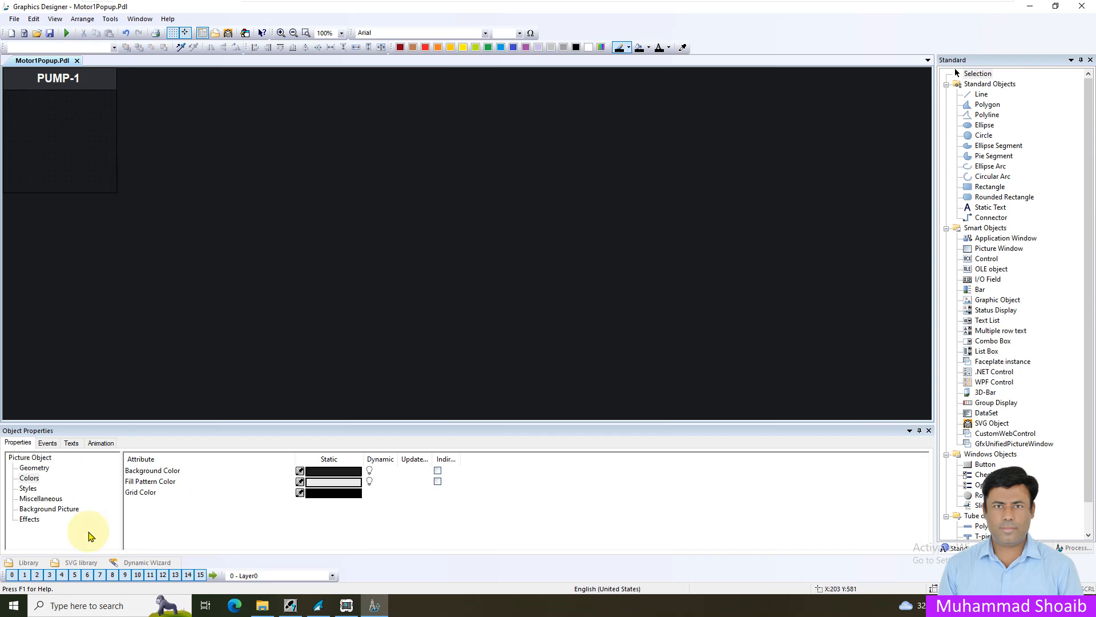
# Place a pump from IndustryGraphicLibraryV2.0 > Pumps below the header and align it with the header.
pyautogui.click(80, 562)
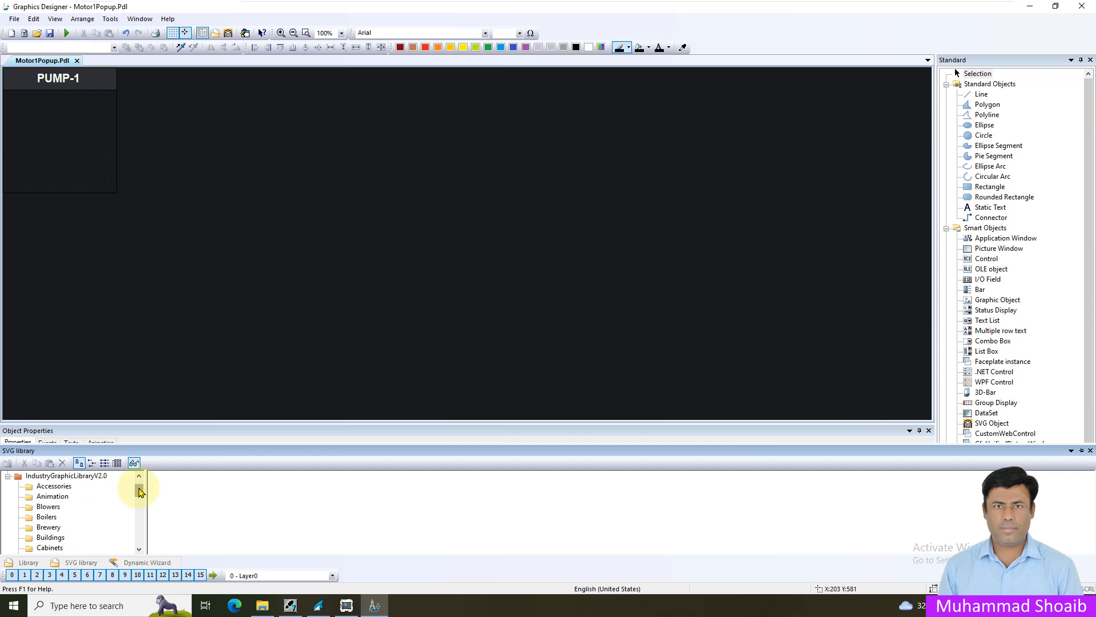
pyautogui.scroll(-3)
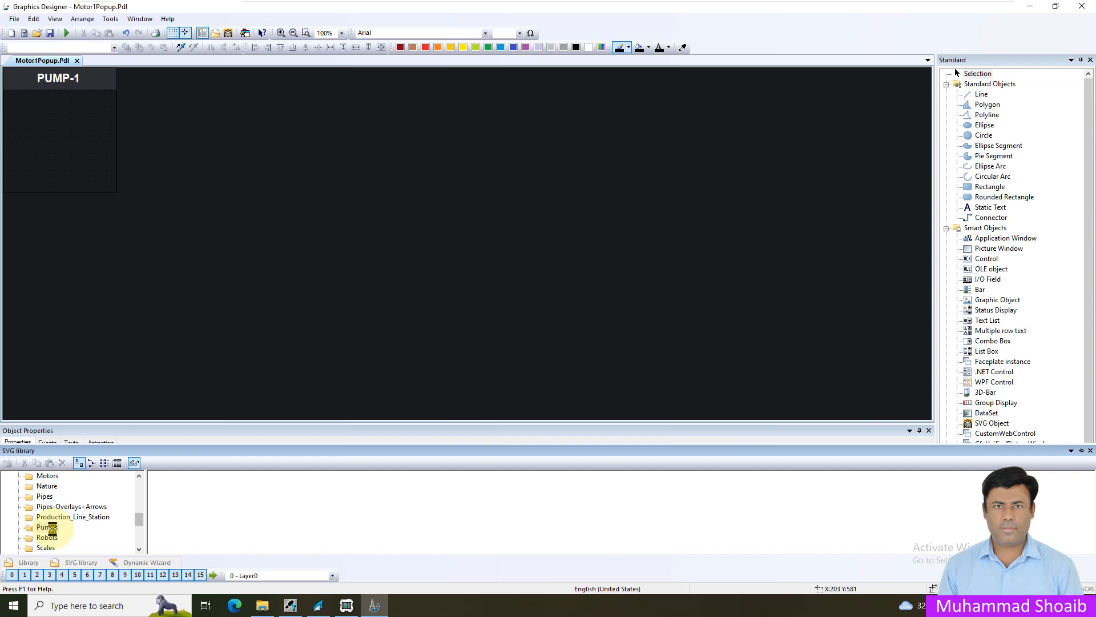
pyautogui.click(46, 526)
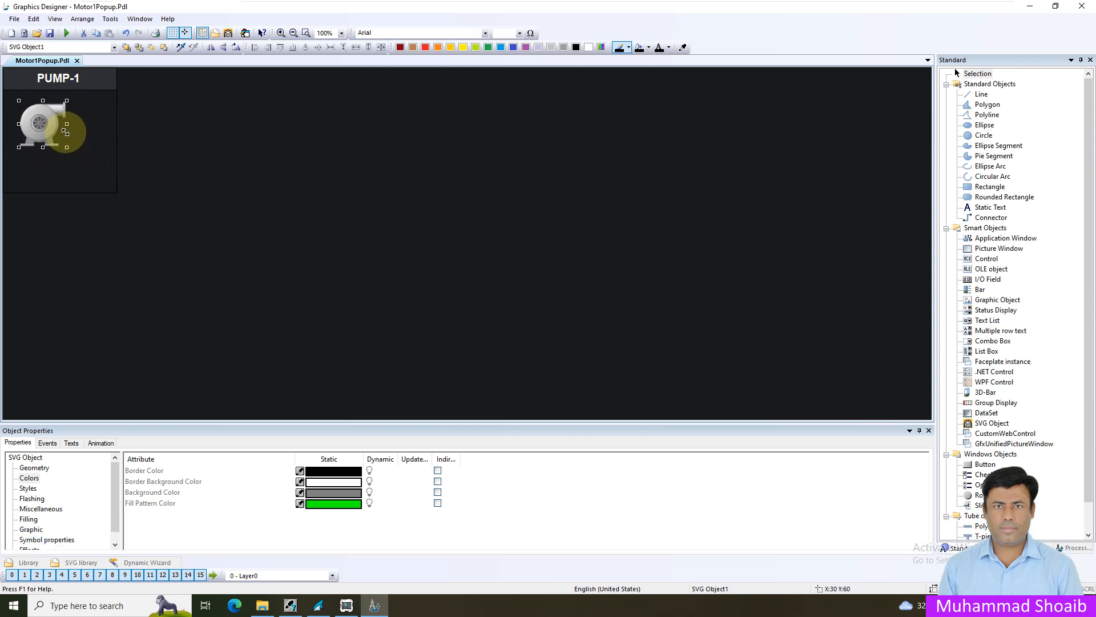
pyautogui.click(33, 467)
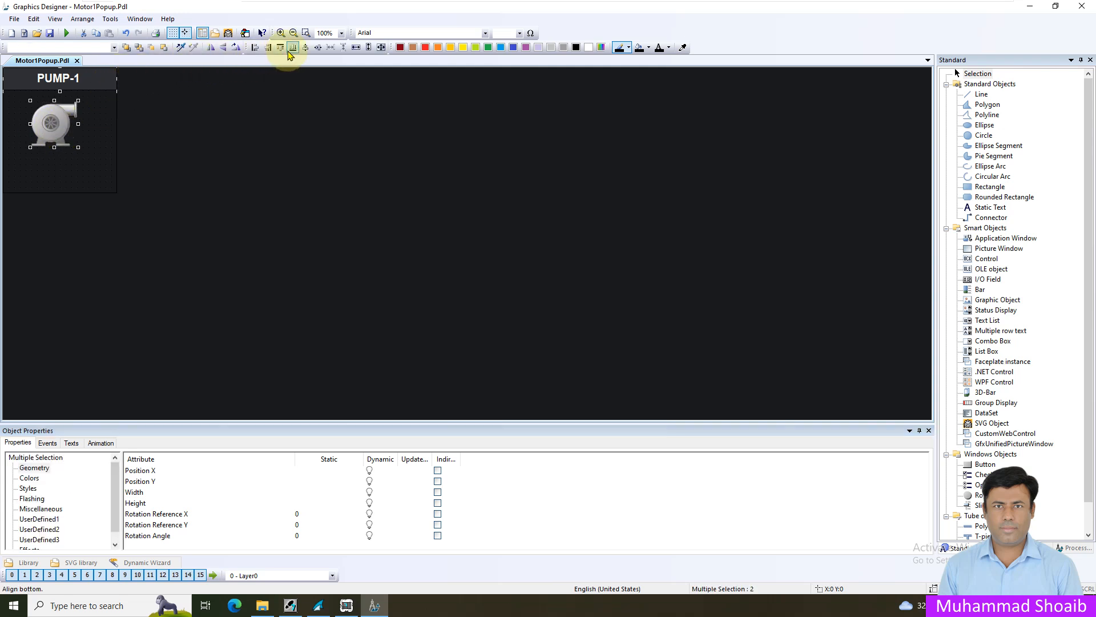
pyautogui.click(120, 177)
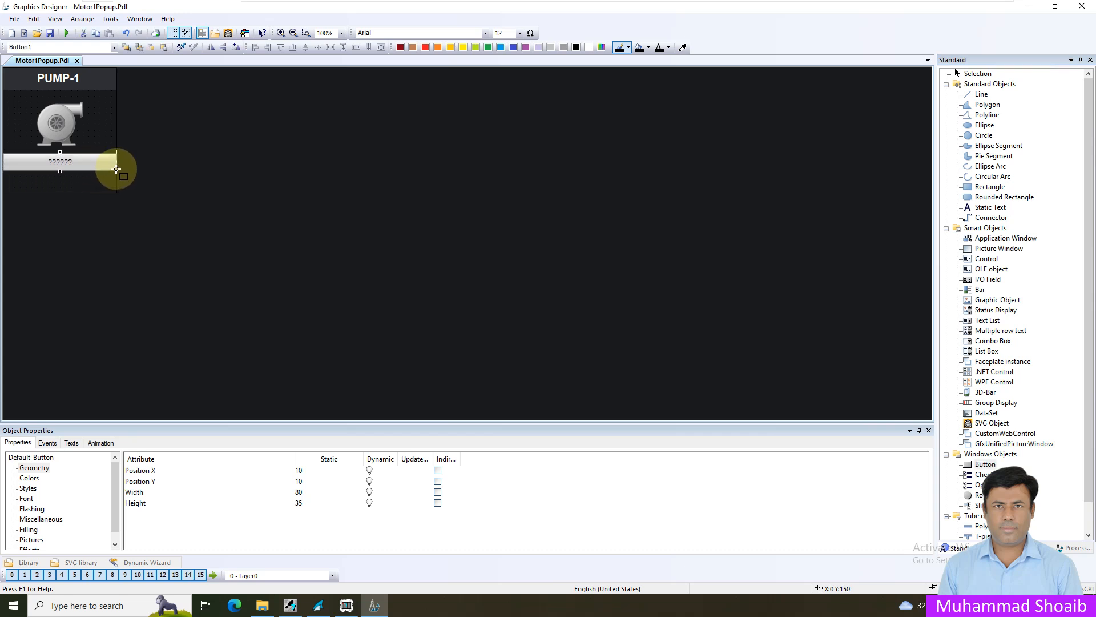
# Configure the new button with text START and a green font colour, confirming with OK.
pyautogui.doubleClick(60, 162)
pyautogui.write('S')
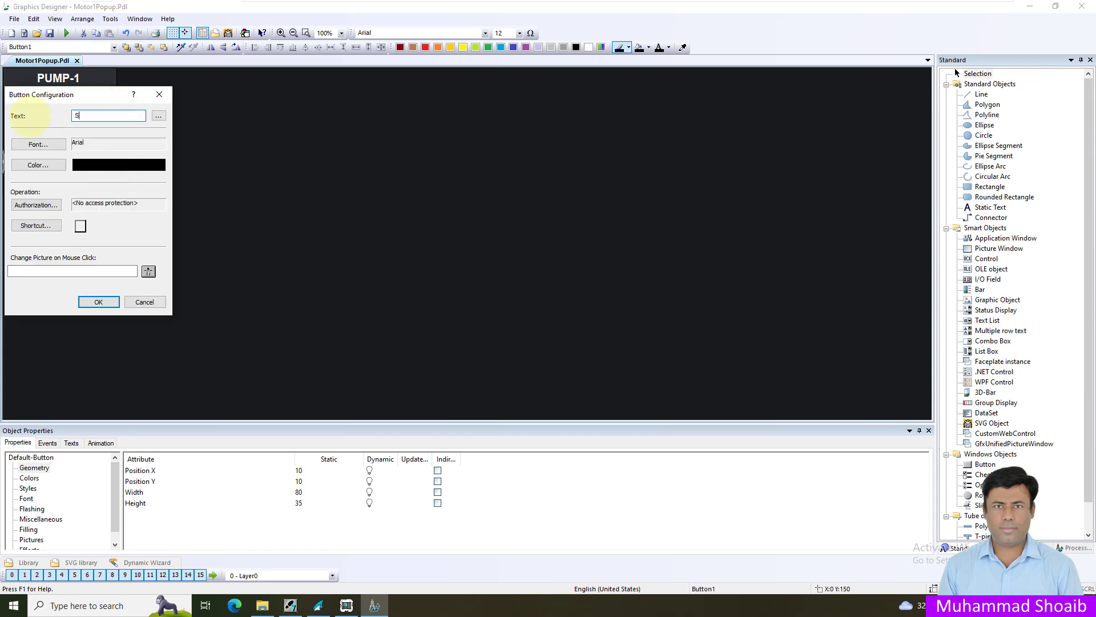
pyautogui.write('TART')
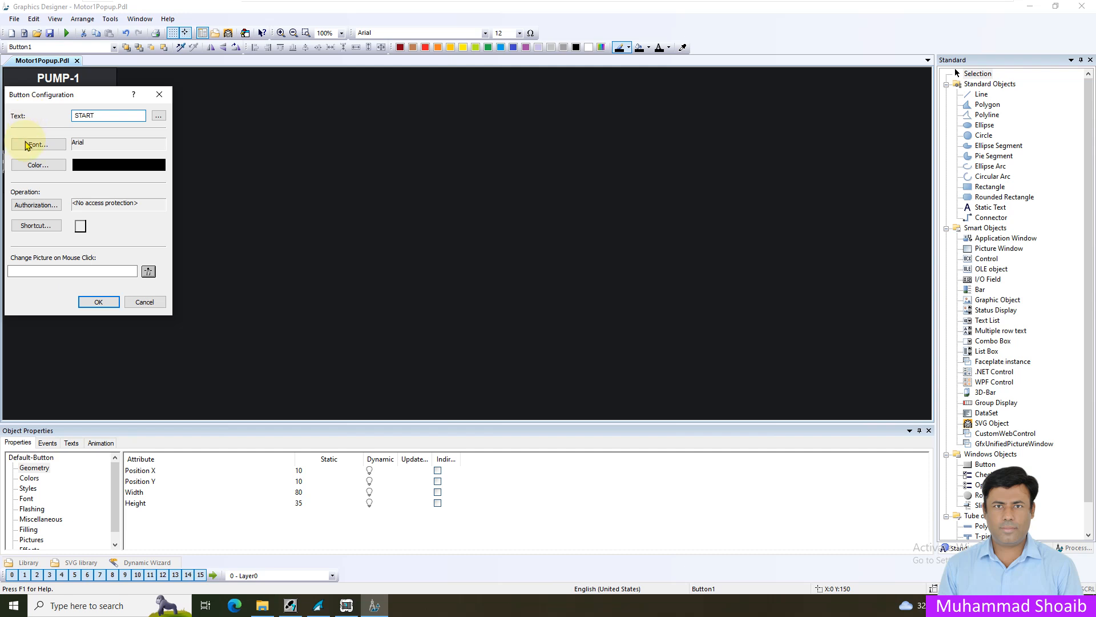
pyautogui.click(36, 165)
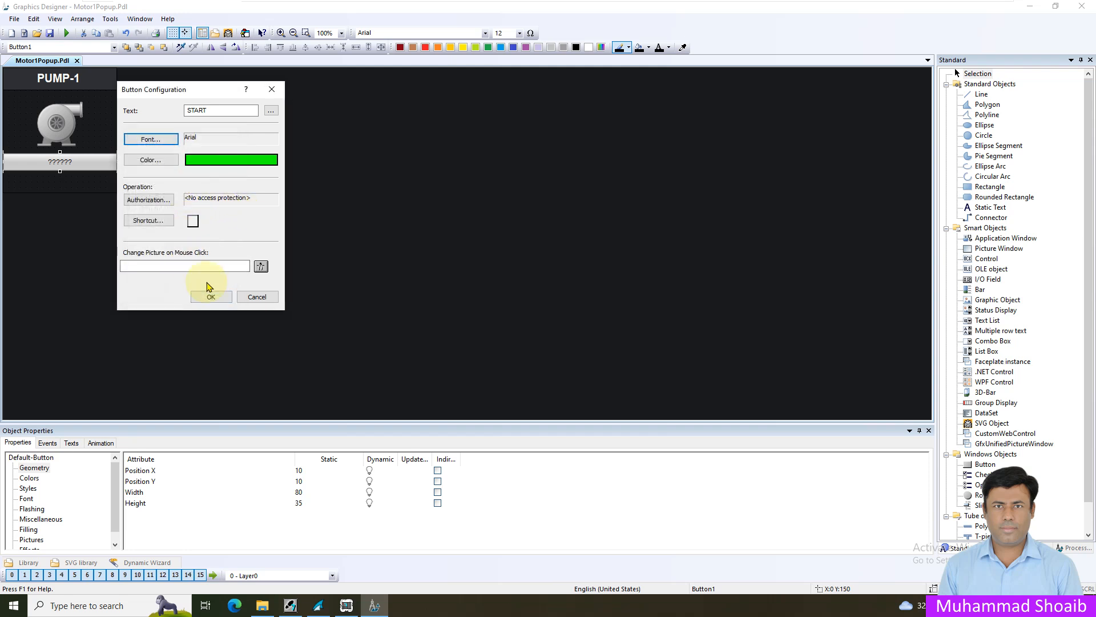
pyautogui.click(211, 296)
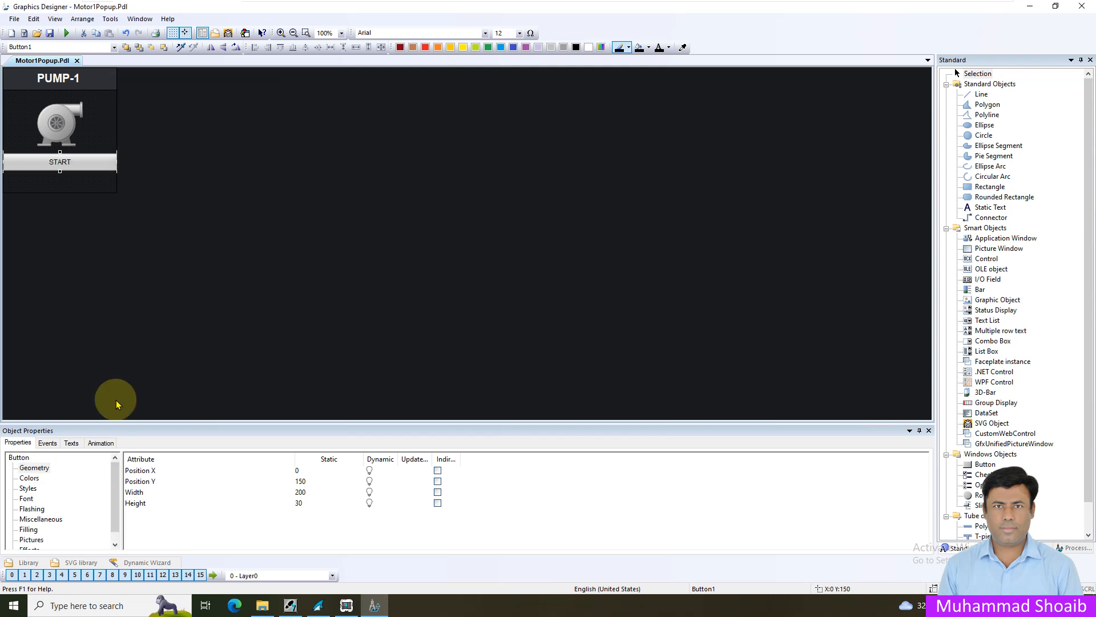
# Set the START button's font size to 17 and its background colour to green.
pyautogui.click(25, 497)
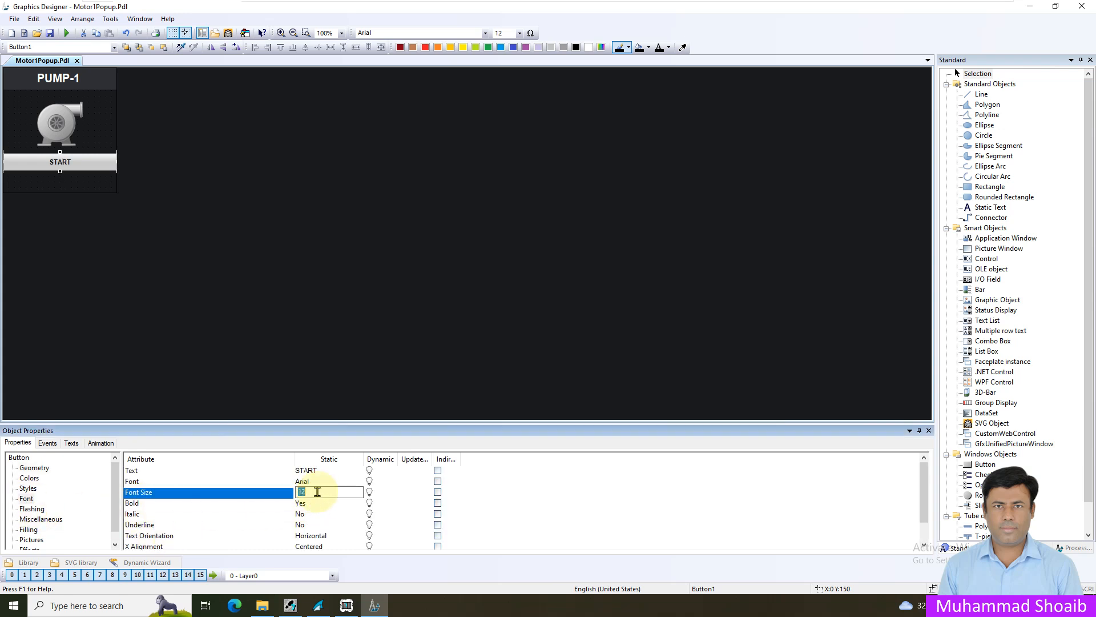
pyautogui.write('17')
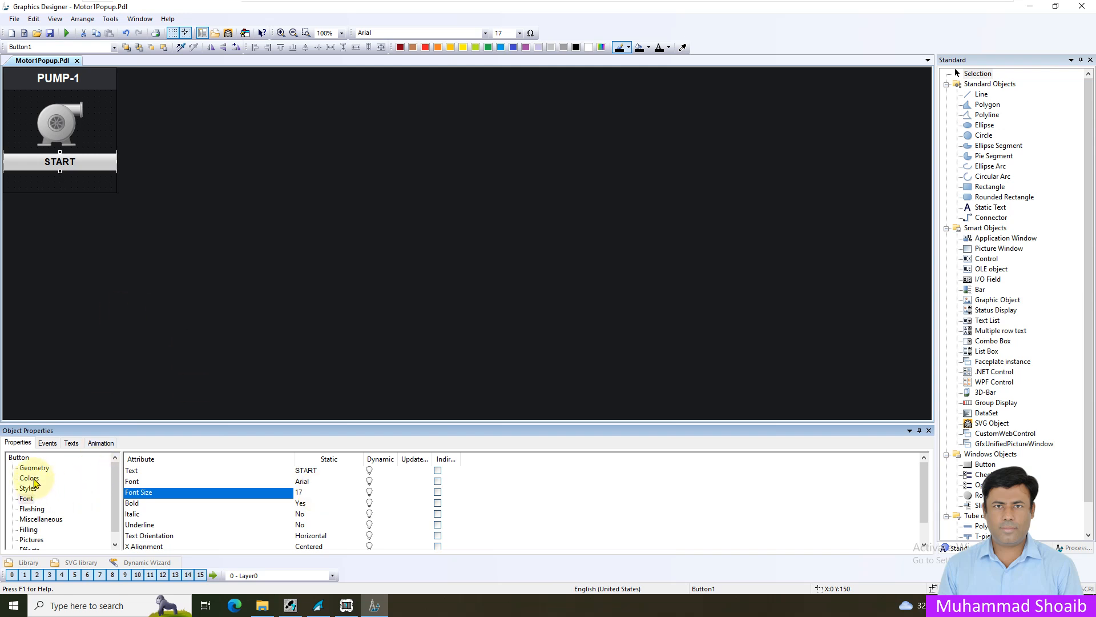
pyautogui.click(29, 478)
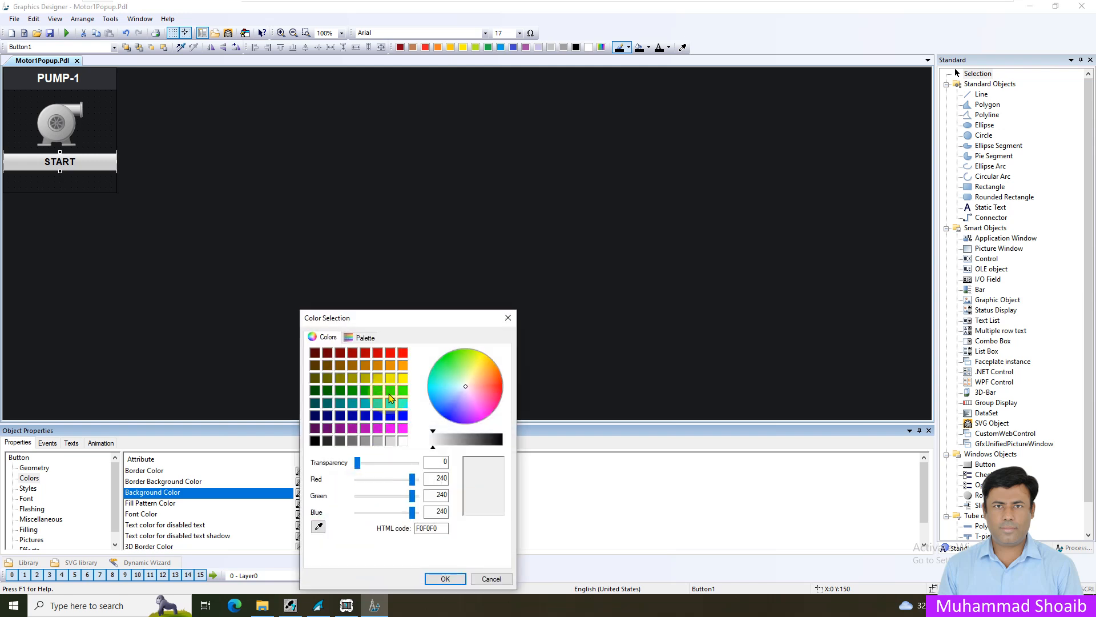
pyautogui.click(445, 578)
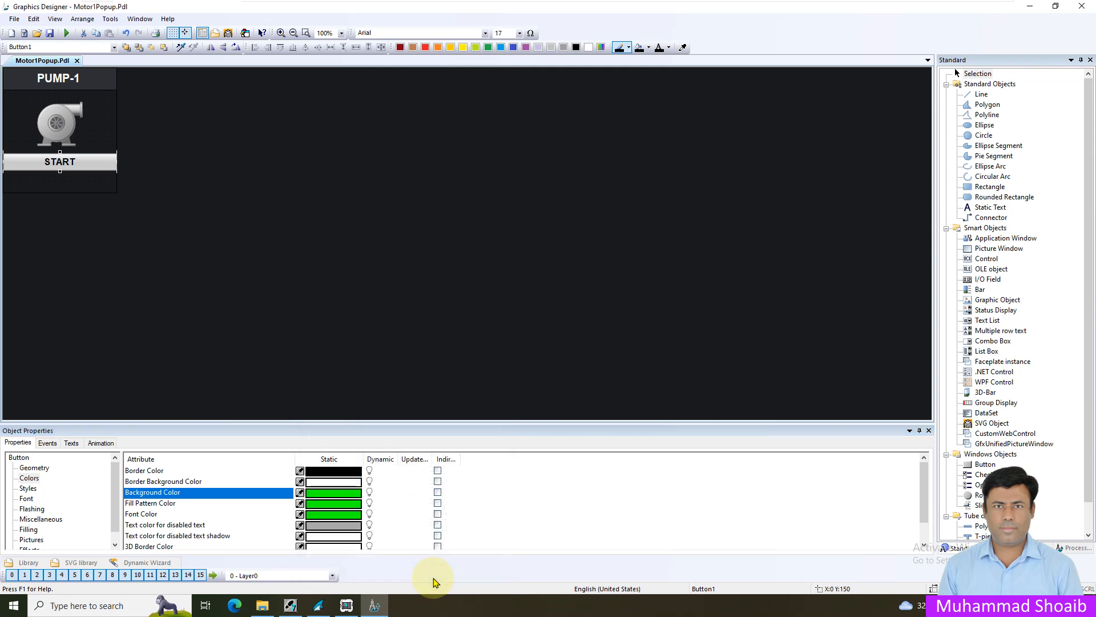
pyautogui.moveTo(84, 532)
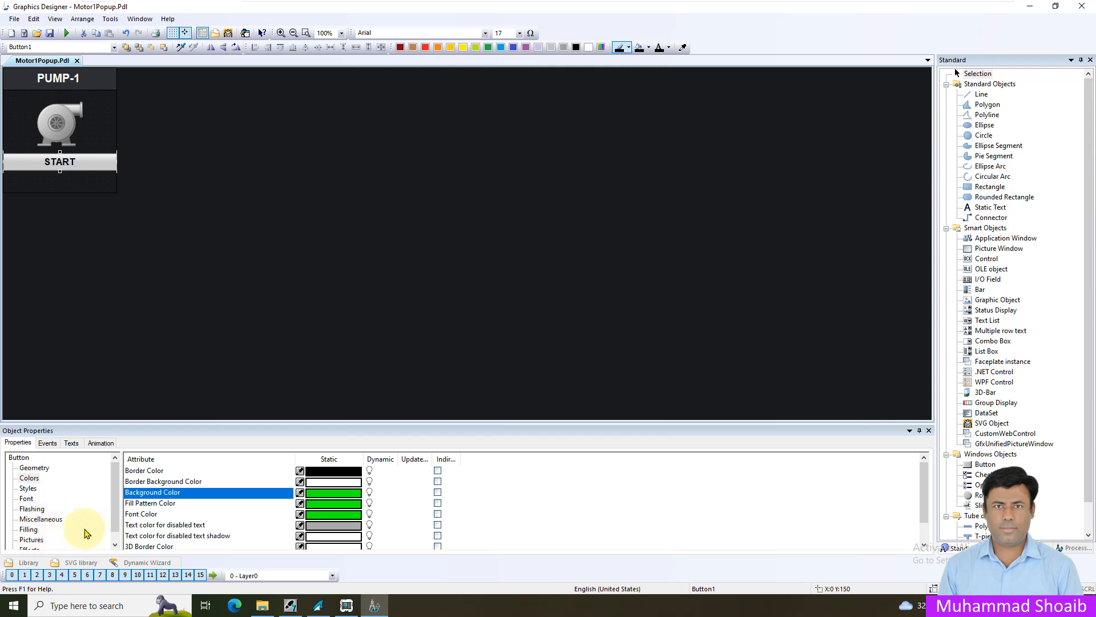
# Set the START button's font colour to black.
pyautogui.click(29, 539)
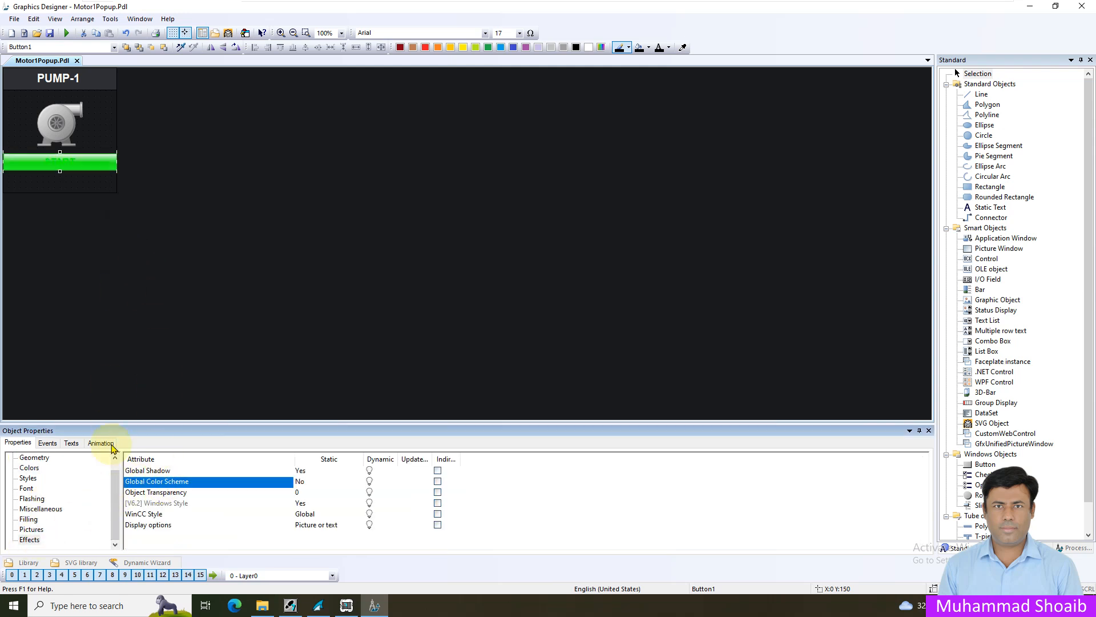
pyautogui.click(27, 488)
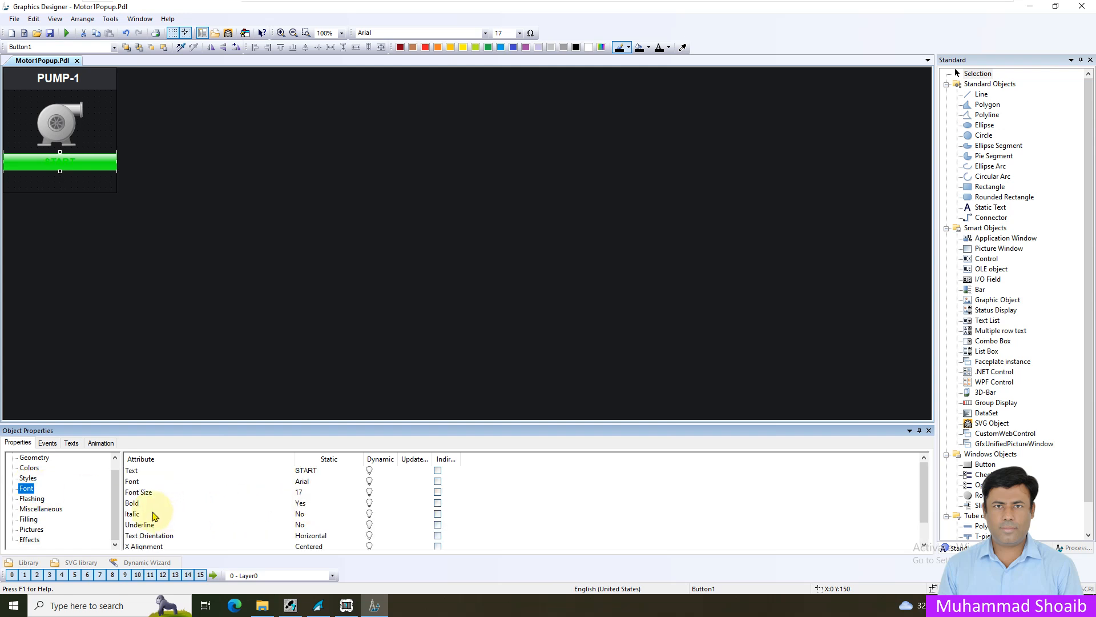
pyautogui.moveTo(172, 502)
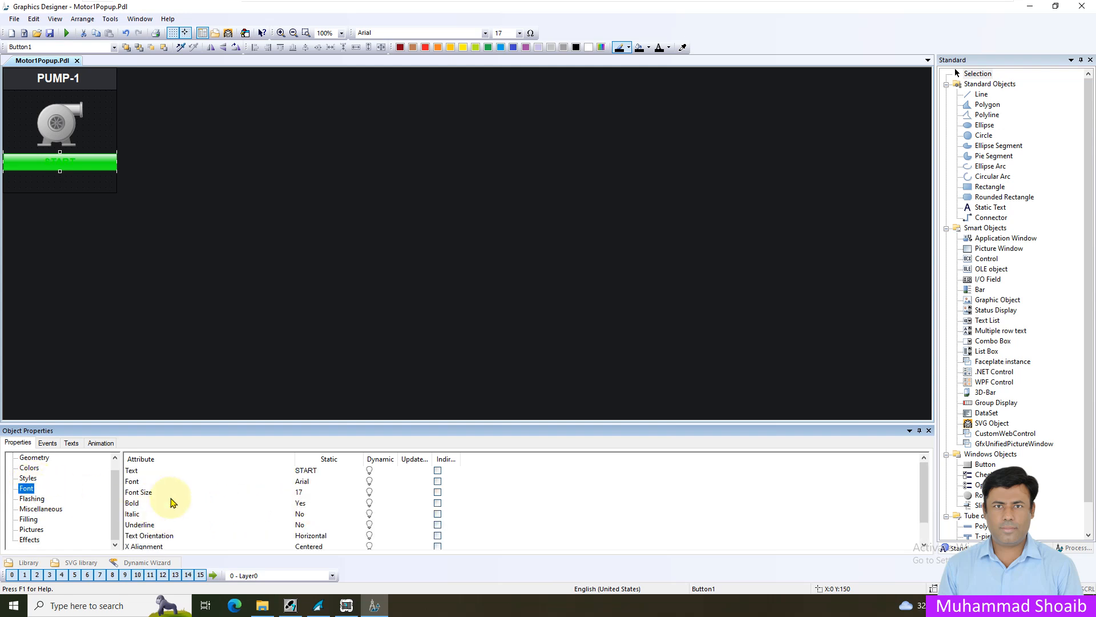
pyautogui.click(33, 467)
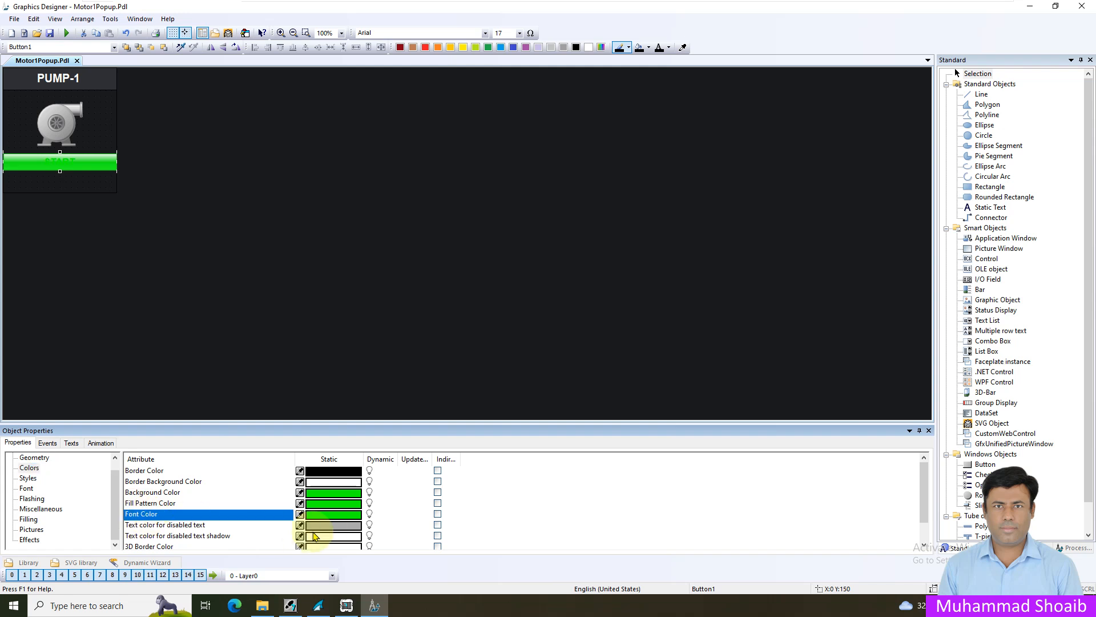
pyautogui.click(333, 514)
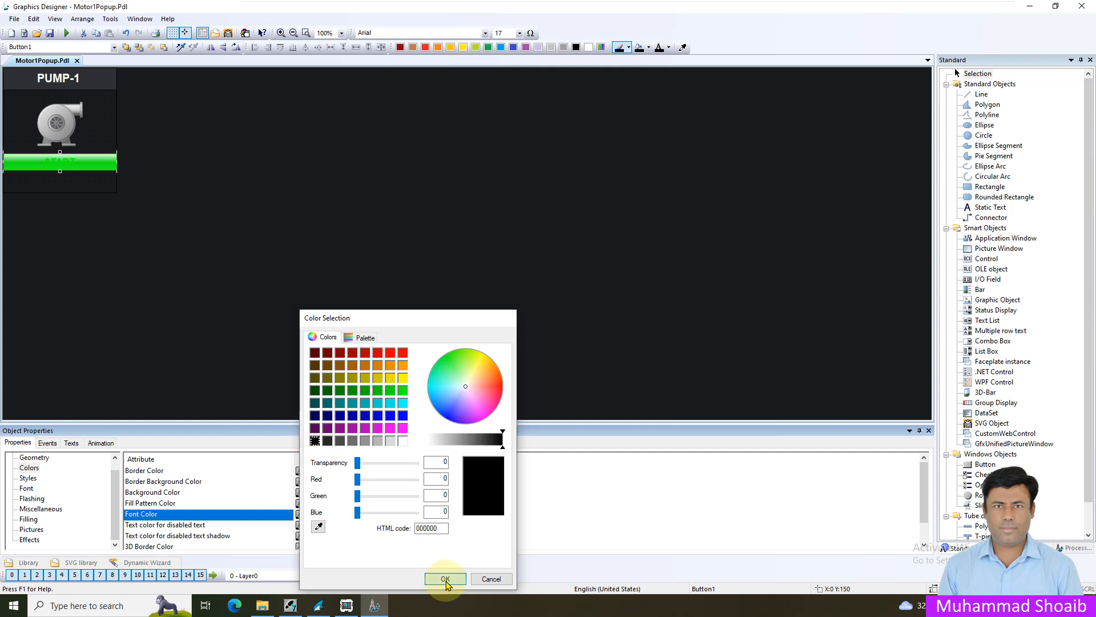
pyautogui.click(445, 578)
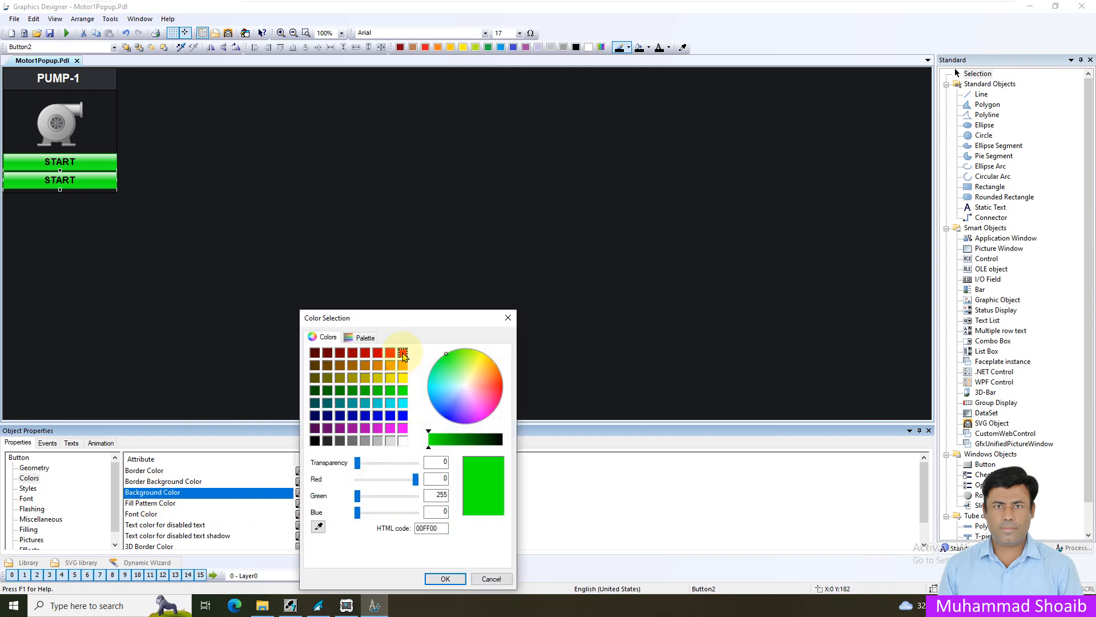
# Give the copied button a red background and change its text to STOP.
pyautogui.click(445, 578)
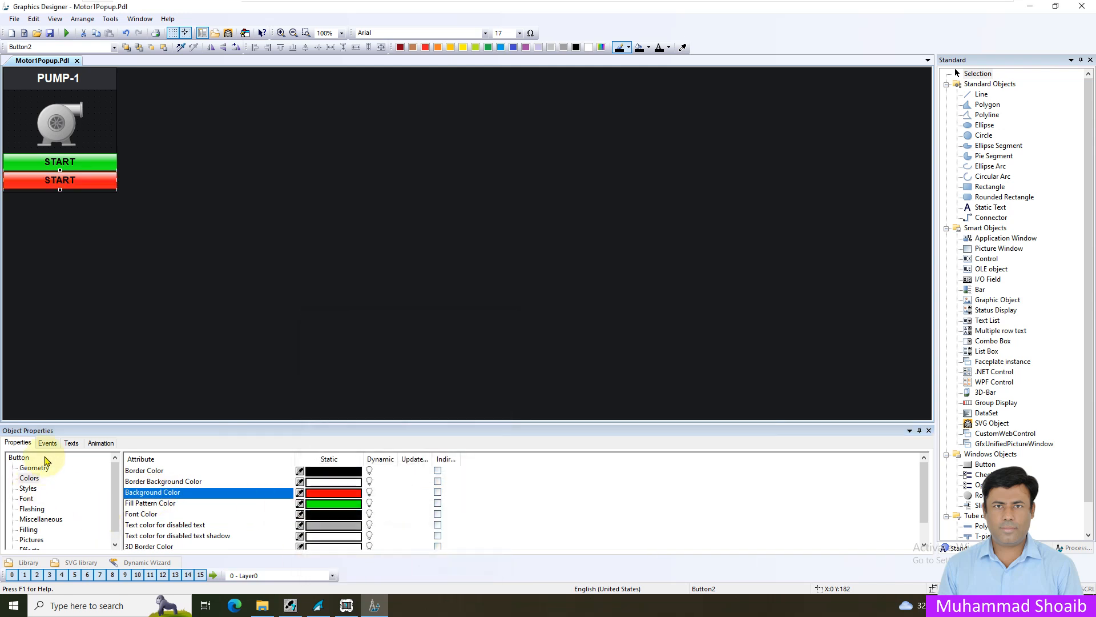
pyautogui.click(71, 443)
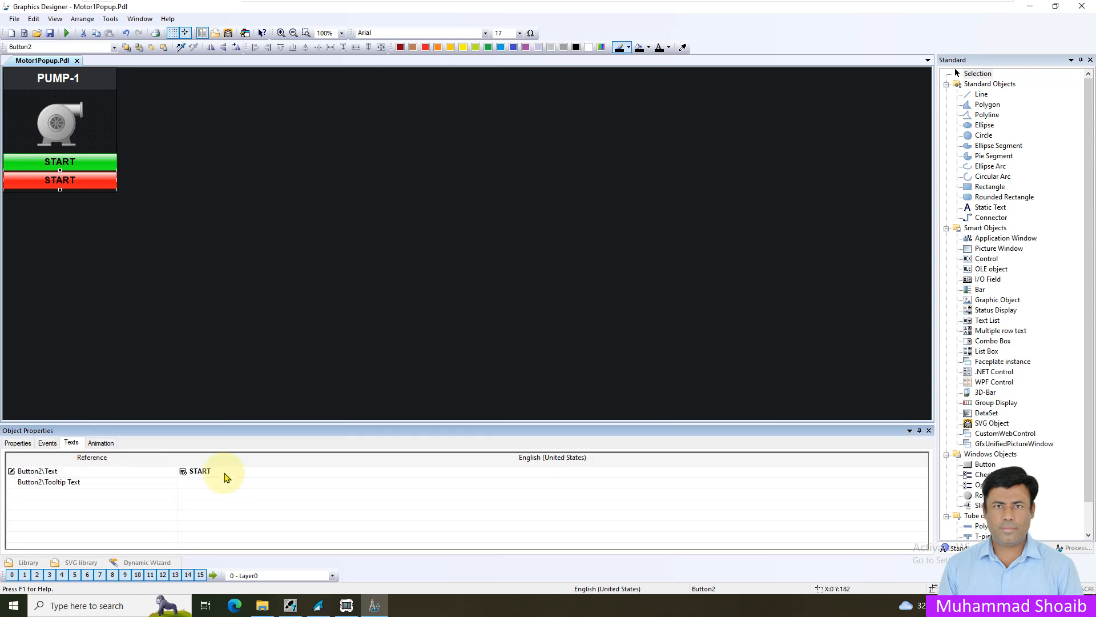
pyautogui.write('STOP')
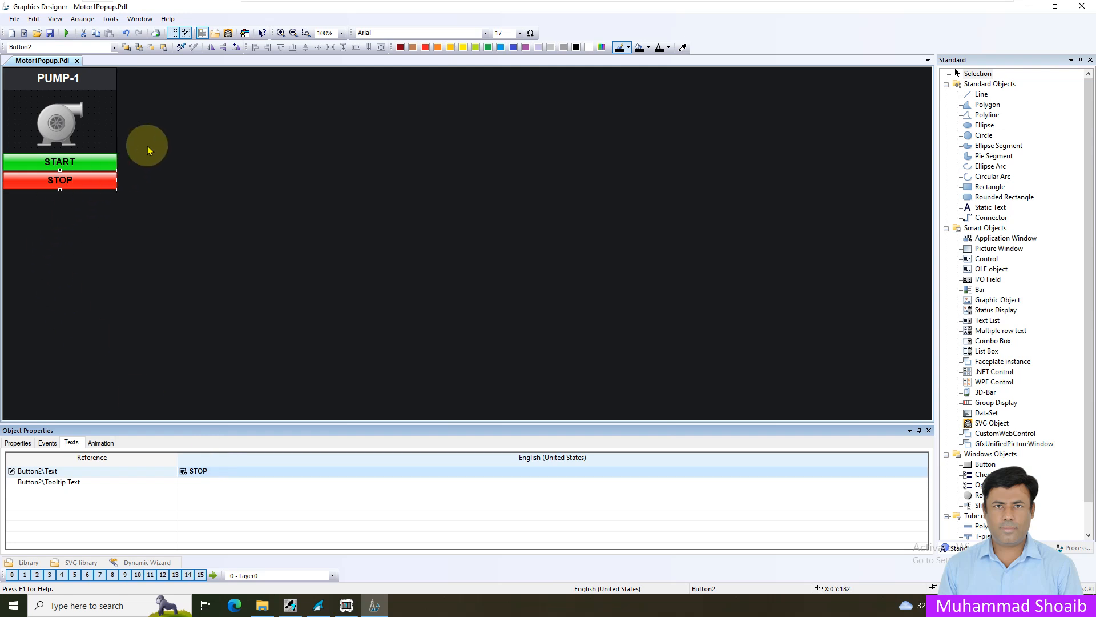
pyautogui.click(96, 128)
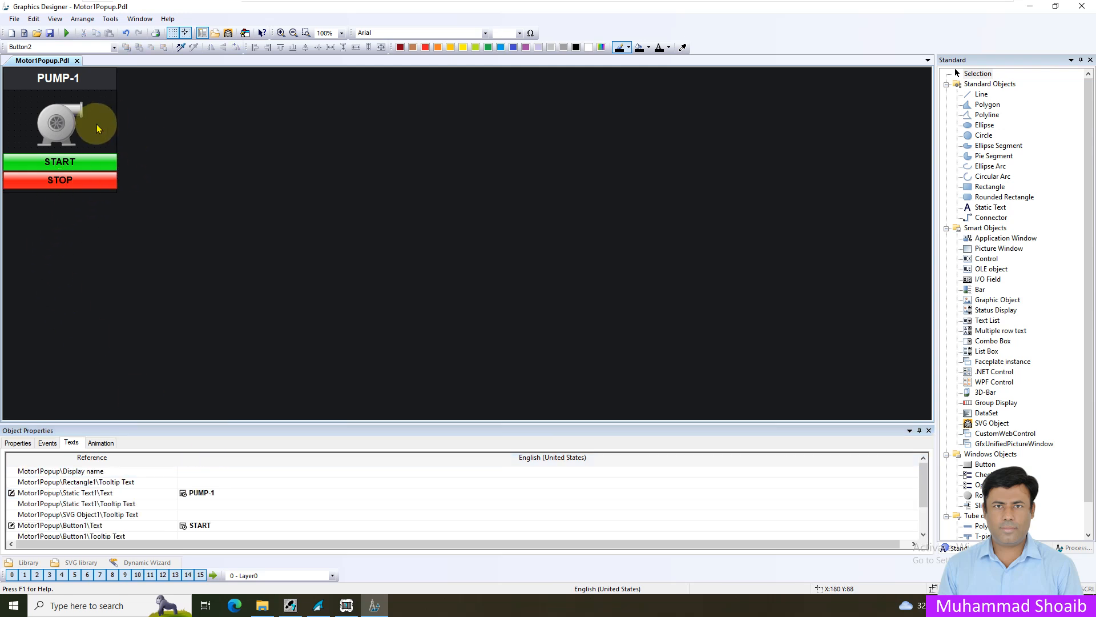
pyautogui.moveTo(74, 166)
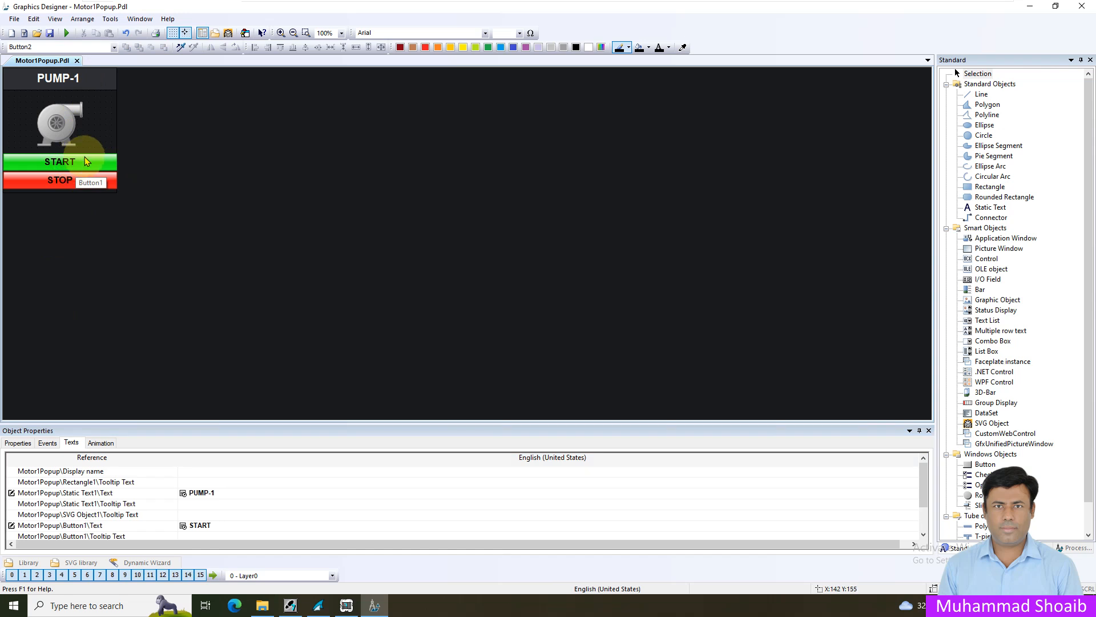
pyautogui.moveTo(90, 133)
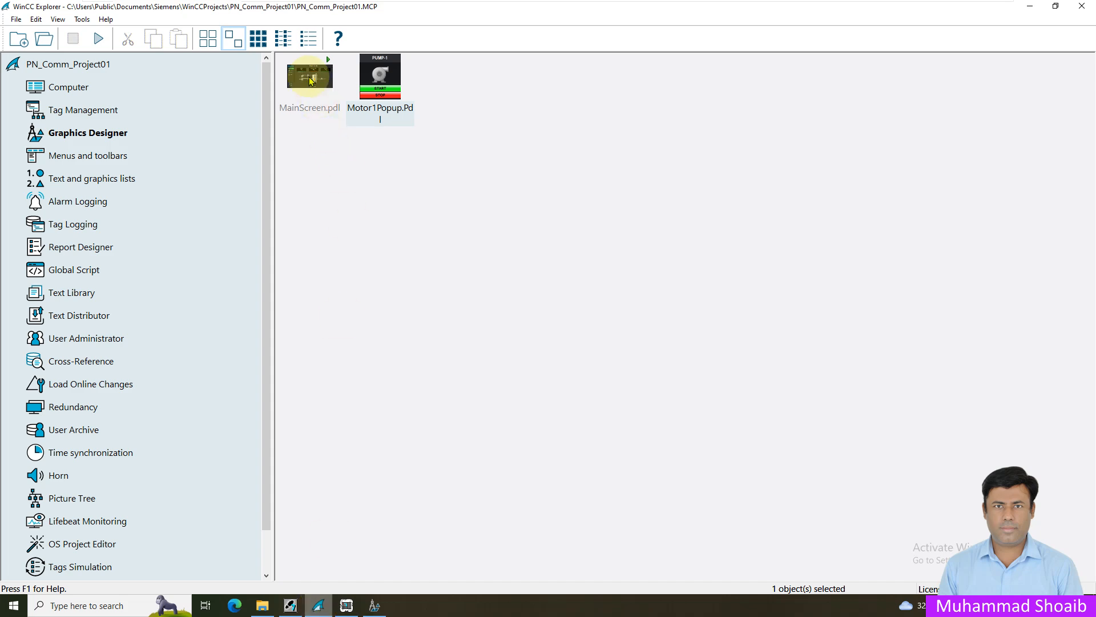
# Open MainScreen.pdl from WinCC Explorer and bring its tab forward in Graphics Designer.
pyautogui.doubleClick(379, 77)
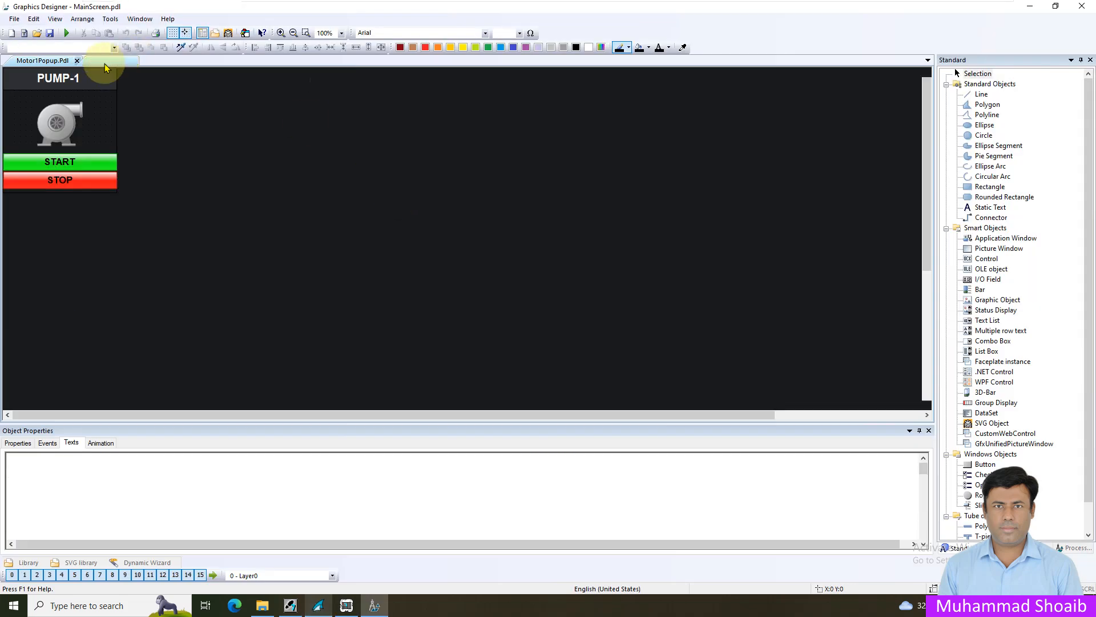
pyautogui.click(102, 60)
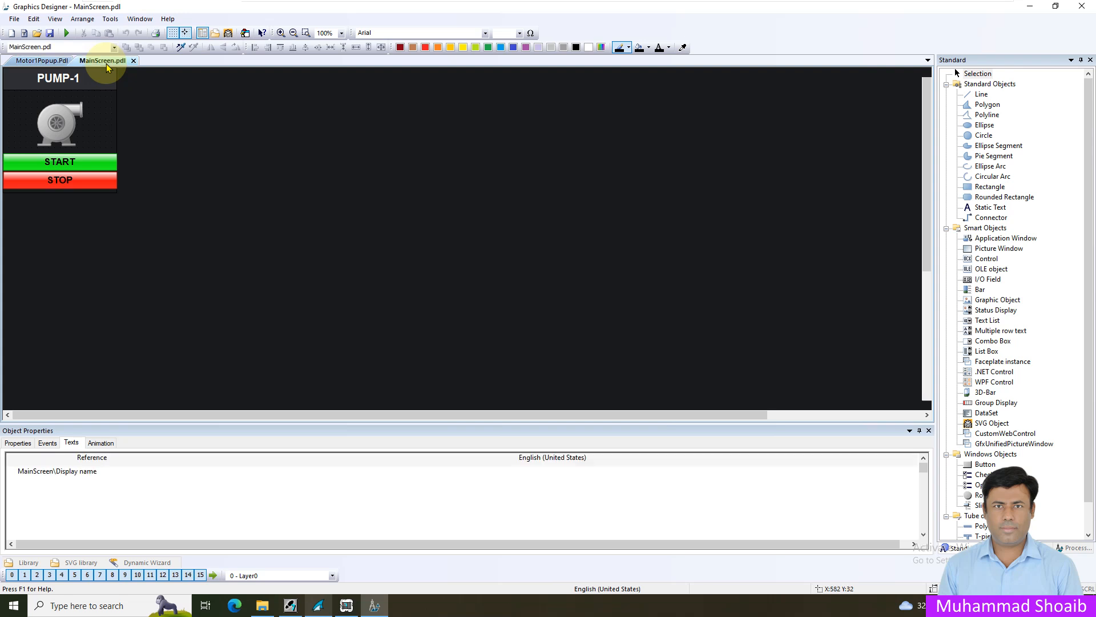
pyautogui.click(103, 60)
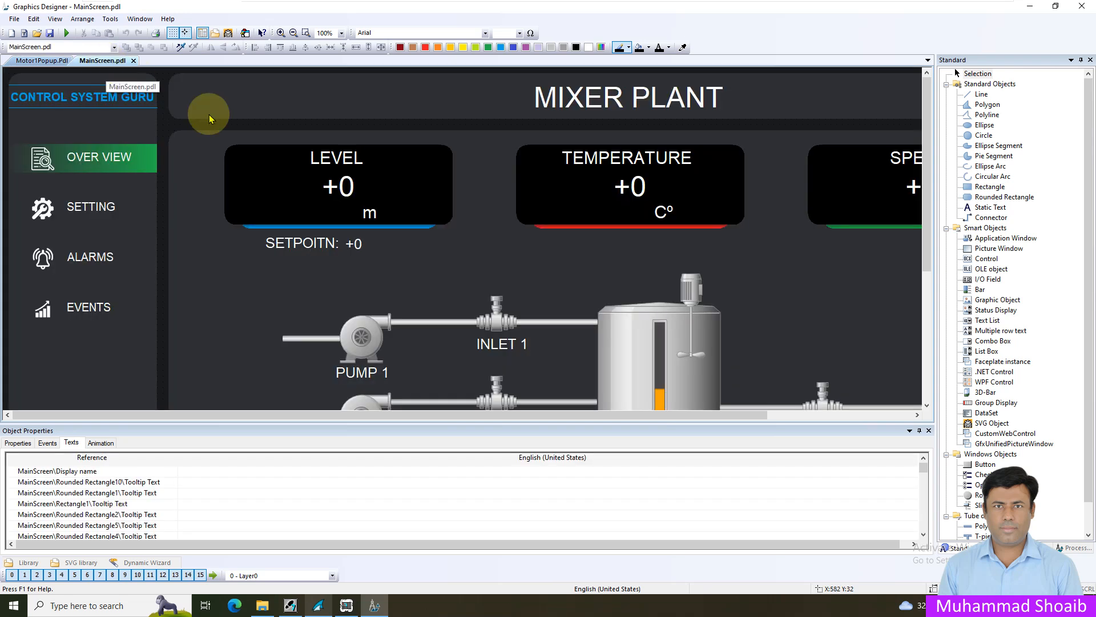
pyautogui.moveTo(999, 248)
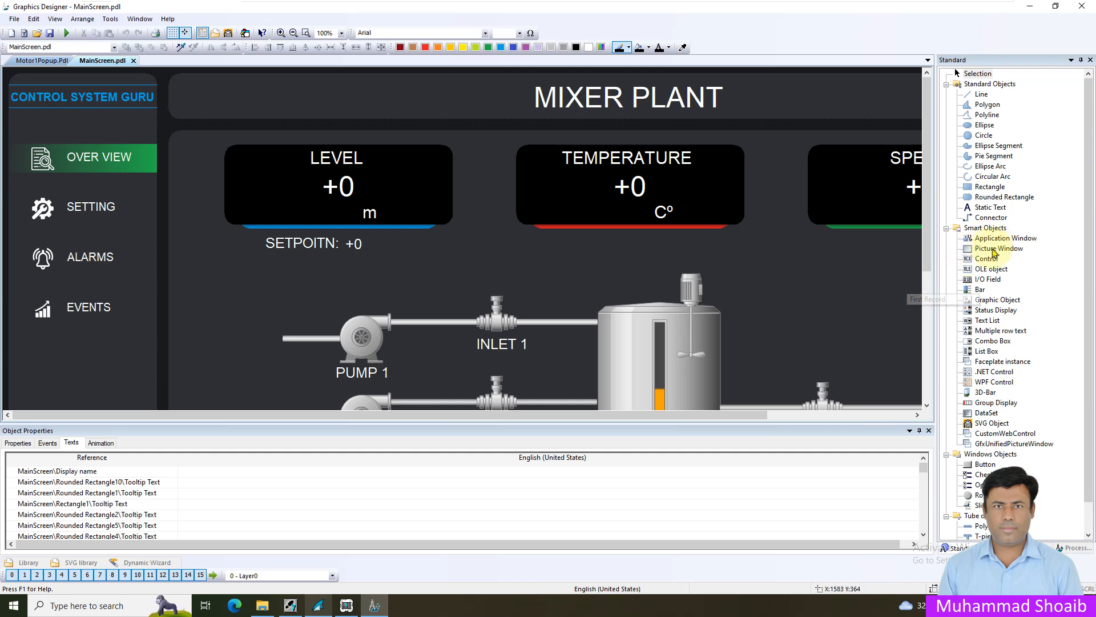
# Add a Smart Objects picture window on the pipe between PUMP 1 and INLET 1.
pyautogui.click(998, 249)
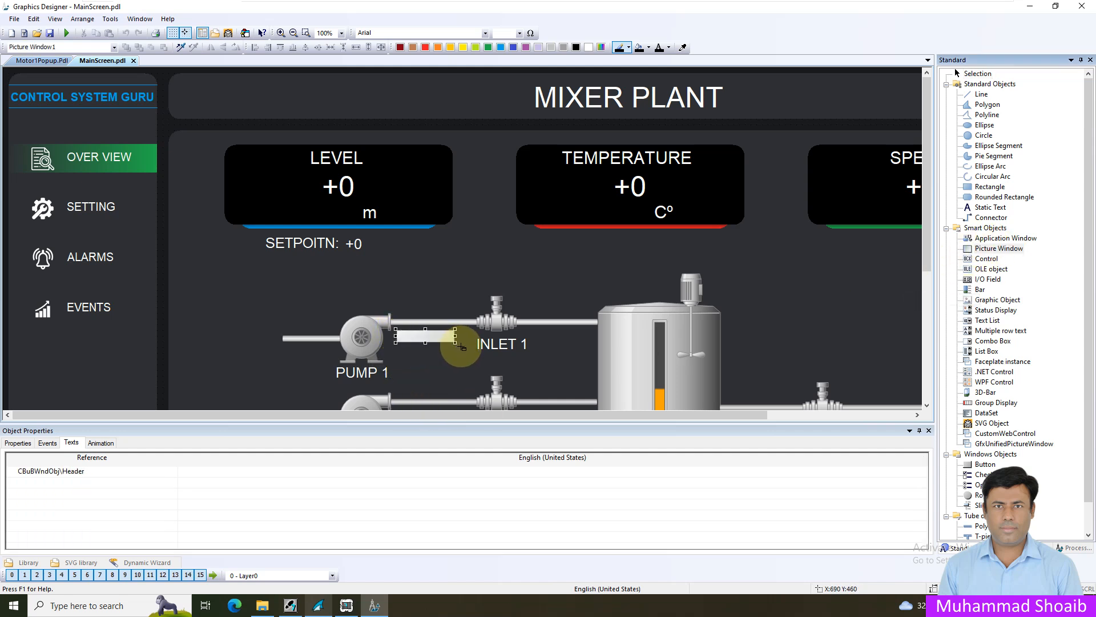
pyautogui.click(419, 342)
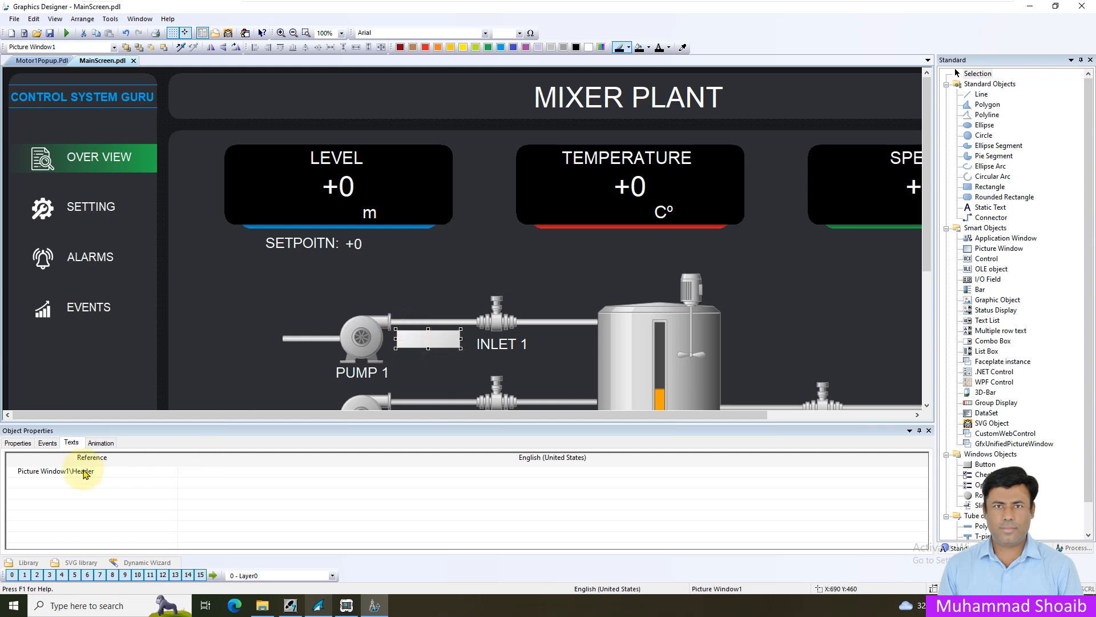
# Name the new picture window Pump1Popup in its object properties.
pyautogui.click(18, 443)
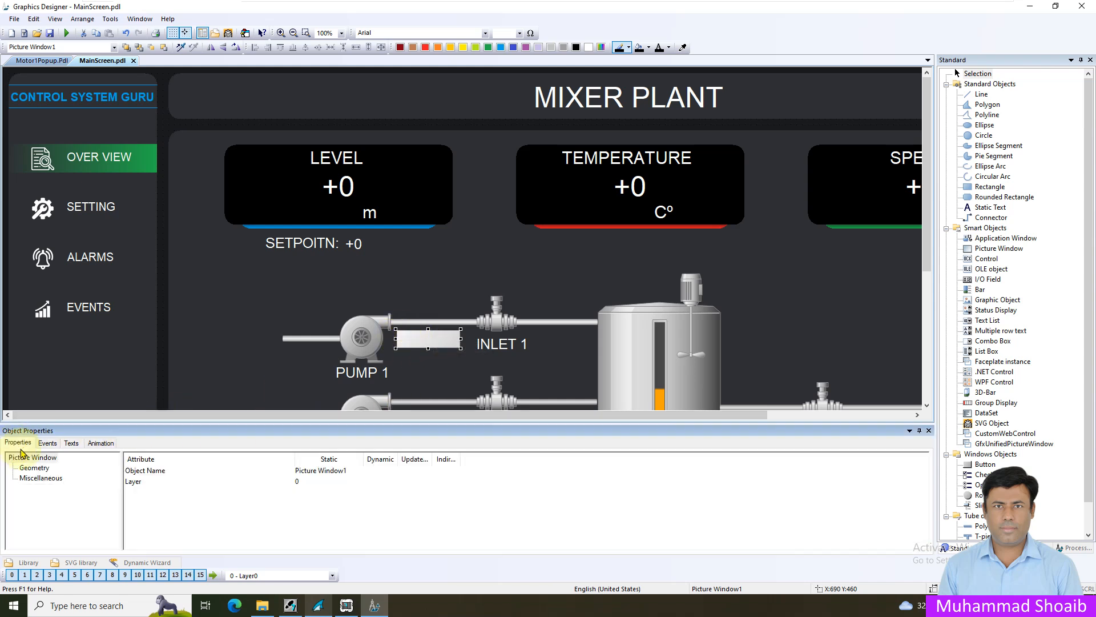
pyautogui.click(208, 471)
pyautogui.write('m')
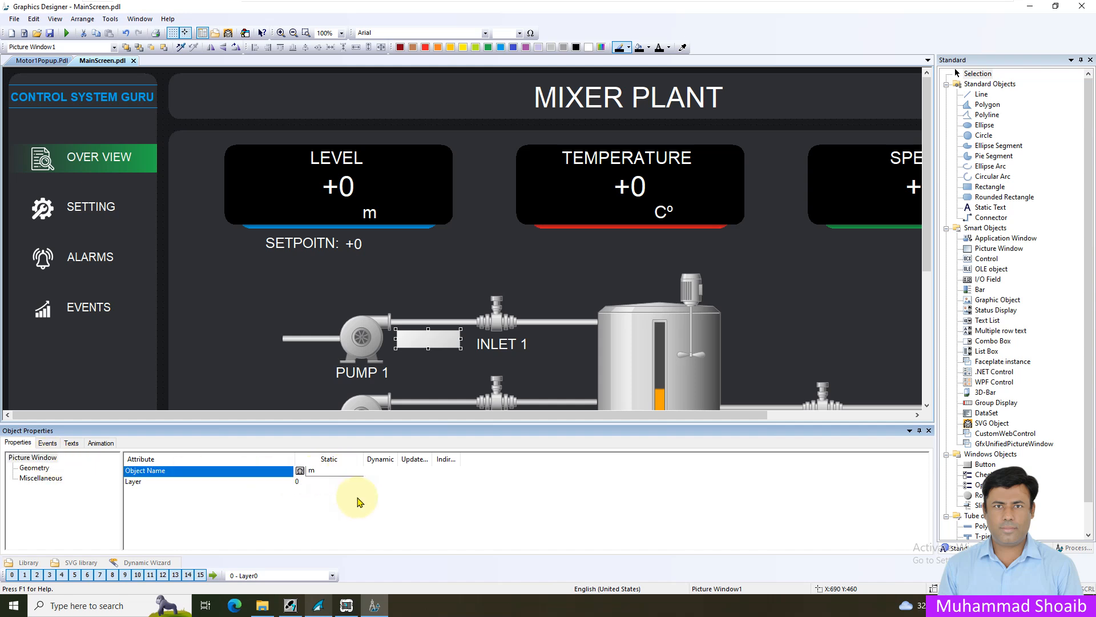
pyautogui.write('Pump1Popup')
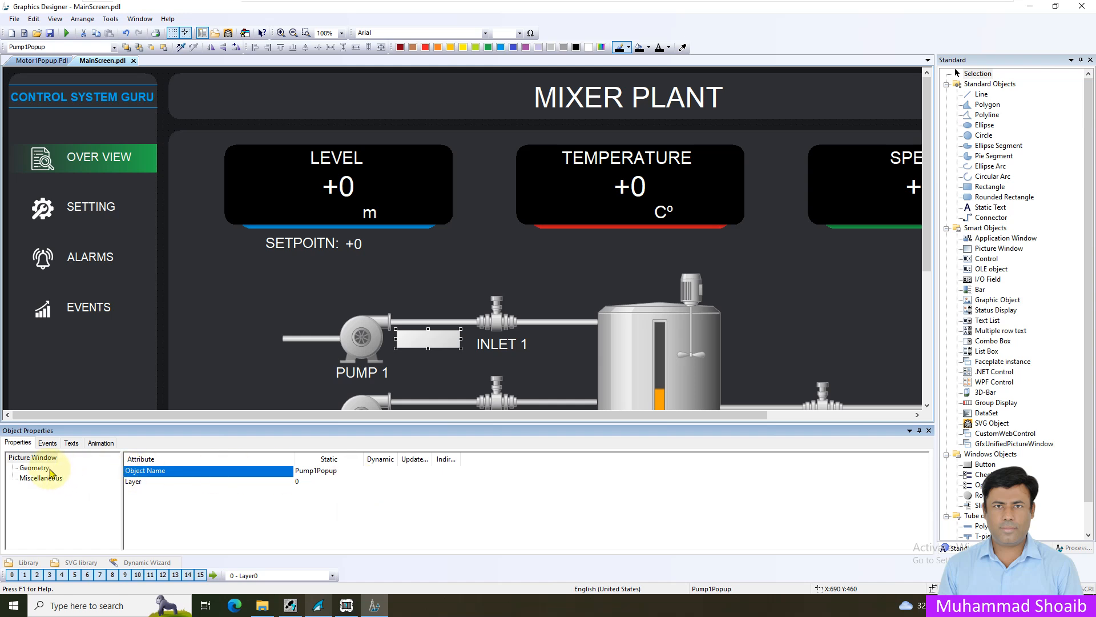
# In Miscellaneous, turn on the window's border and title and reach the Header attribute.
pyautogui.click(41, 477)
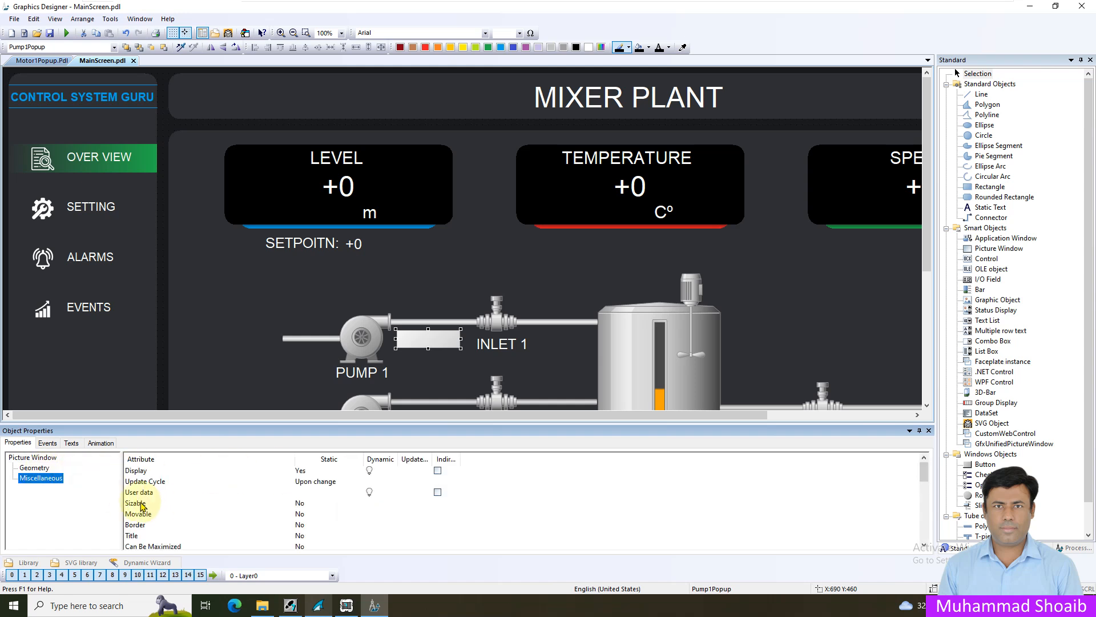
pyautogui.click(138, 514)
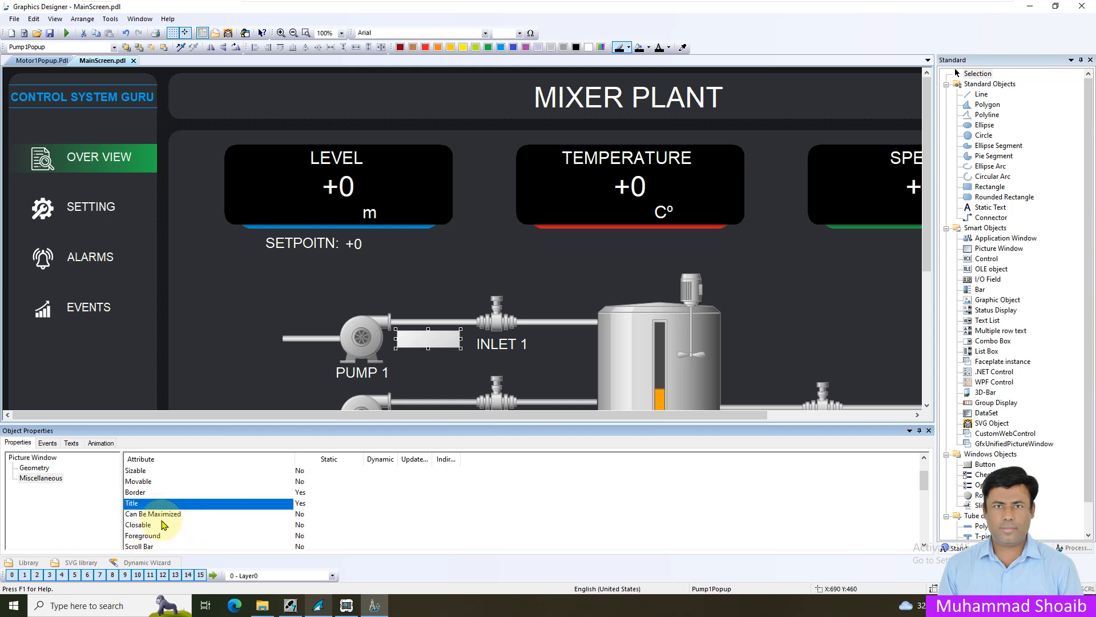
pyautogui.click(137, 525)
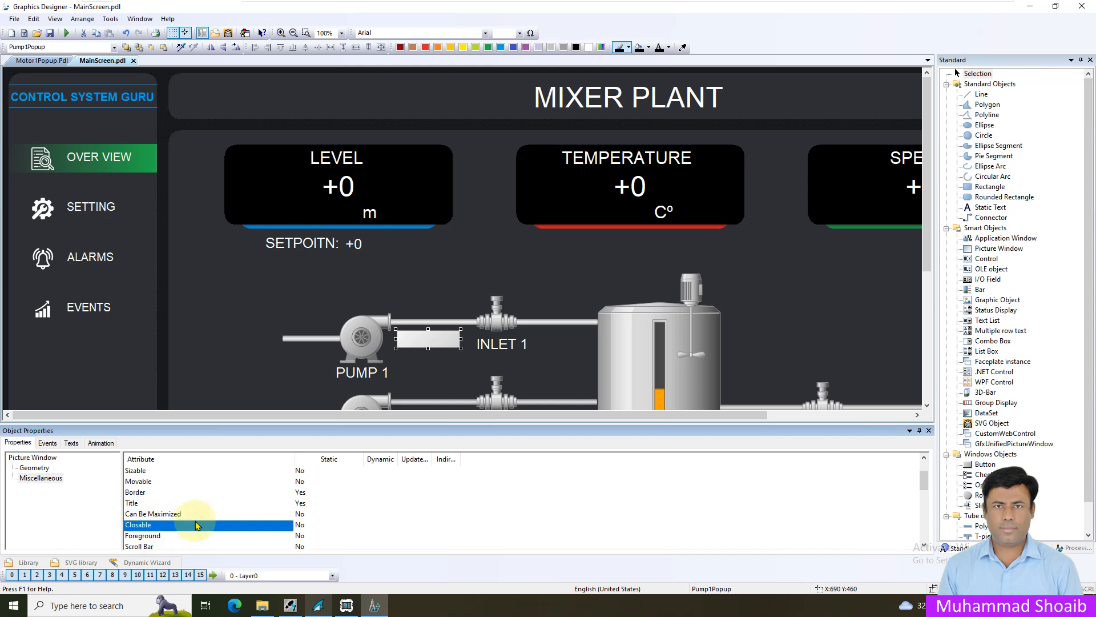
pyautogui.scroll(-3)
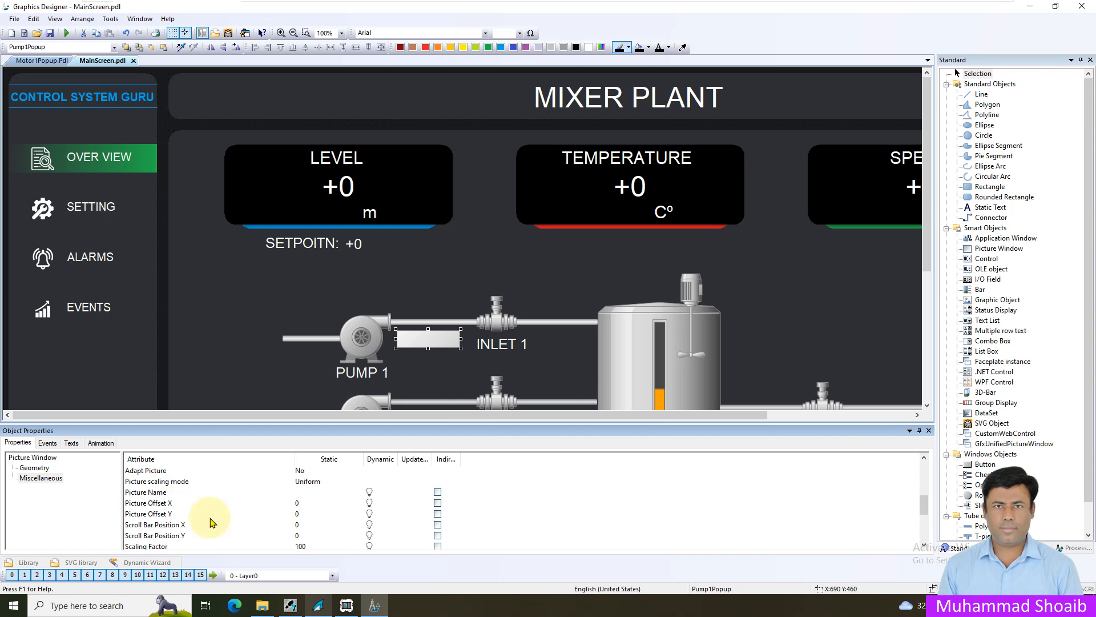
pyautogui.scroll(-3)
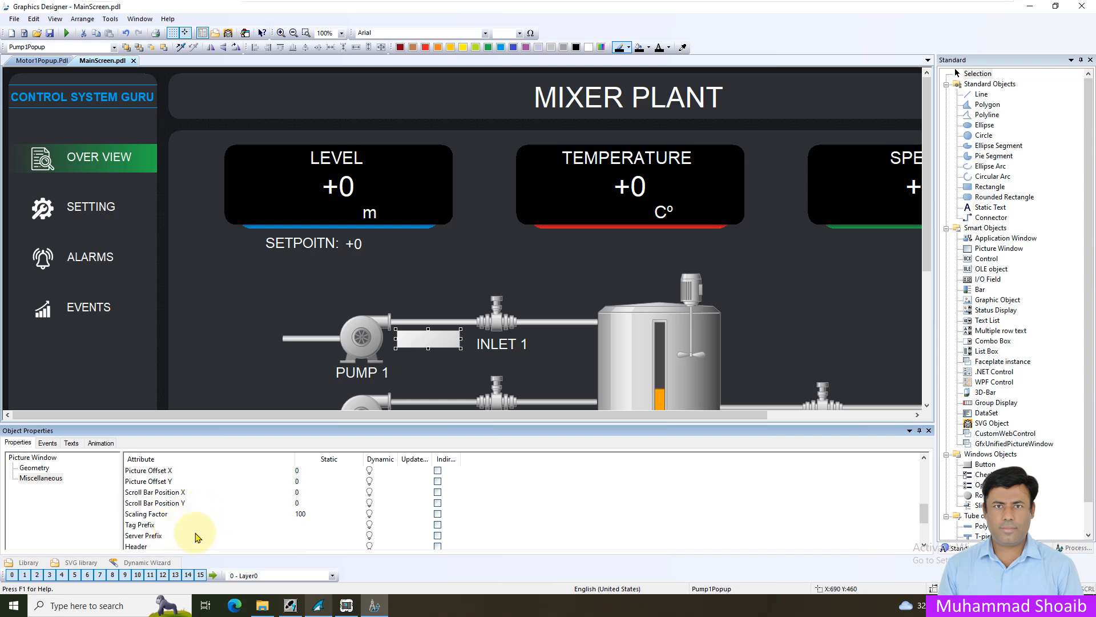
pyautogui.click(136, 514)
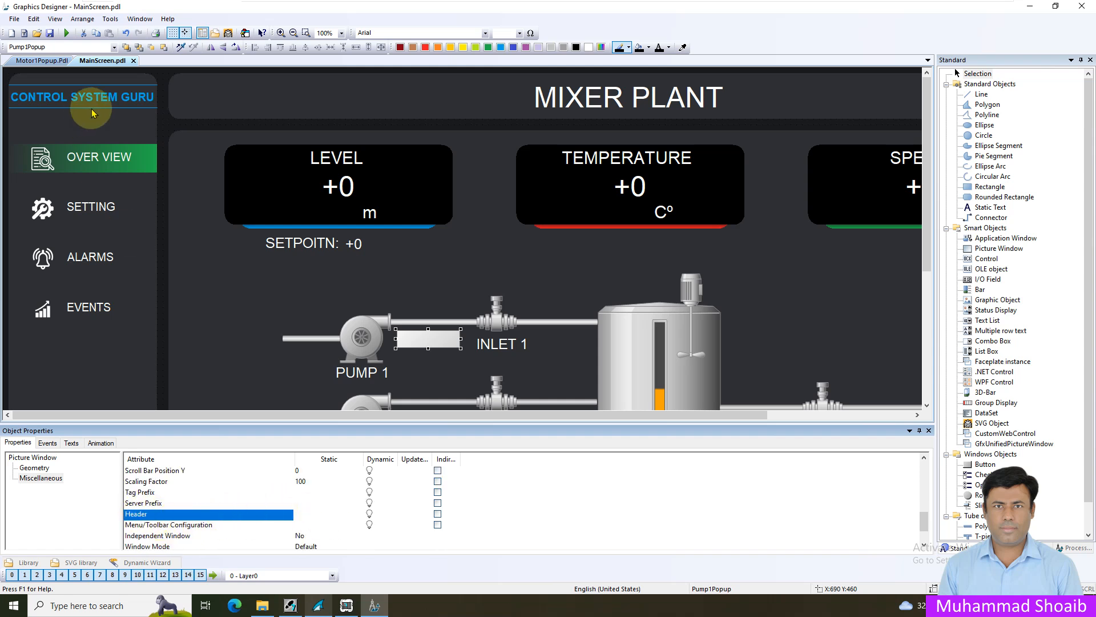
pyautogui.moveTo(412, 343)
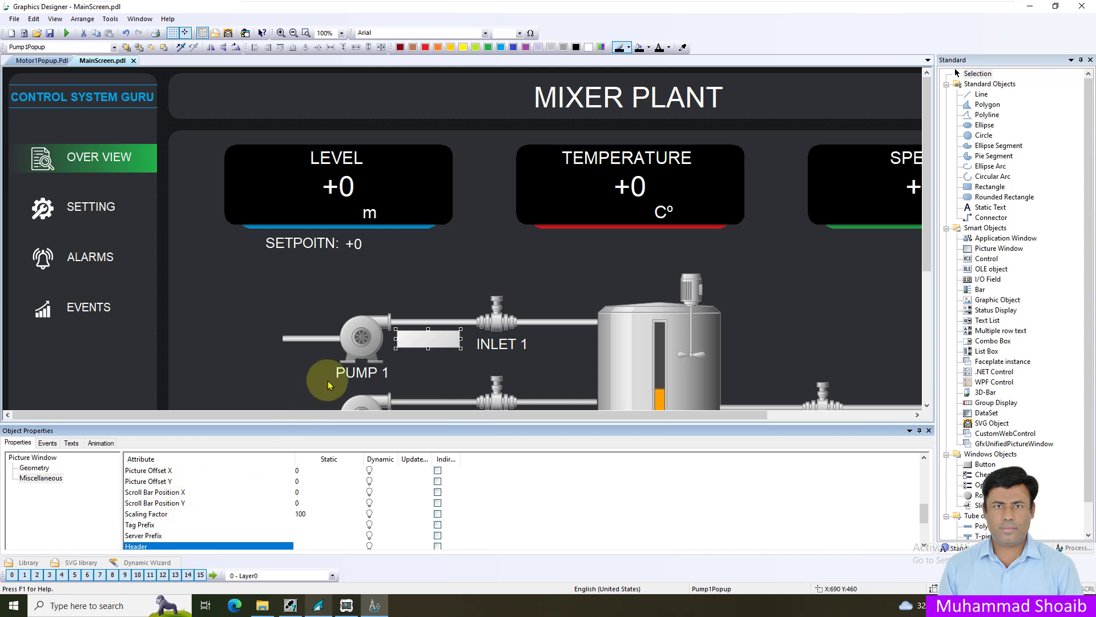
pyautogui.moveTo(203, 483)
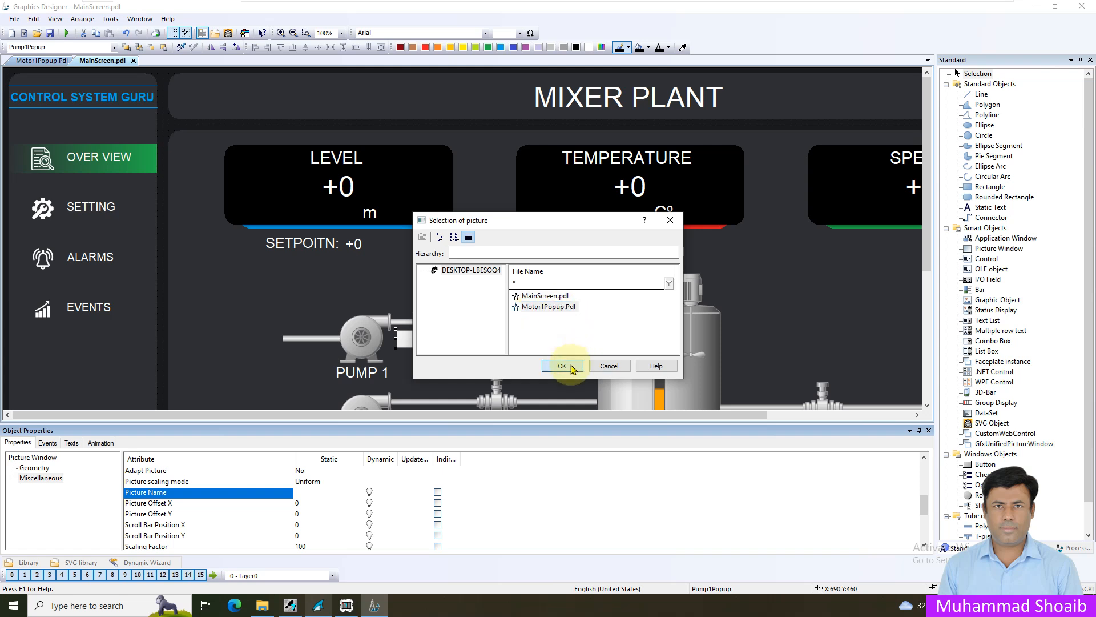
# Assign Motor1Popup.Pdl as the Pump1Popup window's picture.
pyautogui.click(562, 365)
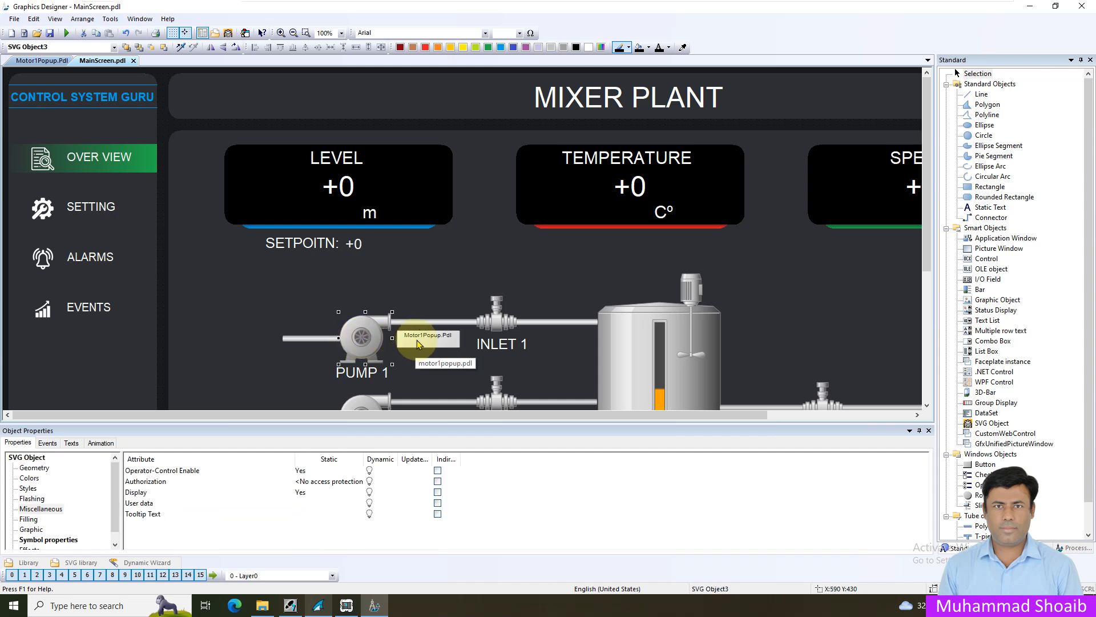
pyautogui.moveTo(369, 340)
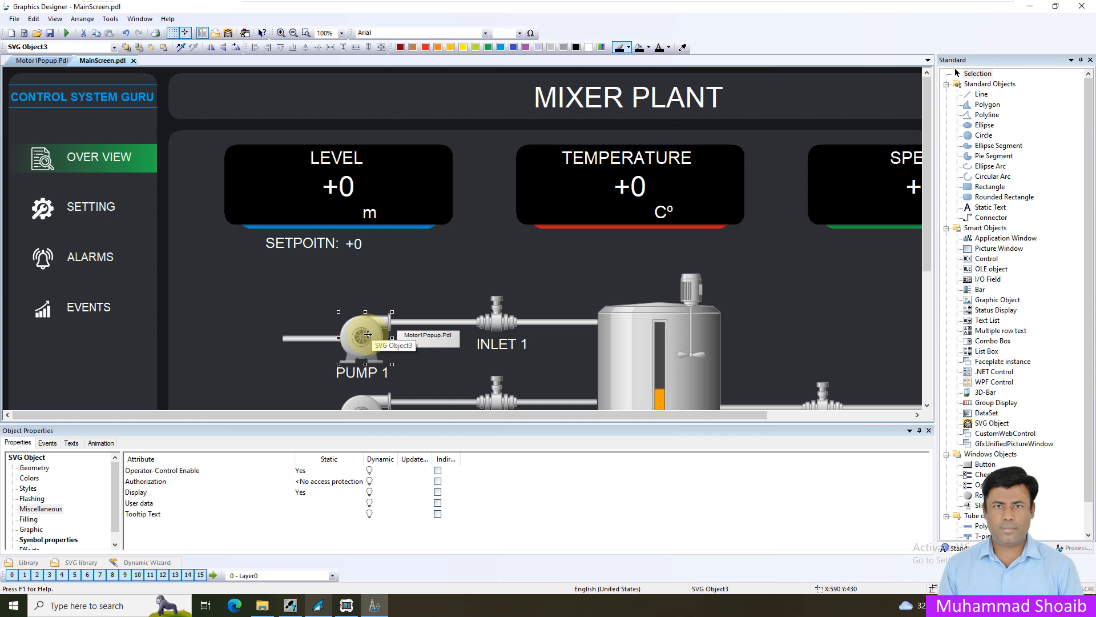
pyautogui.moveTo(430, 342)
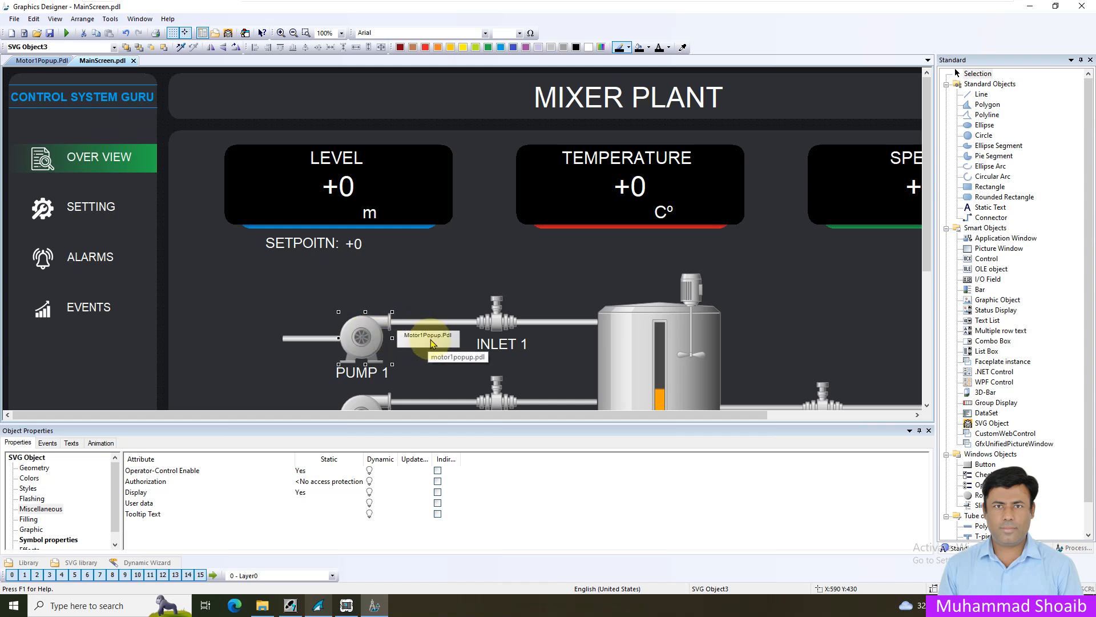
# Give PUMP 1 a Press Left direct connection: constant 1 to Pump1Popup's Display property.
pyautogui.click(47, 442)
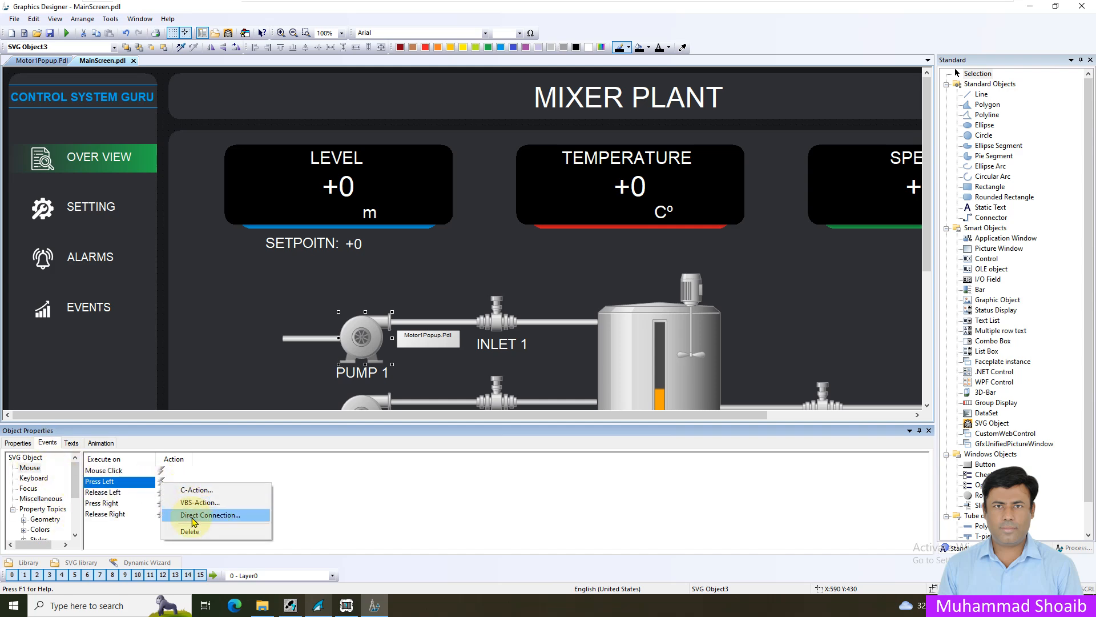
pyautogui.click(211, 515)
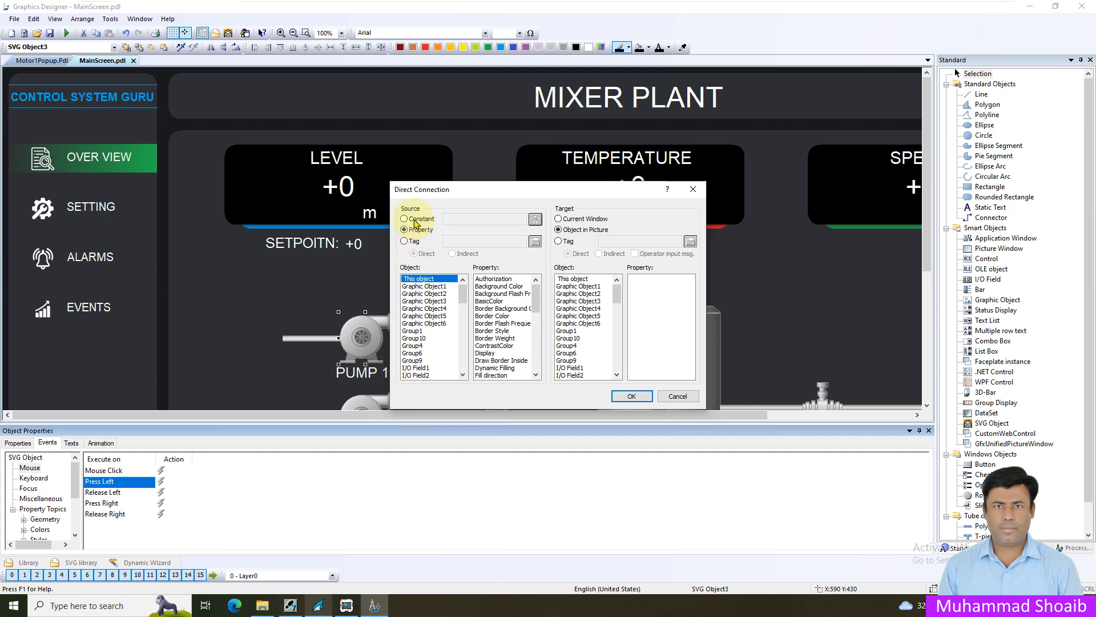
pyautogui.click(404, 218)
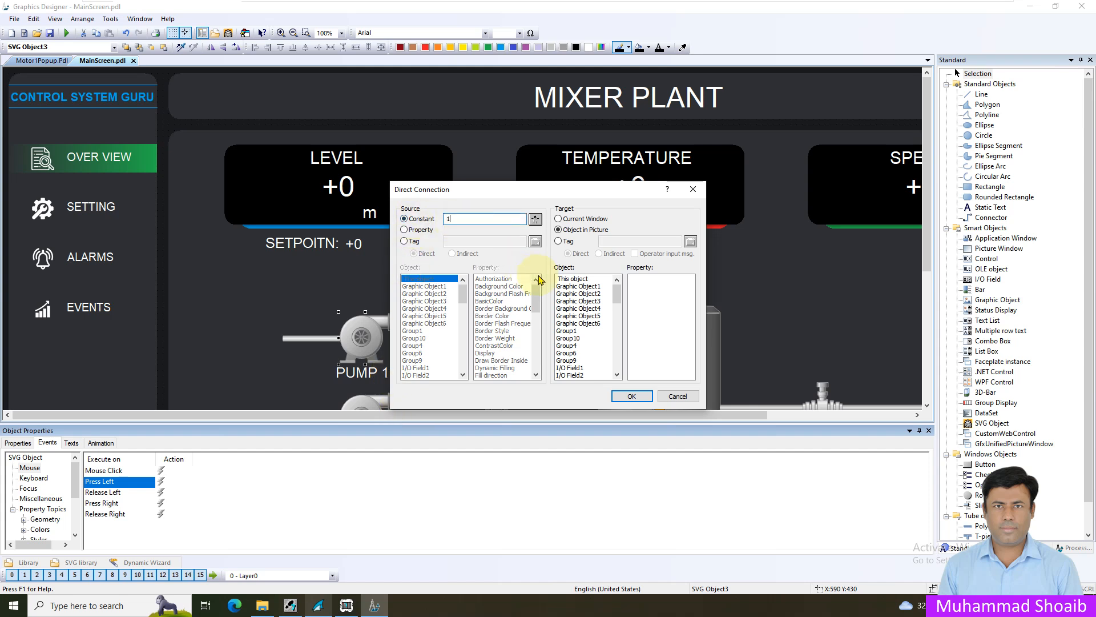
pyautogui.scroll(-3)
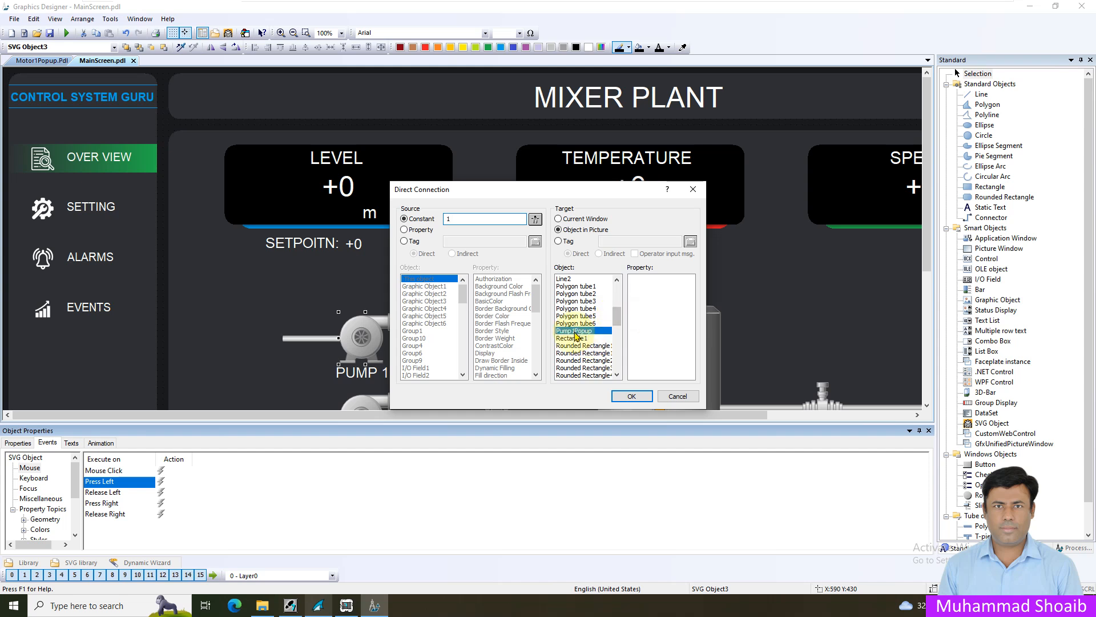
pyautogui.click(573, 330)
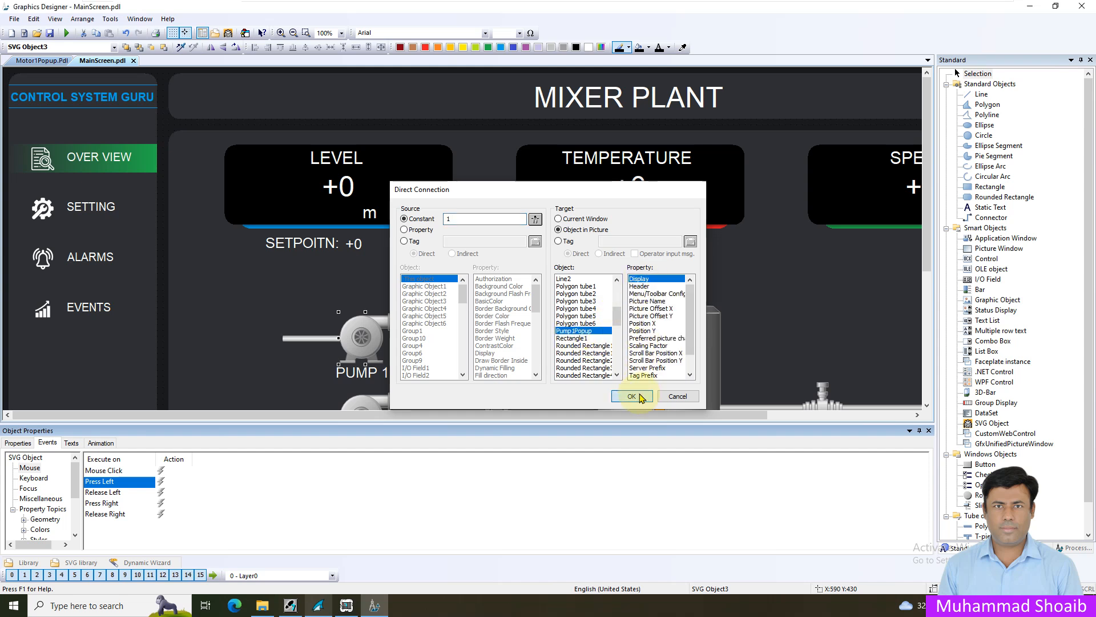
pyautogui.click(632, 396)
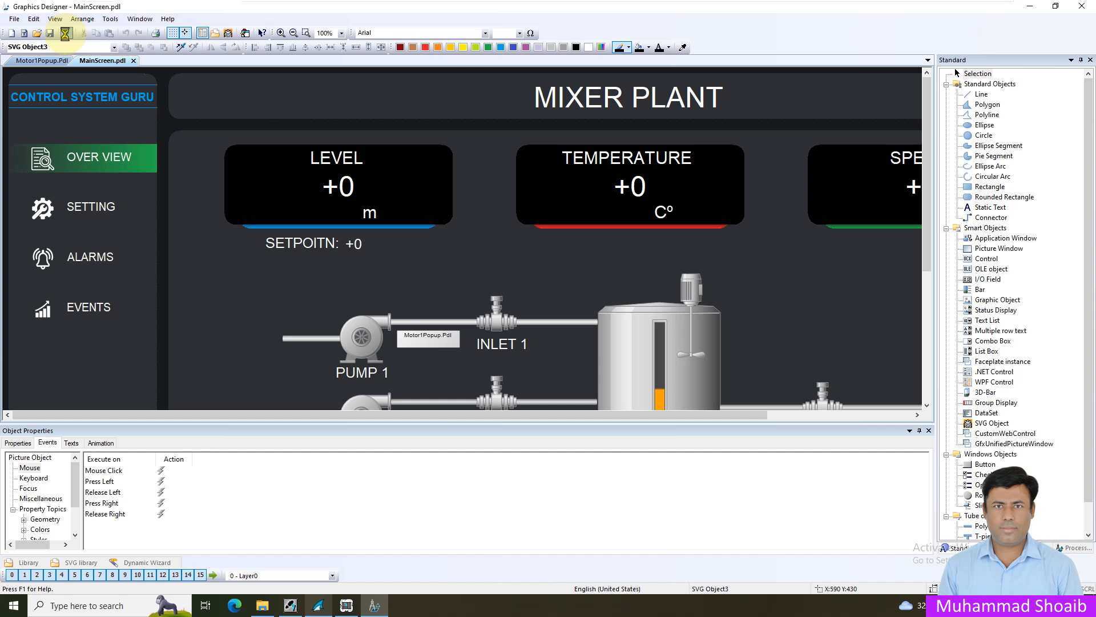
# Activate runtime and view the PUMP-1 popup already showing over the mixer overview.
pyautogui.click(66, 33)
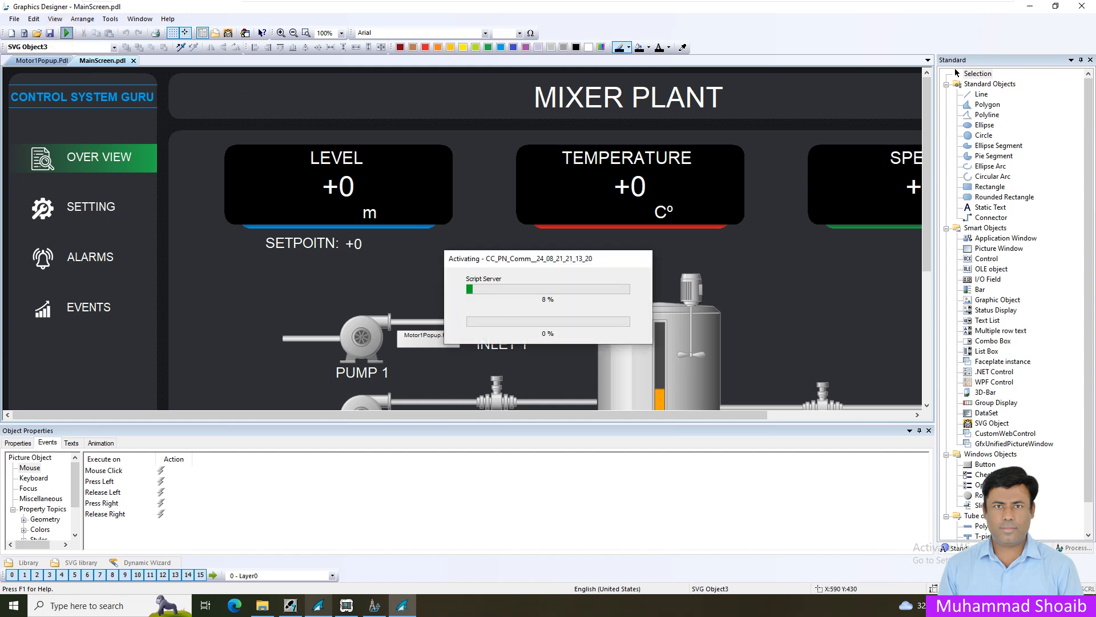
pyautogui.click(66, 33)
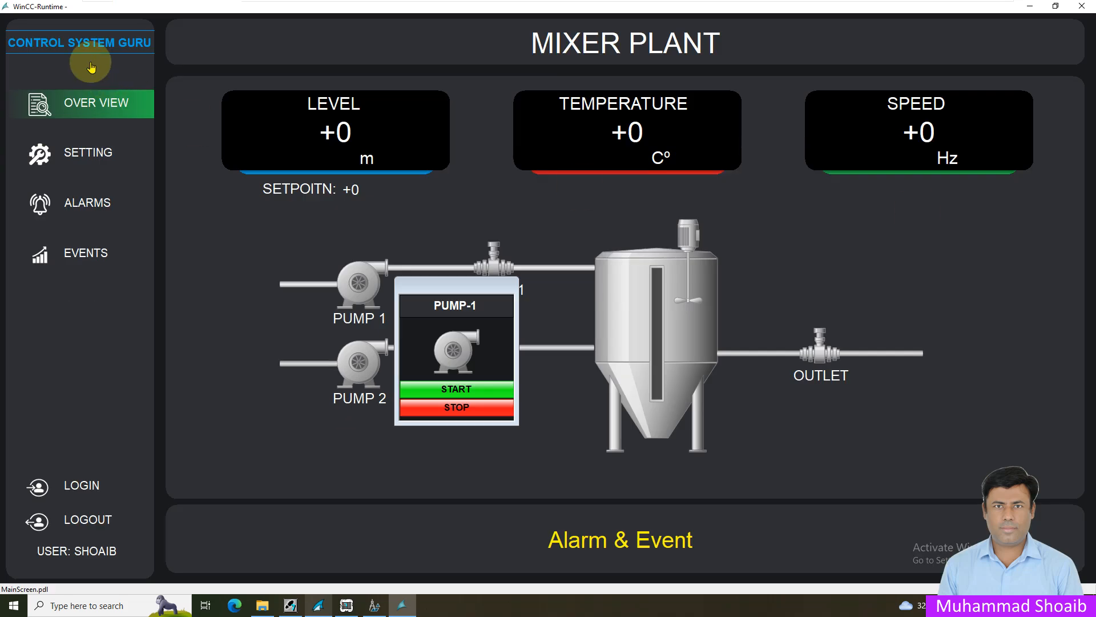
pyautogui.moveTo(593, 378)
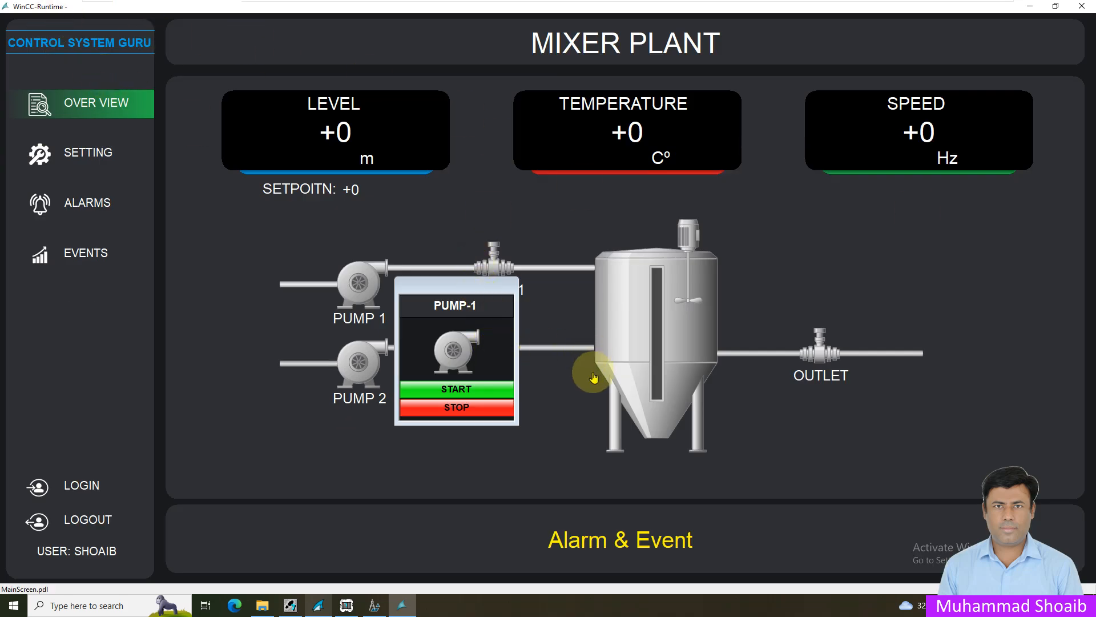
pyautogui.moveTo(473, 297)
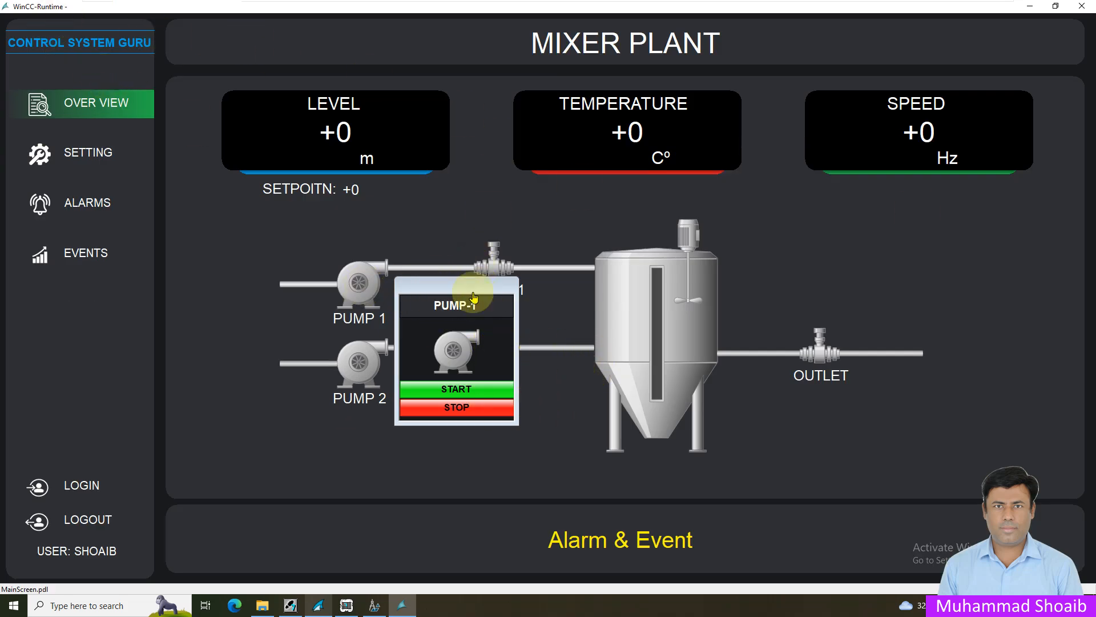
pyautogui.click(373, 605)
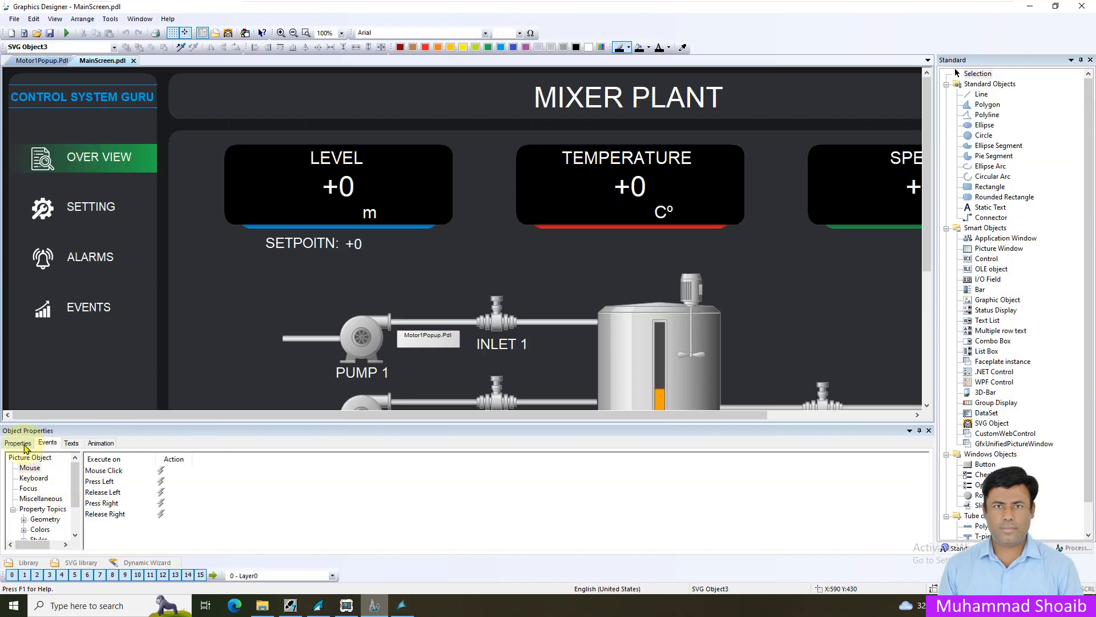
# Select Pump1Popup and change its Display property so it stays hidden at startup.
pyautogui.click(16, 443)
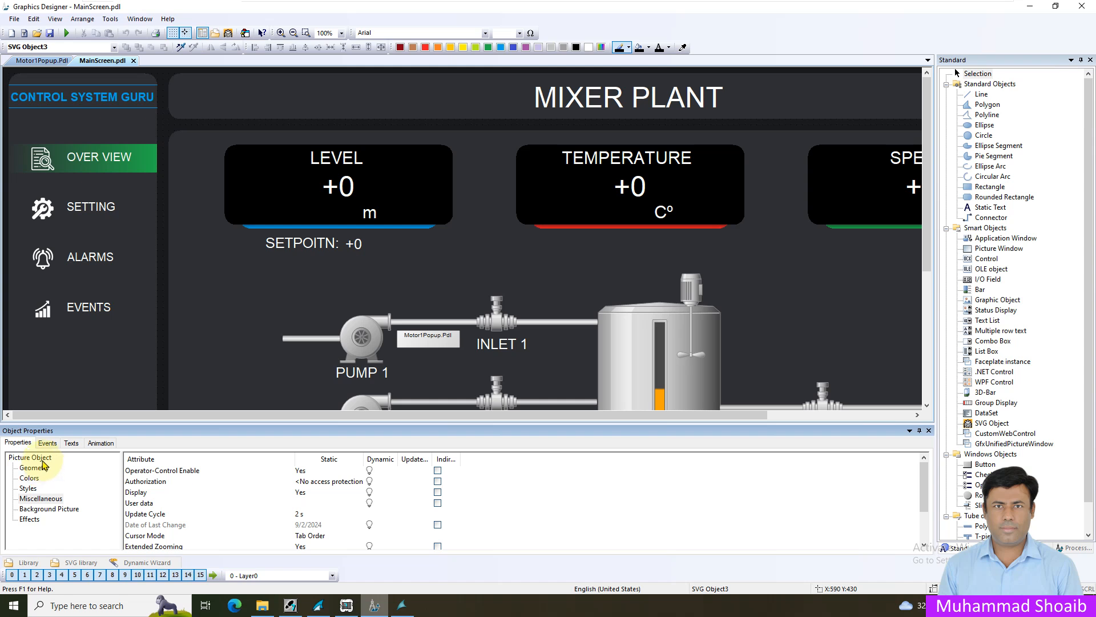
pyautogui.click(427, 335)
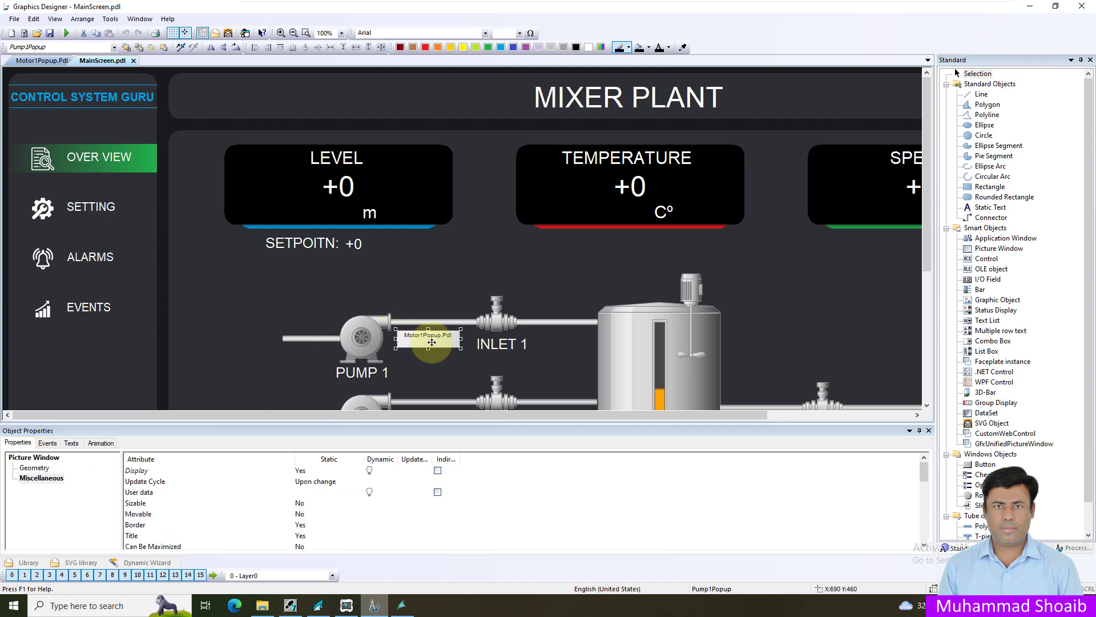
pyautogui.moveTo(164, 481)
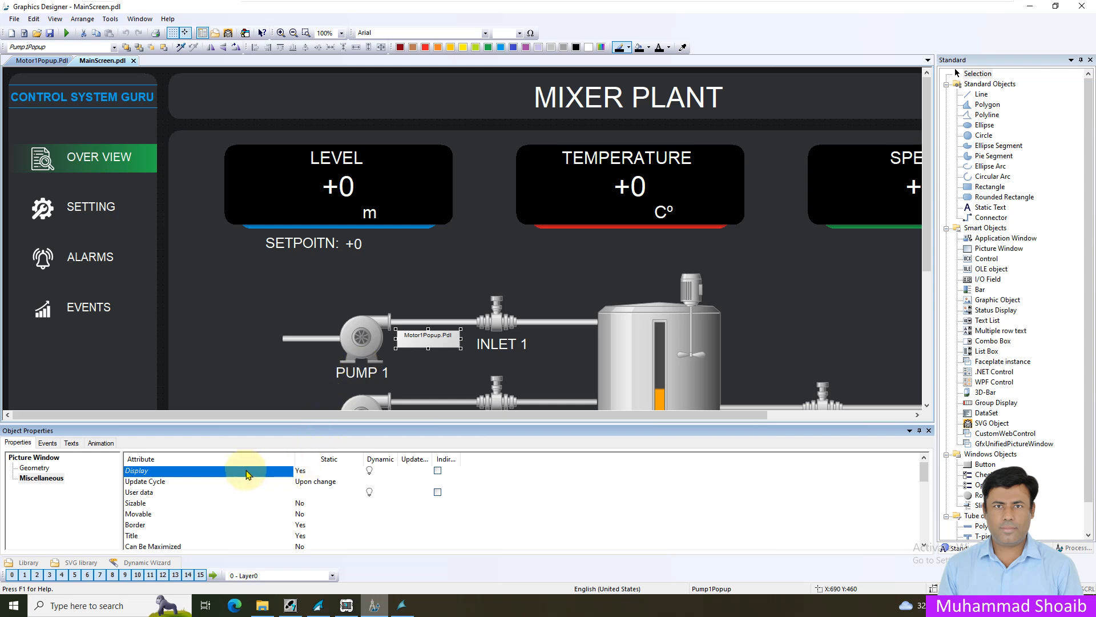
pyautogui.moveTo(253, 498)
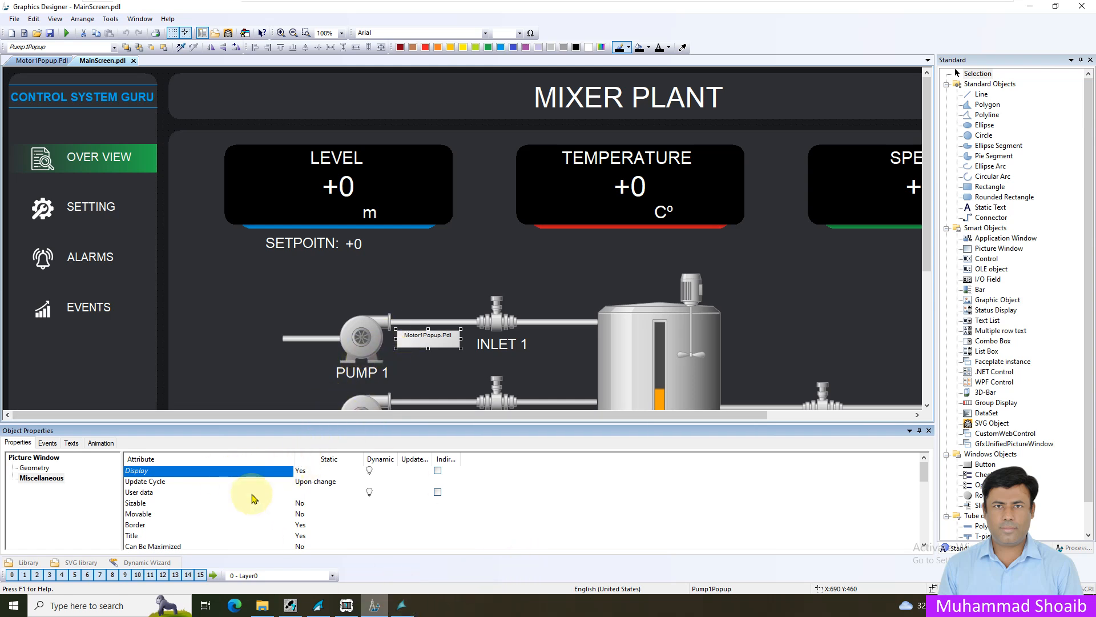
pyautogui.click(300, 471)
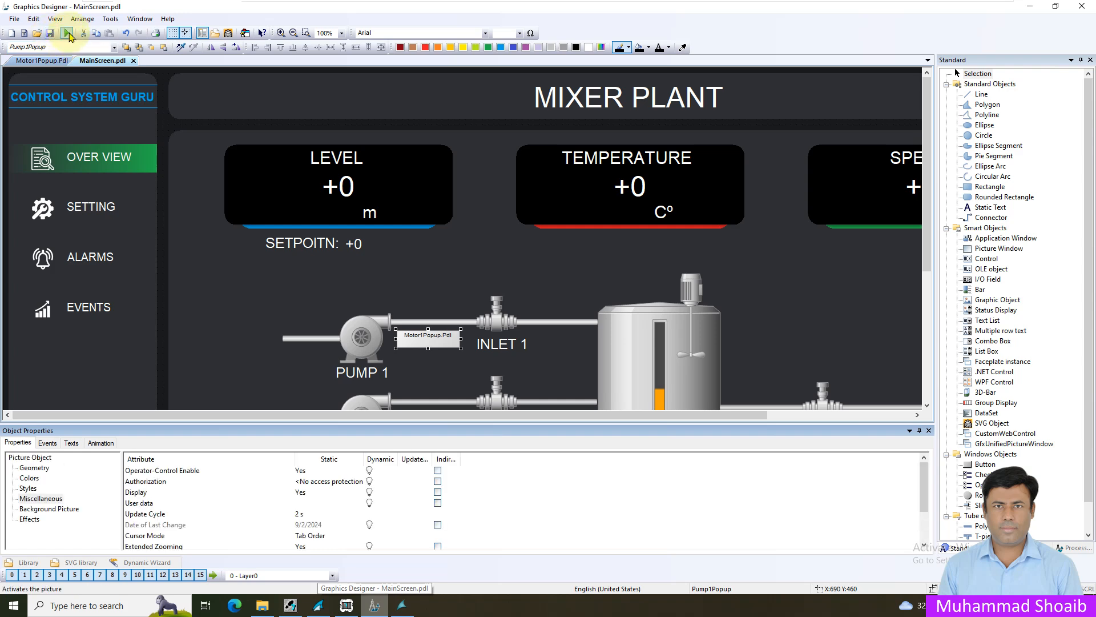
# Run runtime again, press PUMP 1 for its popup, then return to Graphics Designer.
pyautogui.click(68, 33)
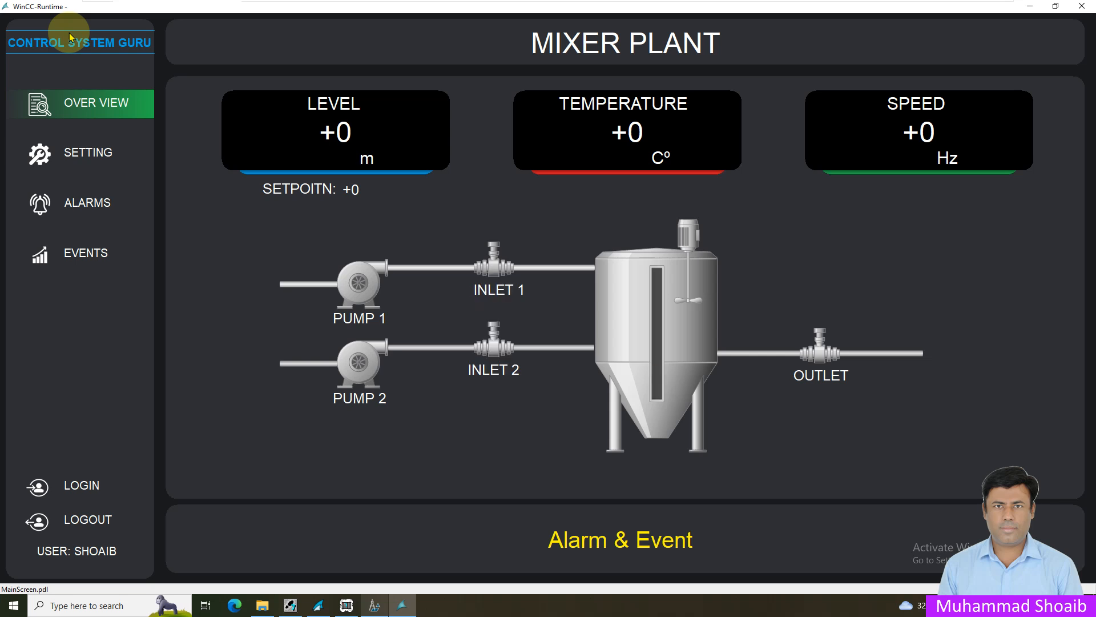
pyautogui.click(360, 286)
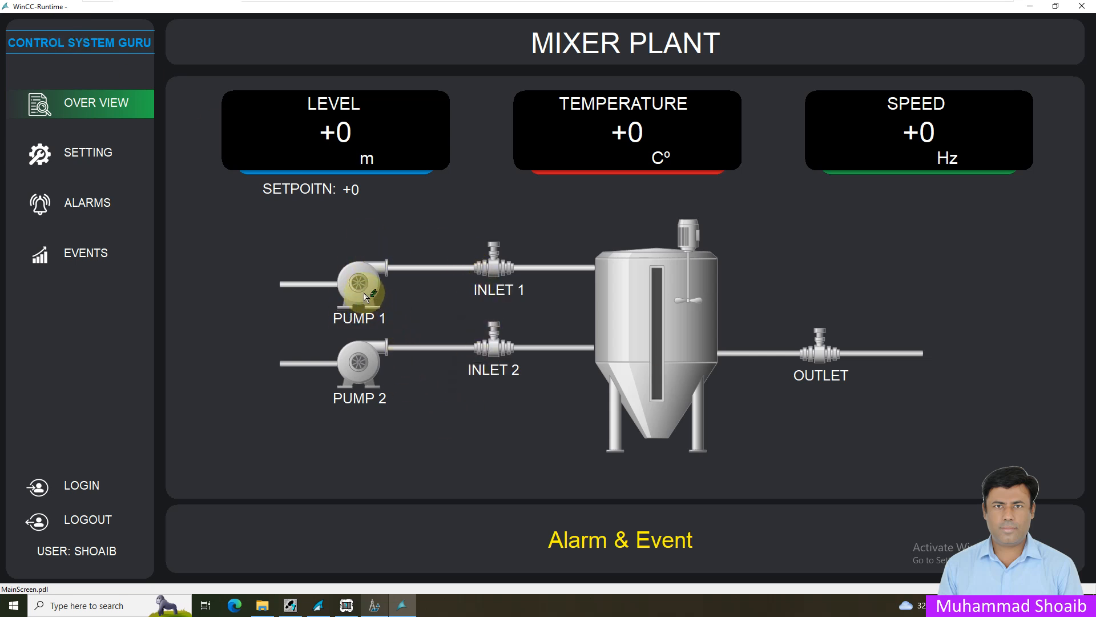
pyautogui.click(359, 287)
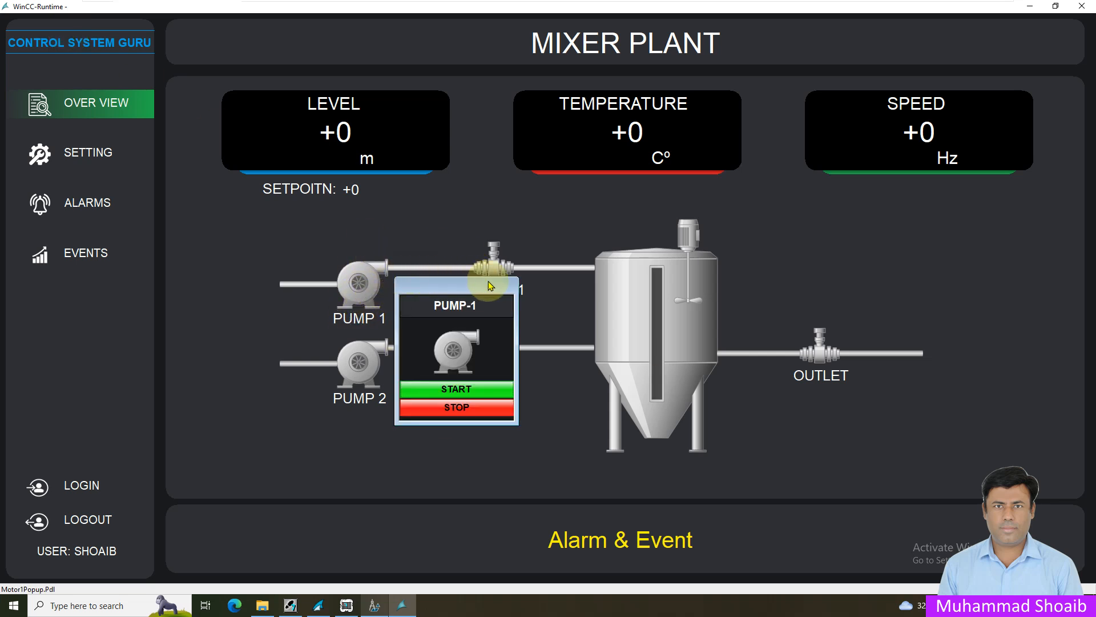
pyautogui.moveTo(465, 294)
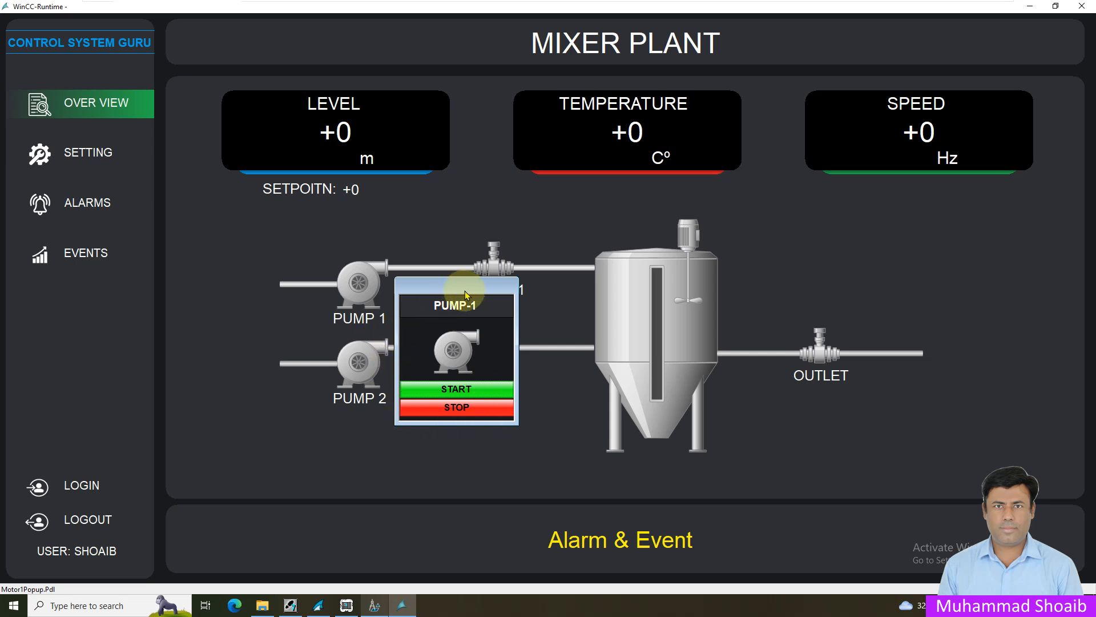
pyautogui.moveTo(458, 300)
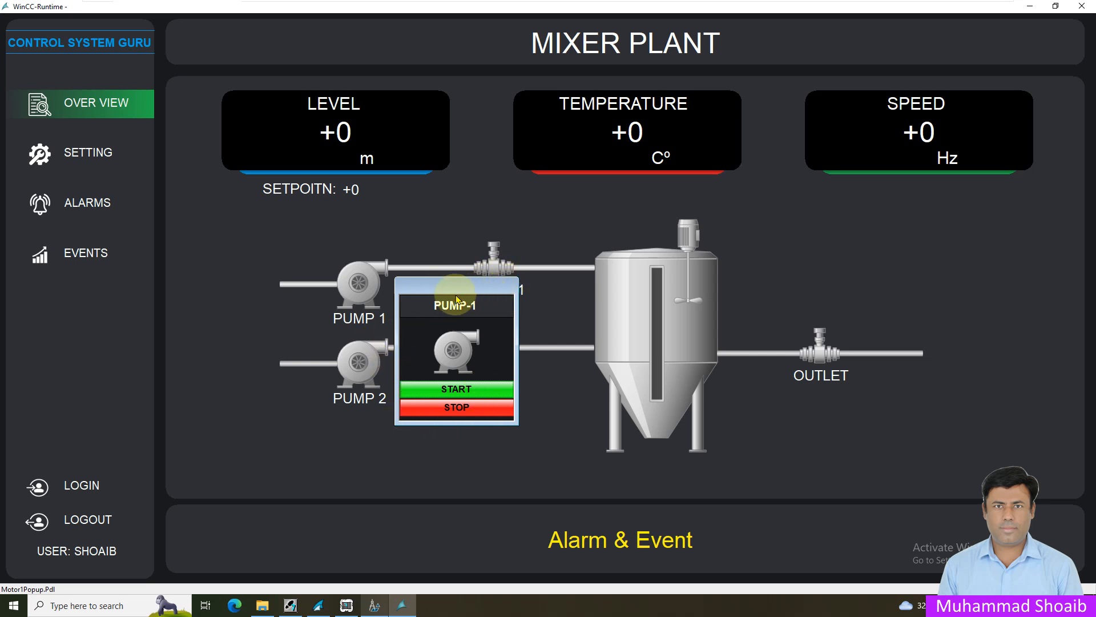
pyautogui.moveTo(521, 276)
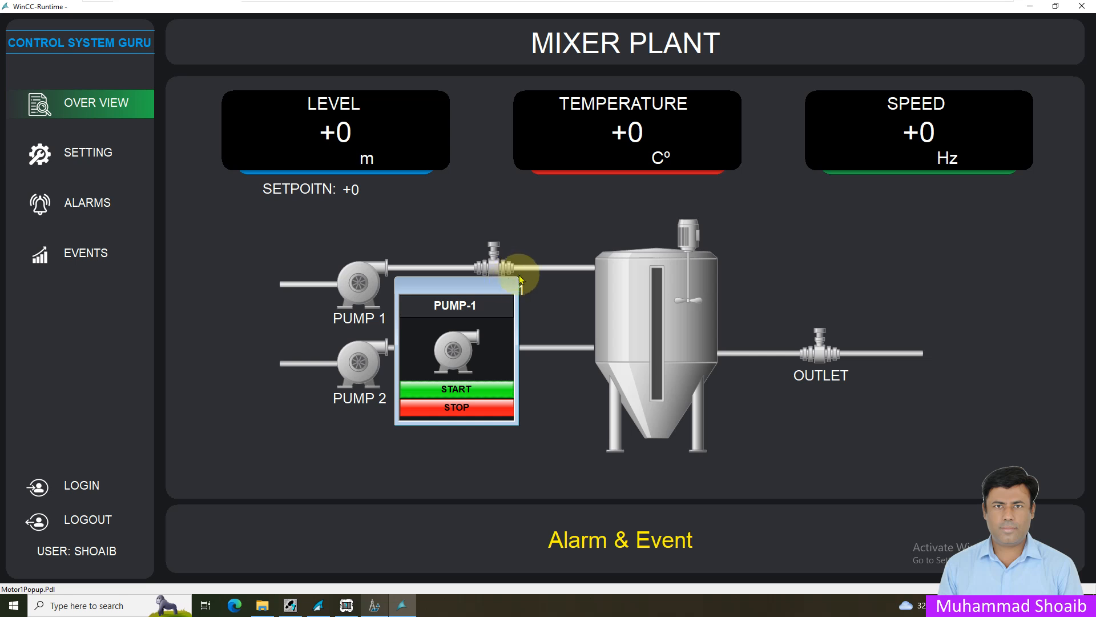
pyautogui.moveTo(503, 287)
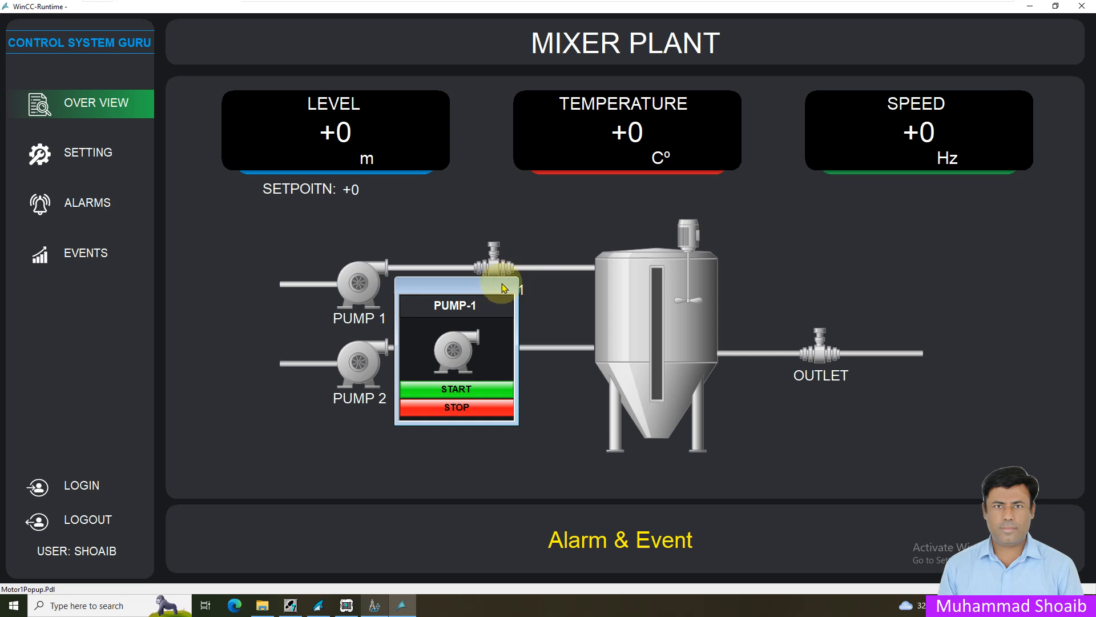
pyautogui.moveTo(476, 419)
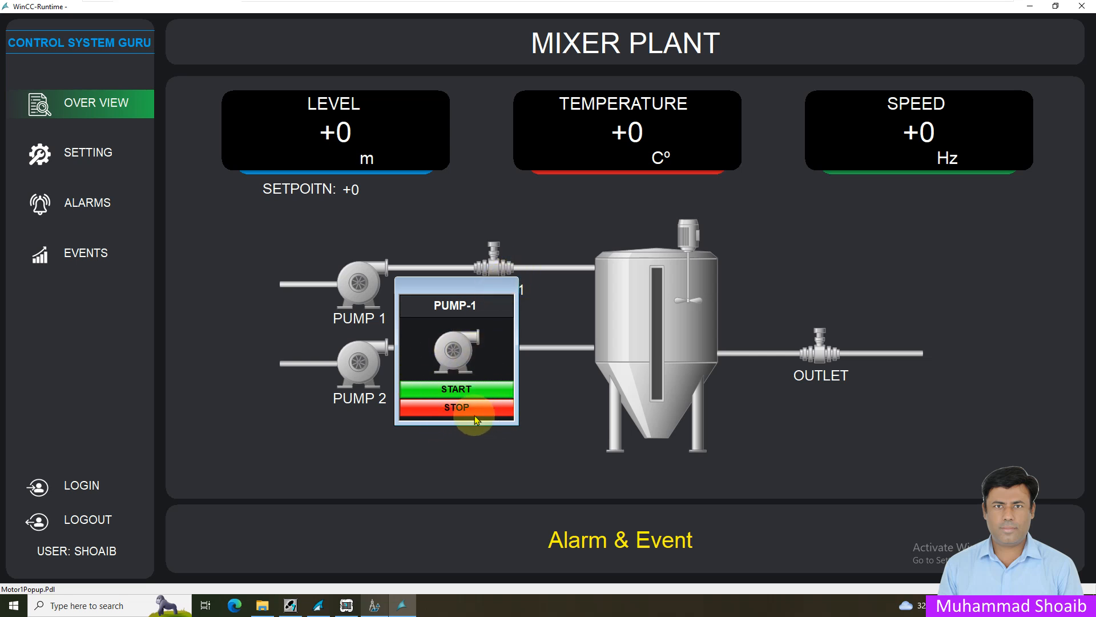
pyautogui.moveTo(466, 423)
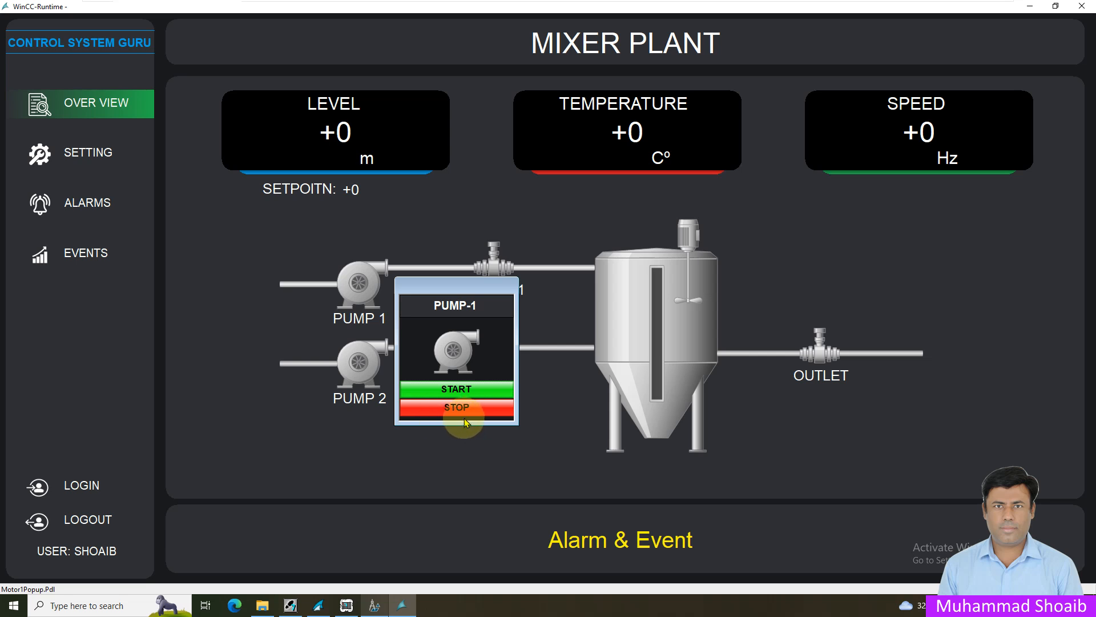
pyautogui.moveTo(412, 290)
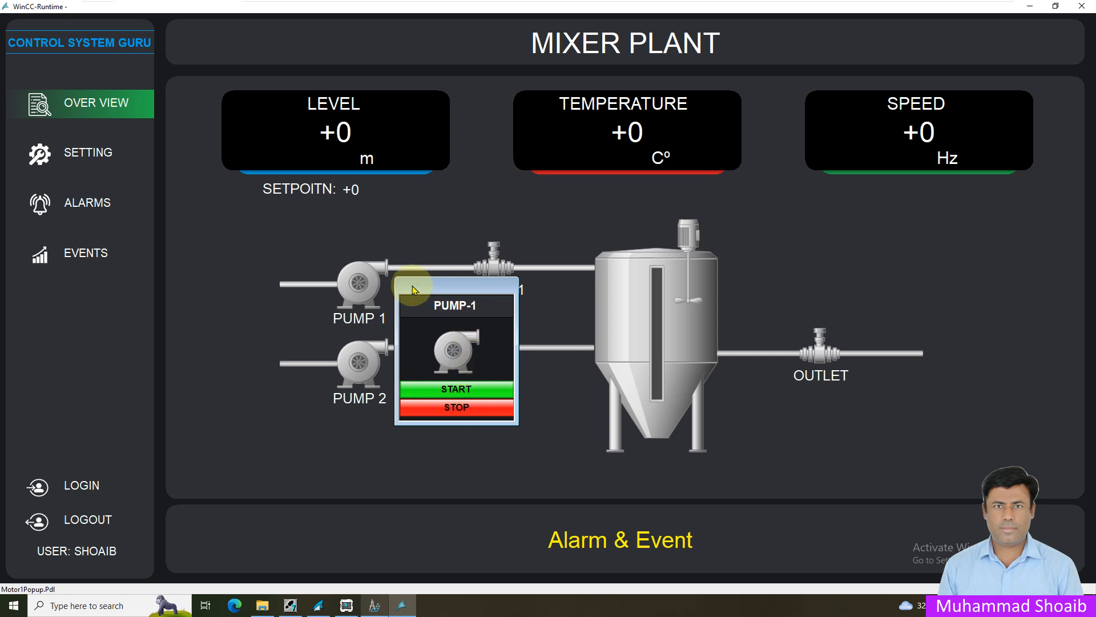
pyautogui.moveTo(416, 293)
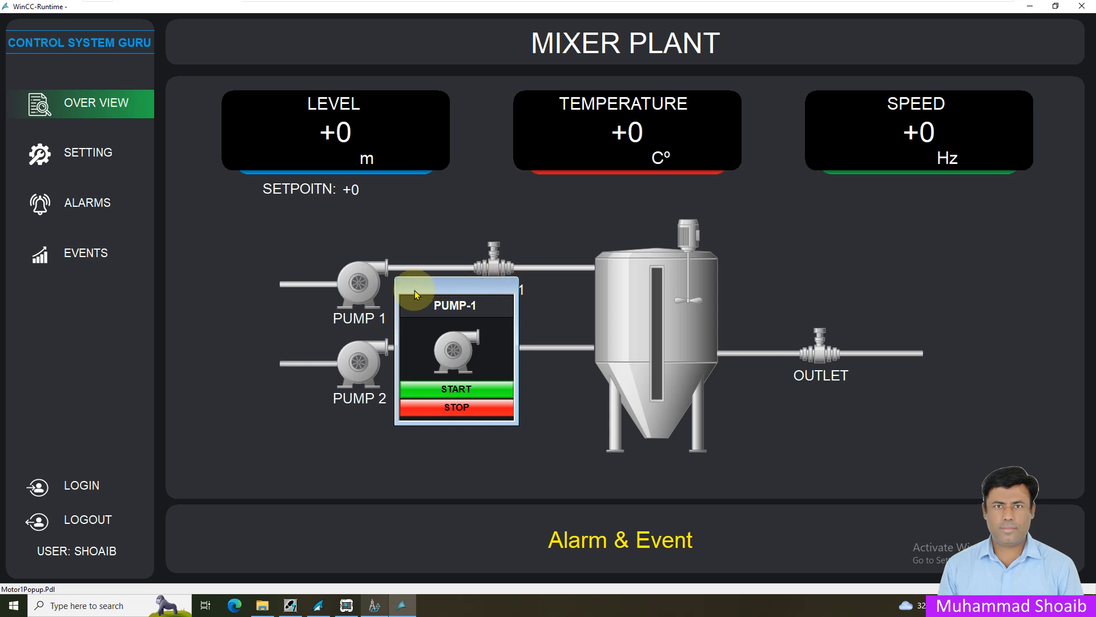
pyautogui.moveTo(426, 289)
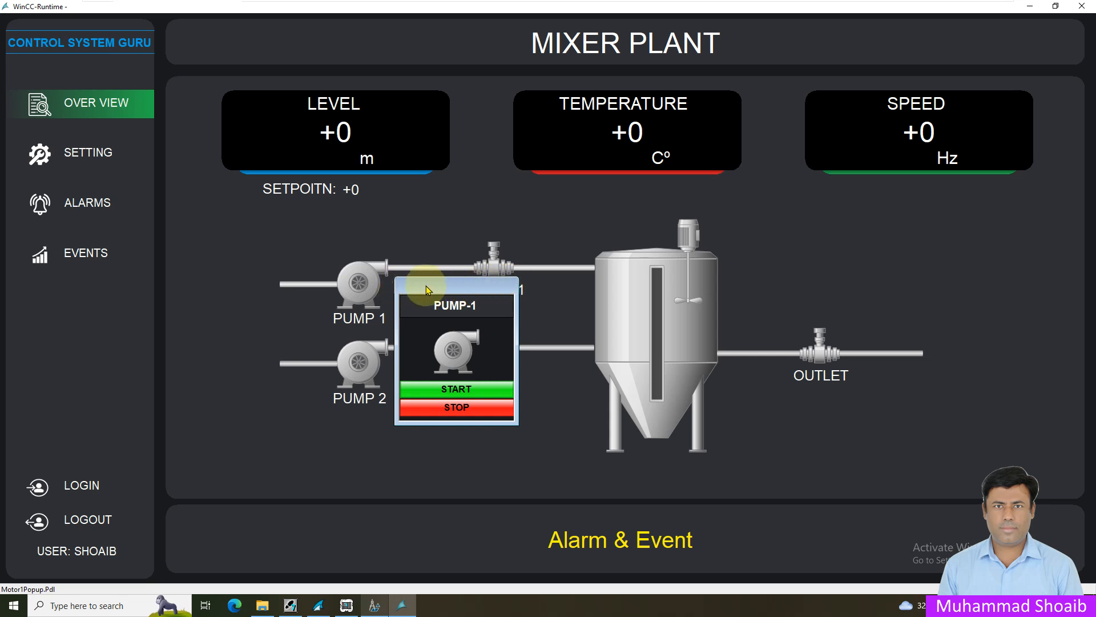
pyautogui.moveTo(516, 292)
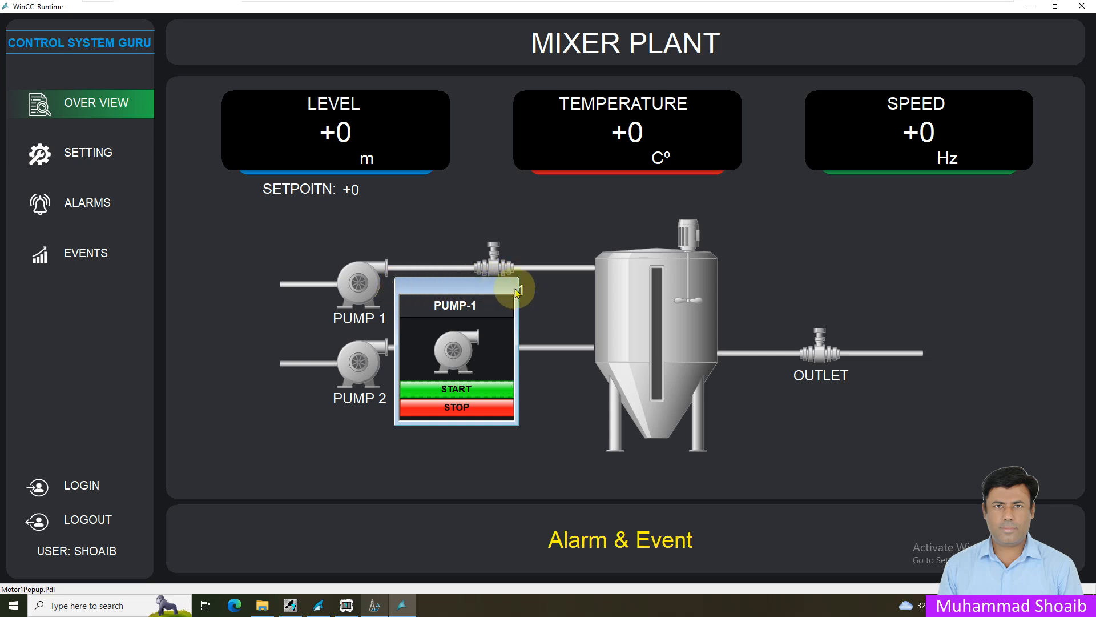
pyautogui.moveTo(479, 289)
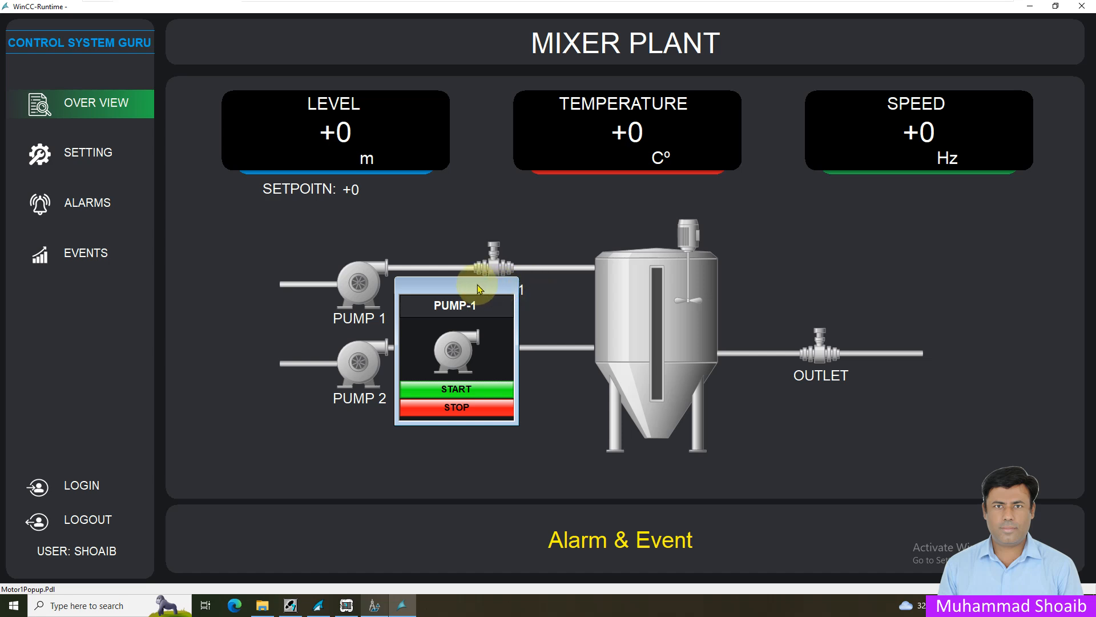
pyautogui.moveTo(374, 607)
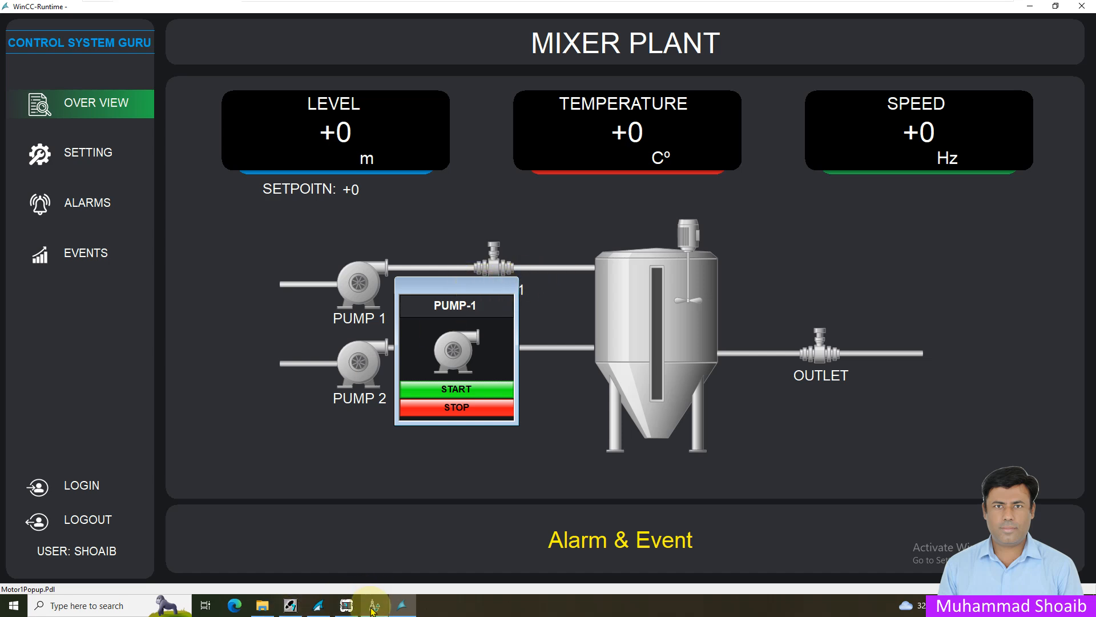
pyautogui.click(401, 604)
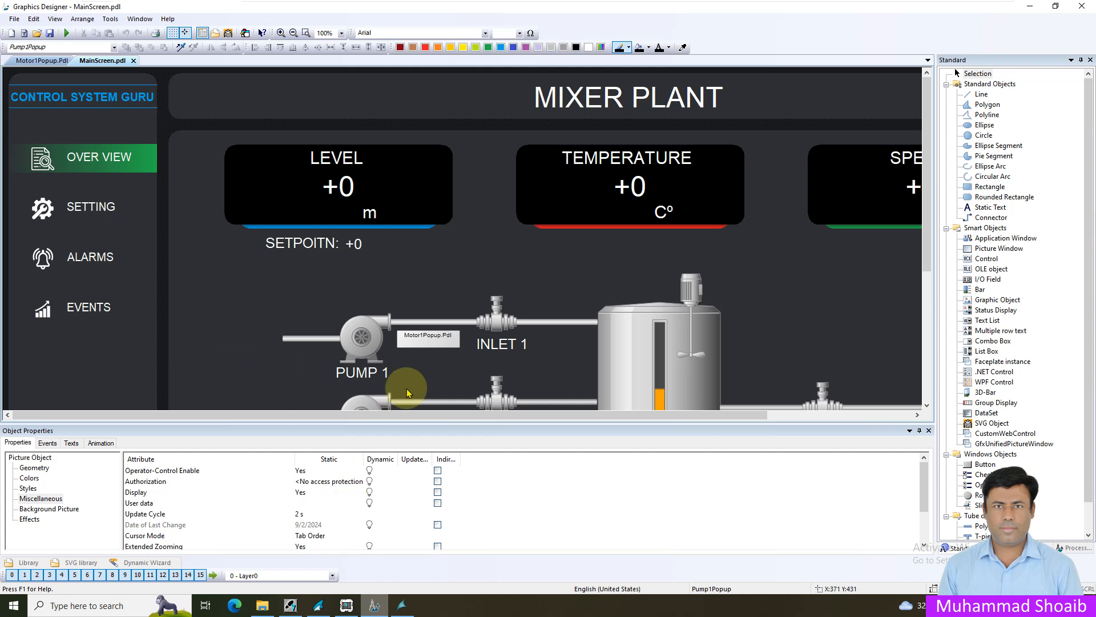
# Set Pump1Popup's Movable, Title, Can Be Maximized and Closable settings to Yes.
pyautogui.click(427, 336)
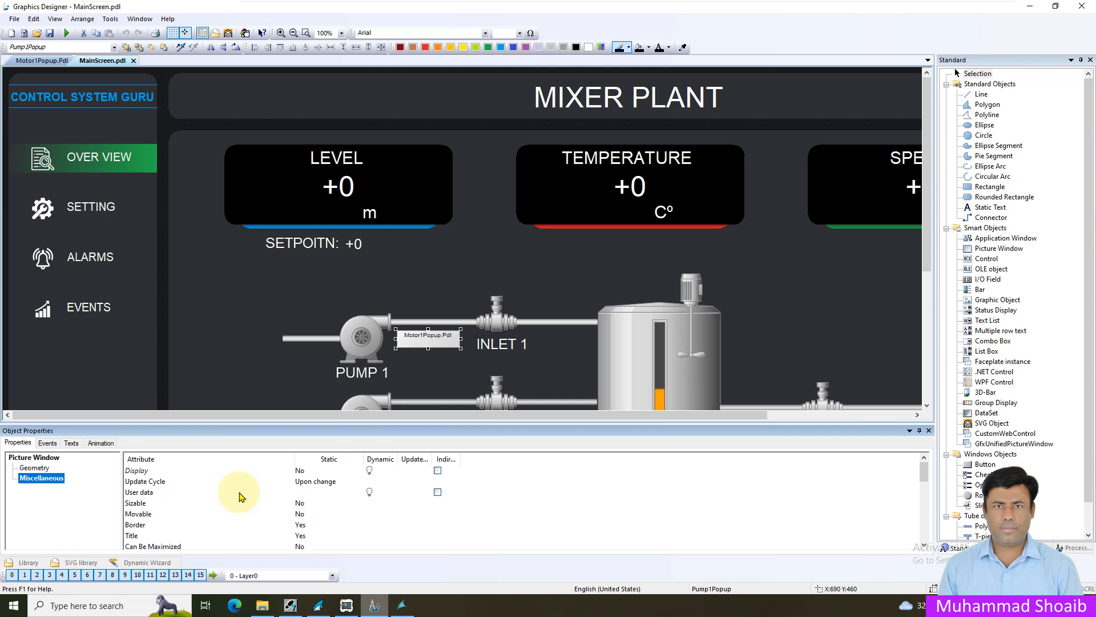
pyautogui.scroll(-3)
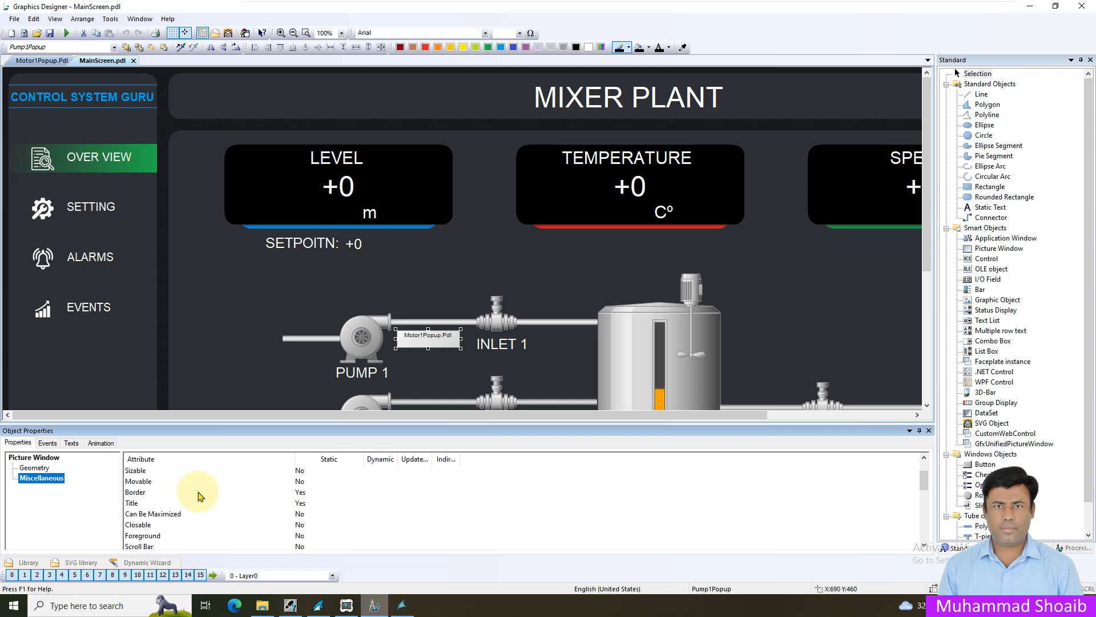
pyautogui.moveTo(150, 479)
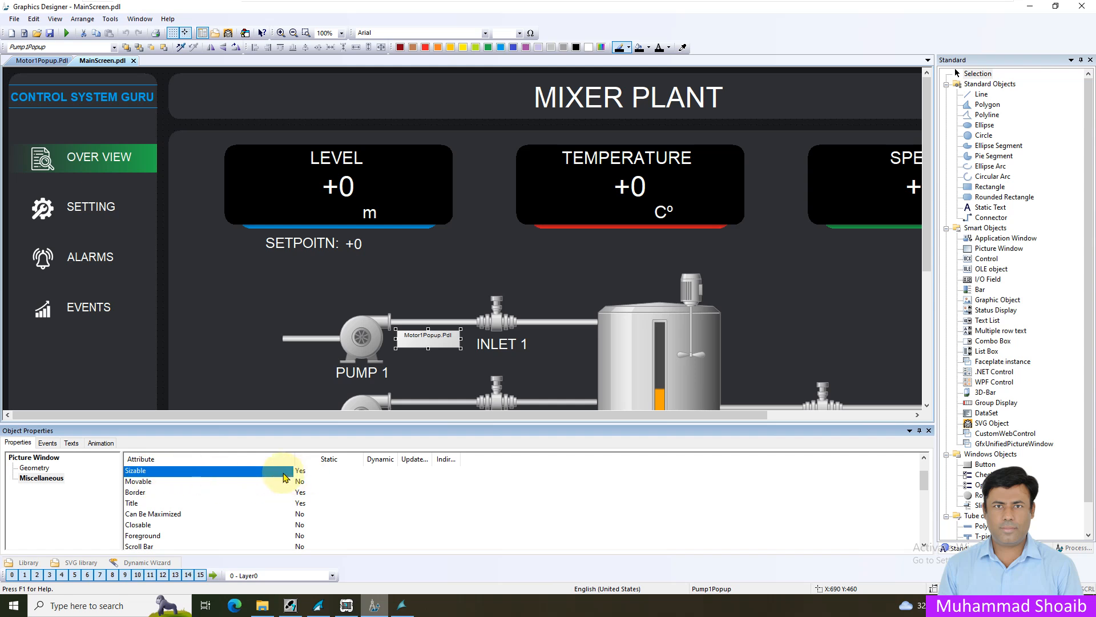
pyautogui.click(138, 481)
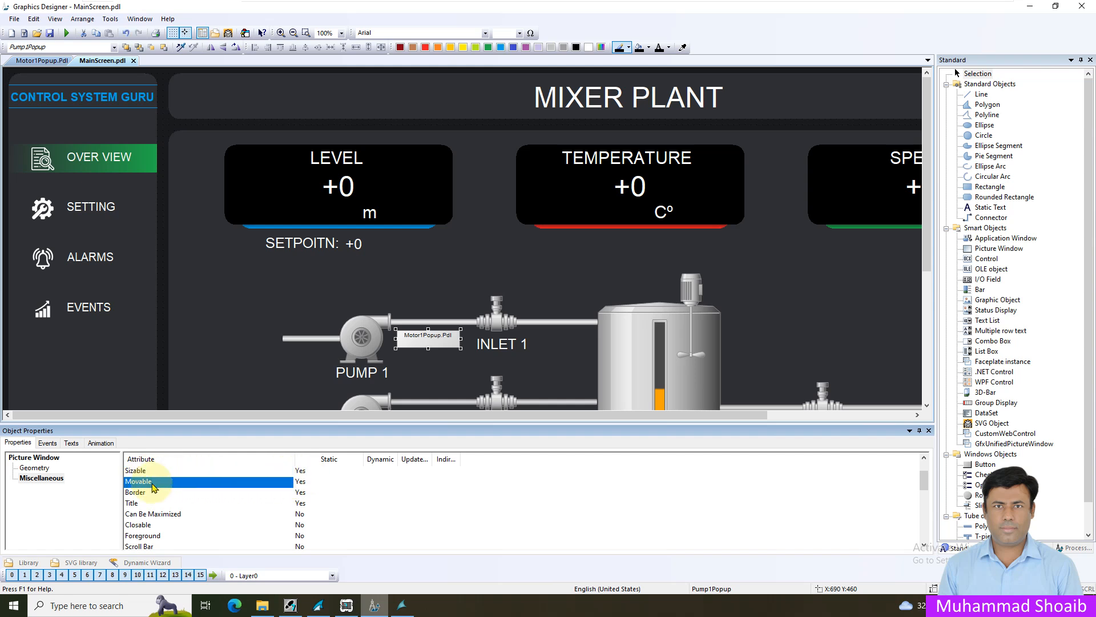
pyautogui.click(168, 503)
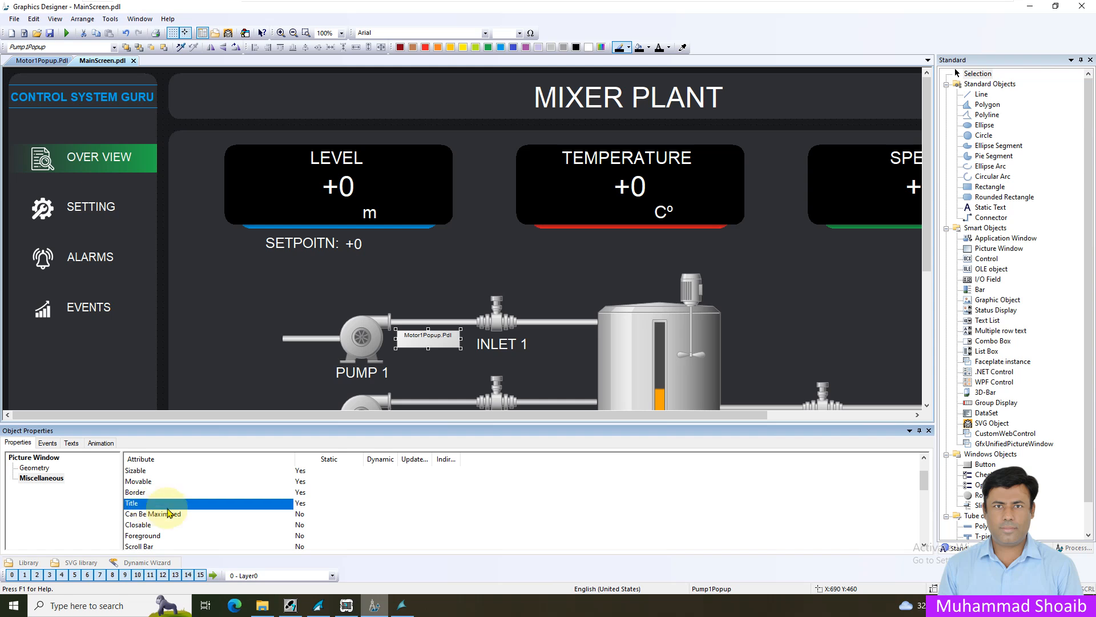
pyautogui.click(175, 514)
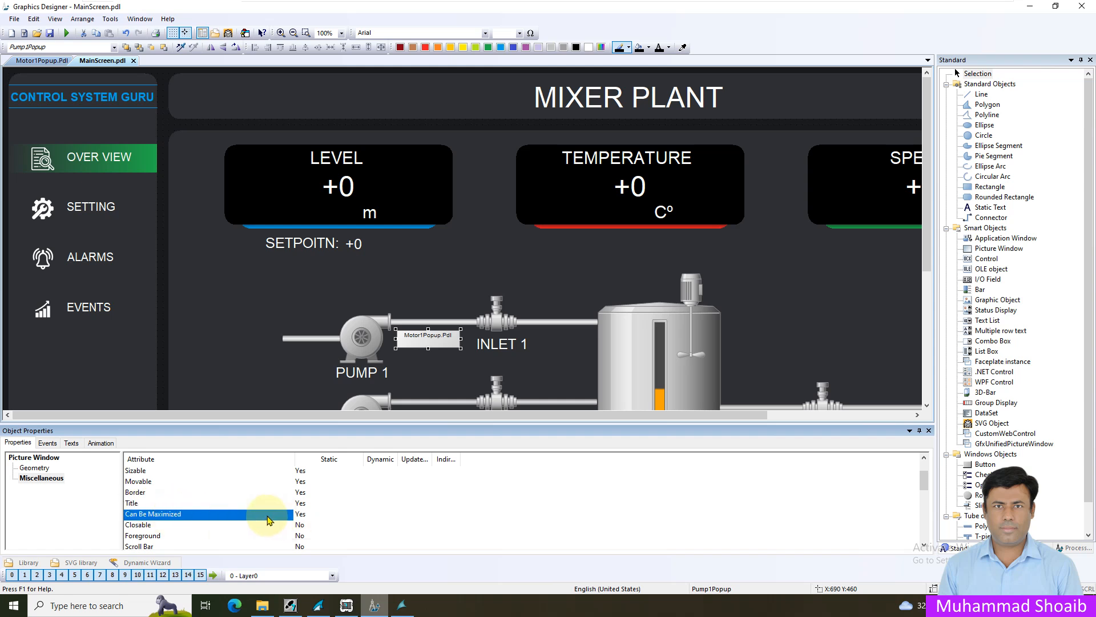
pyautogui.click(185, 524)
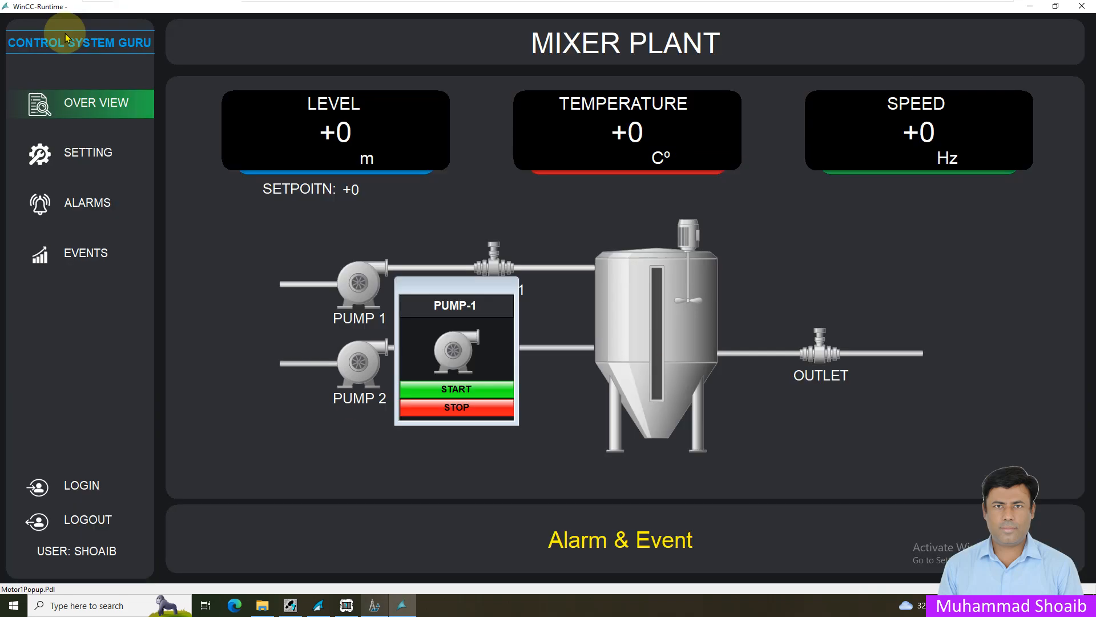
pyautogui.moveTo(507, 287)
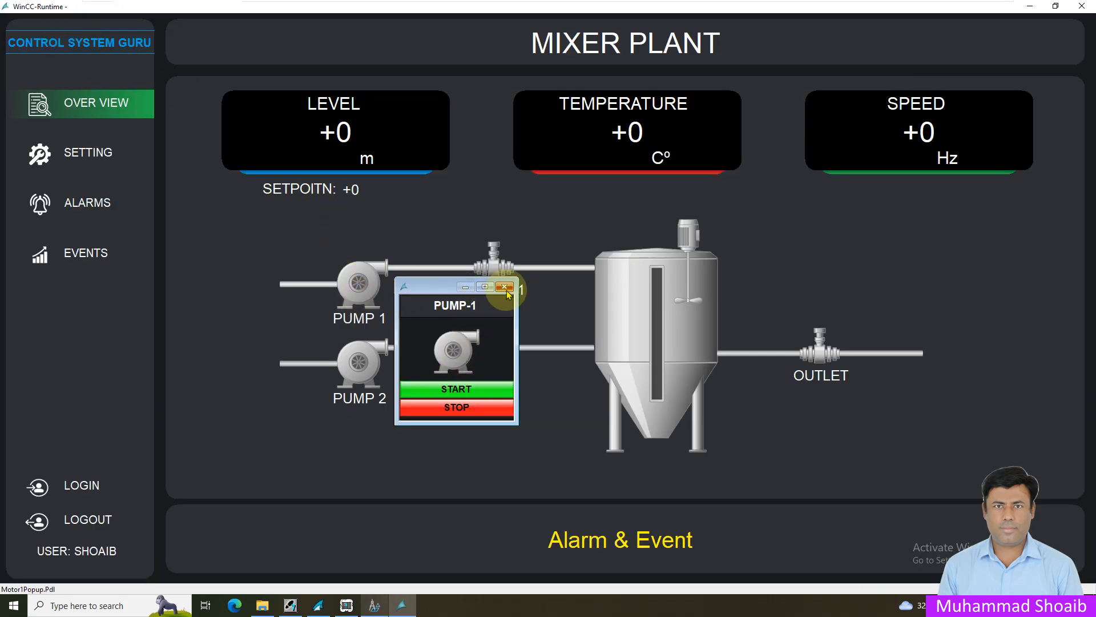
pyautogui.moveTo(471, 292)
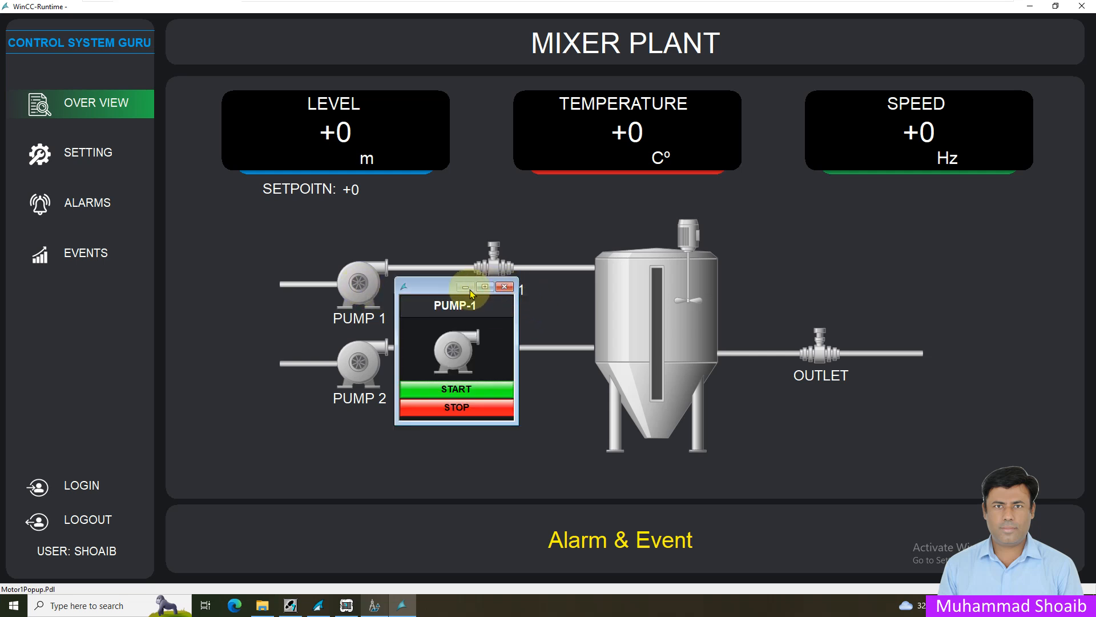
pyautogui.moveTo(495, 353)
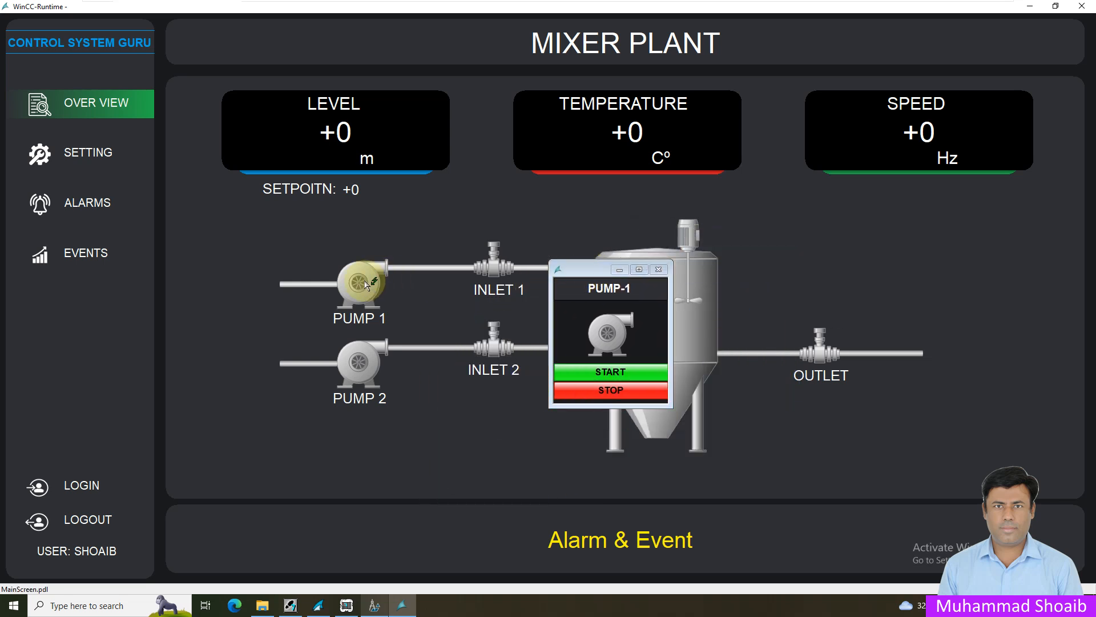
# In runtime, close the PUMP-1 popup, reopen it from PUMP 1, and close it again.
pyautogui.click(658, 269)
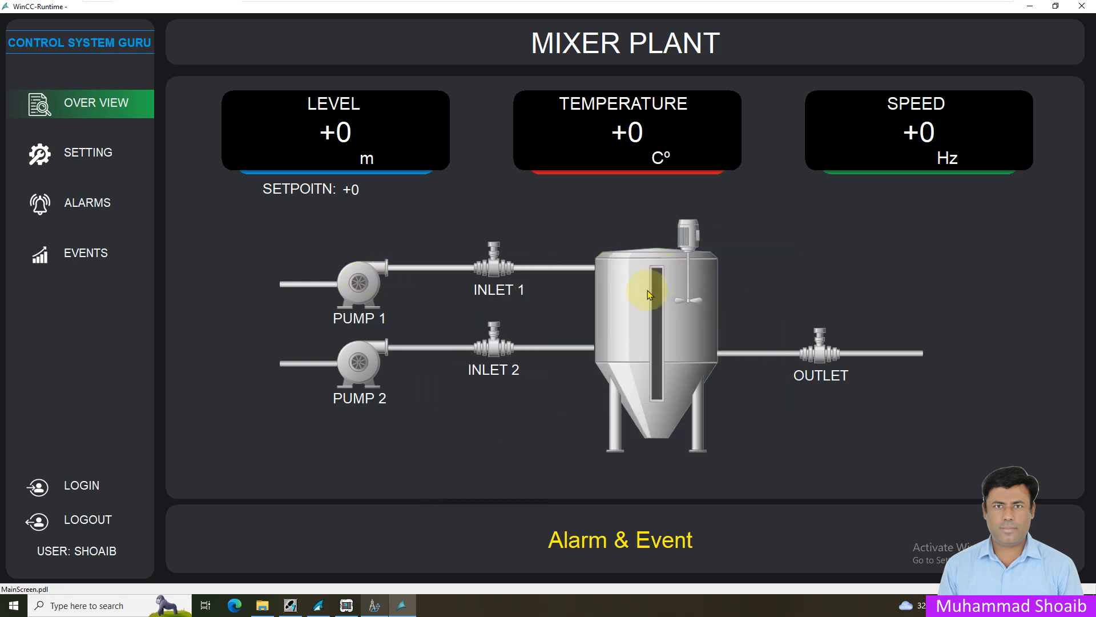
pyautogui.click(359, 287)
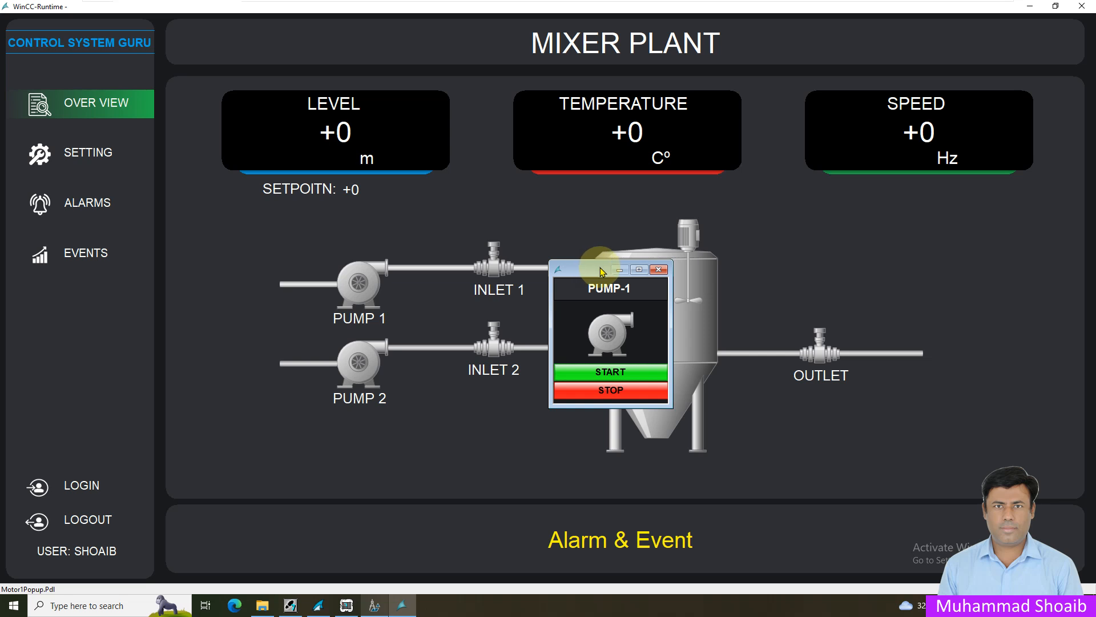
pyautogui.moveTo(582, 277)
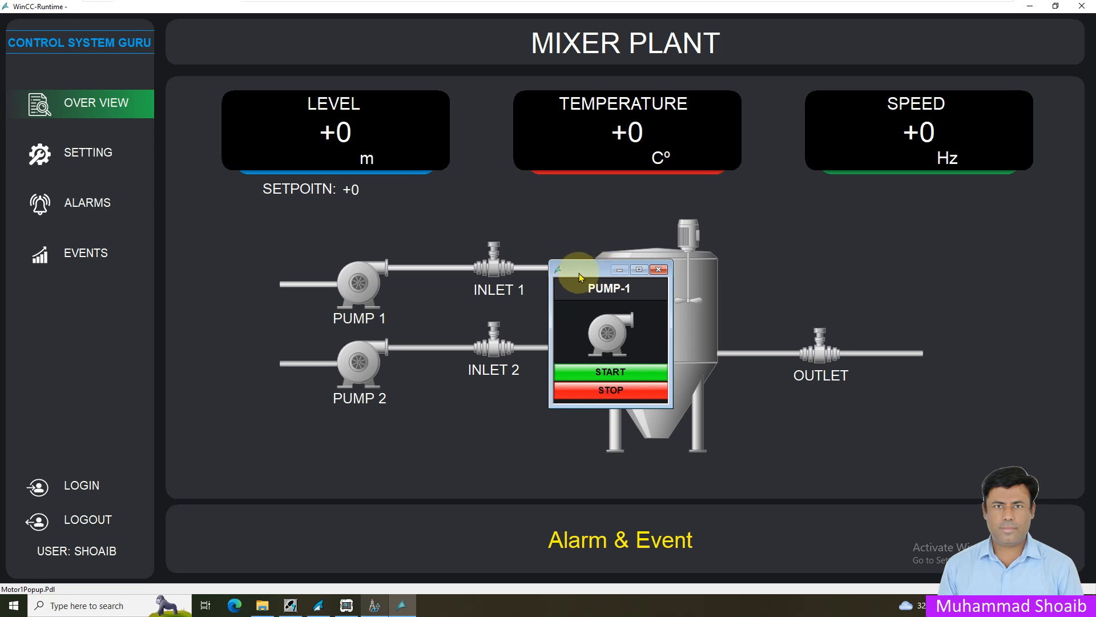
pyautogui.click(658, 268)
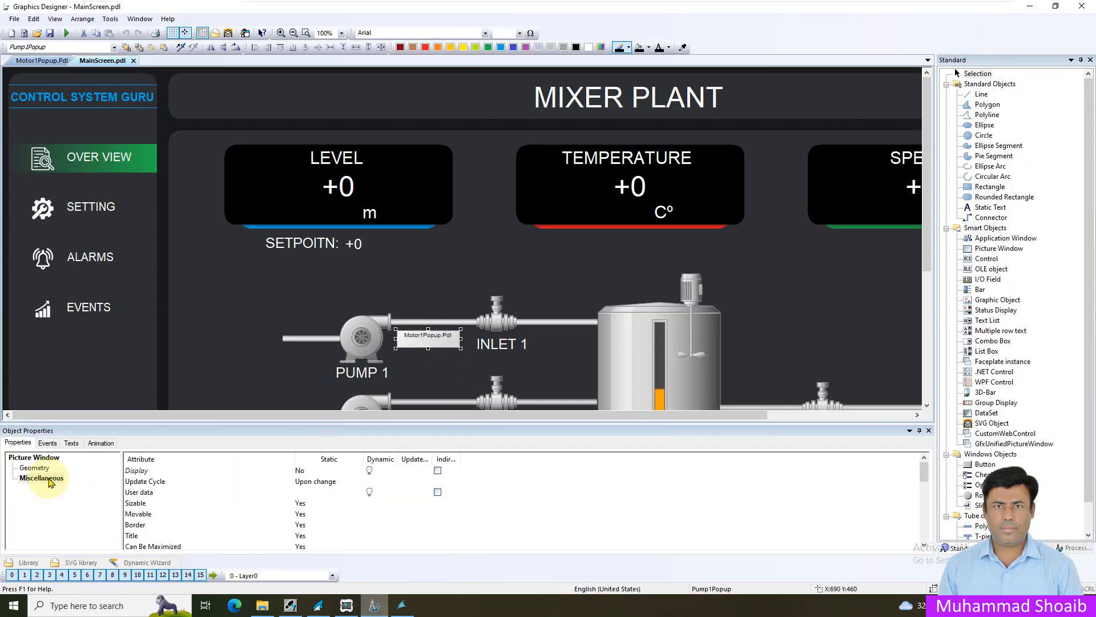
# Enter Pump1 as the popup window's Header value in Miscellaneous.
pyautogui.click(40, 478)
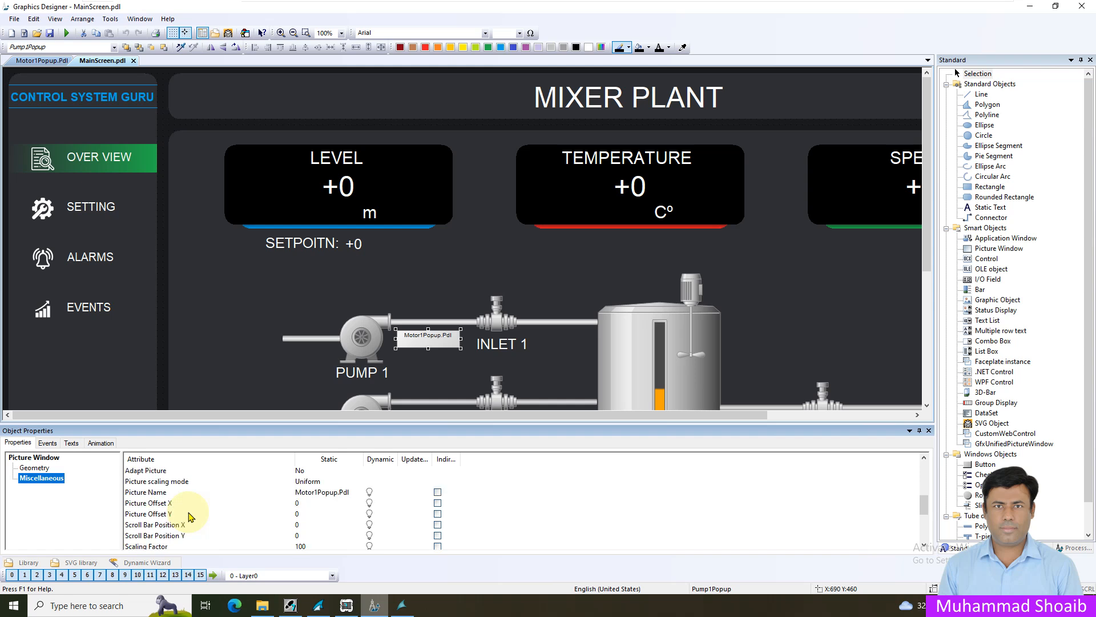
pyautogui.scroll(-3)
pyautogui.write('M')
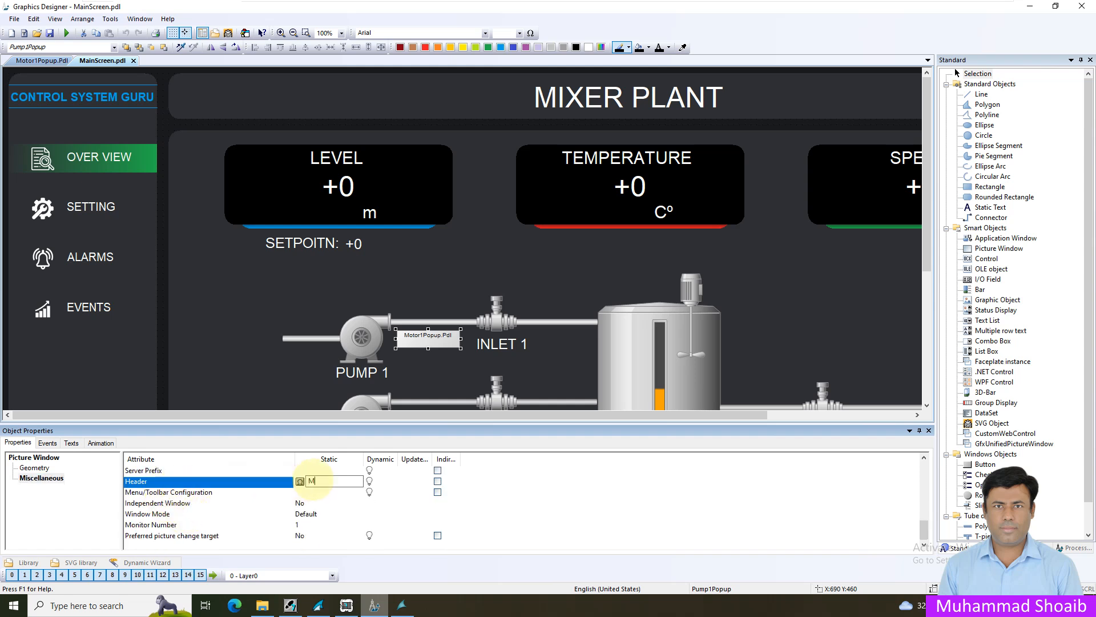
pyautogui.write('u')
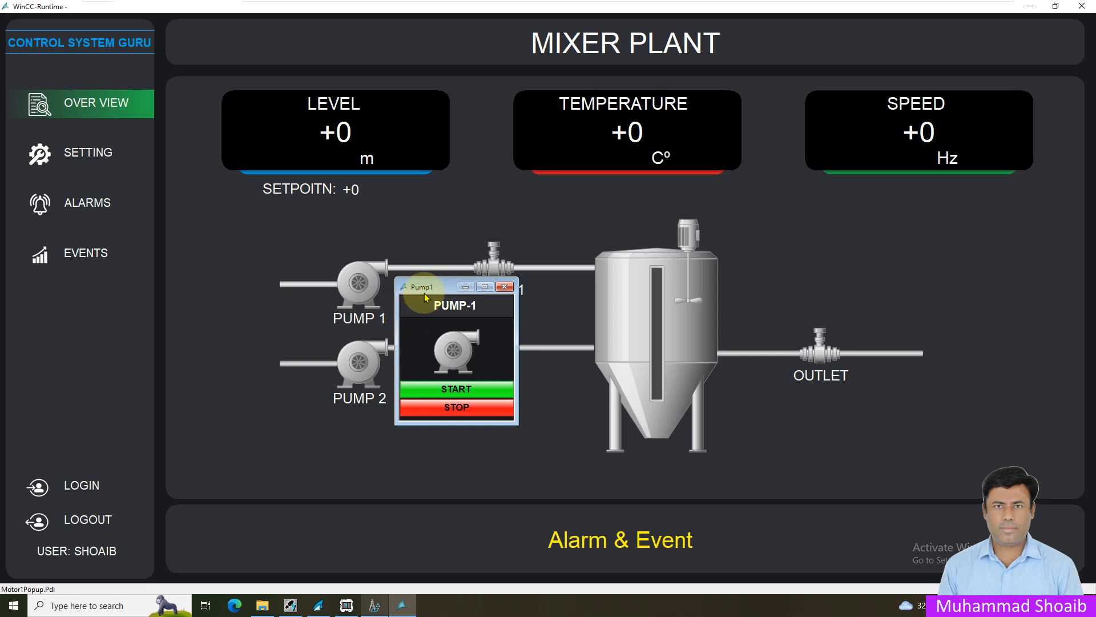
pyautogui.moveTo(422, 292)
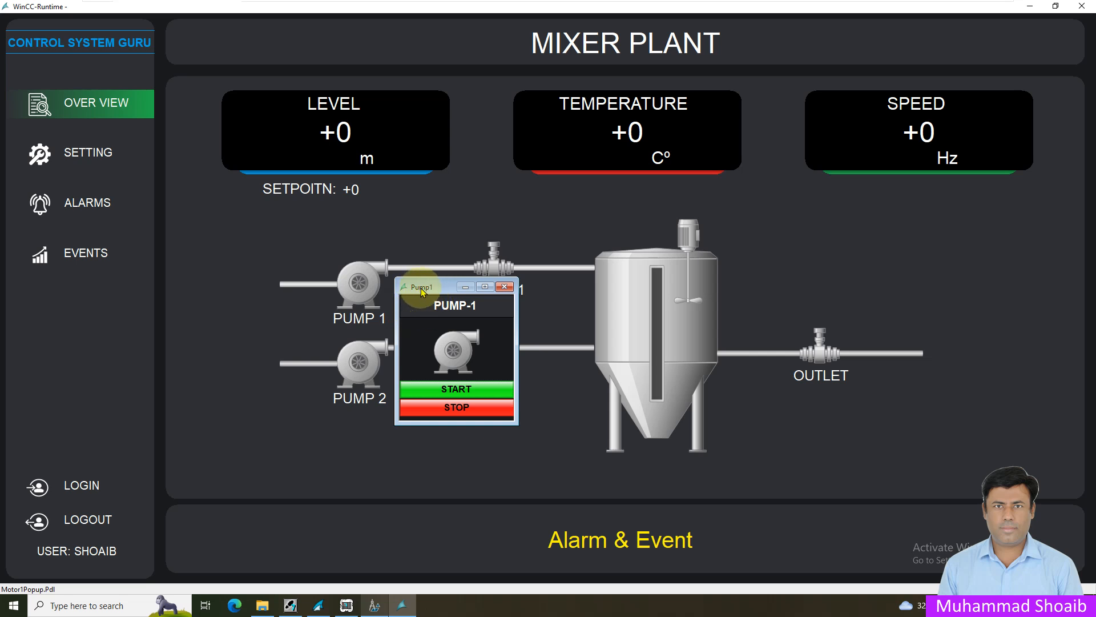